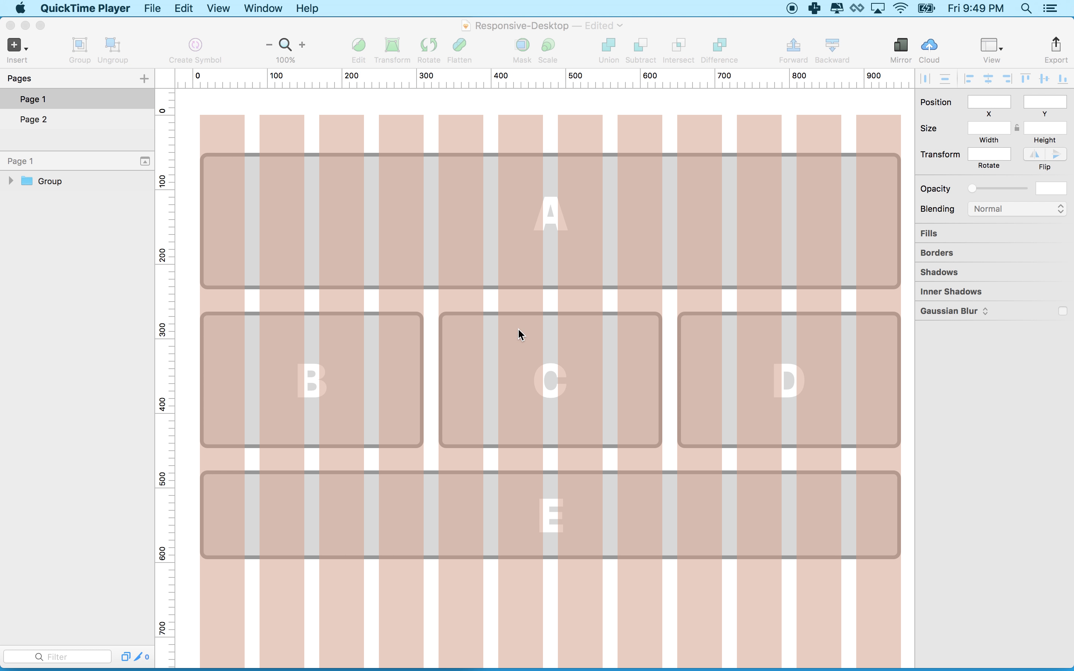
mouse_move(485, 326)
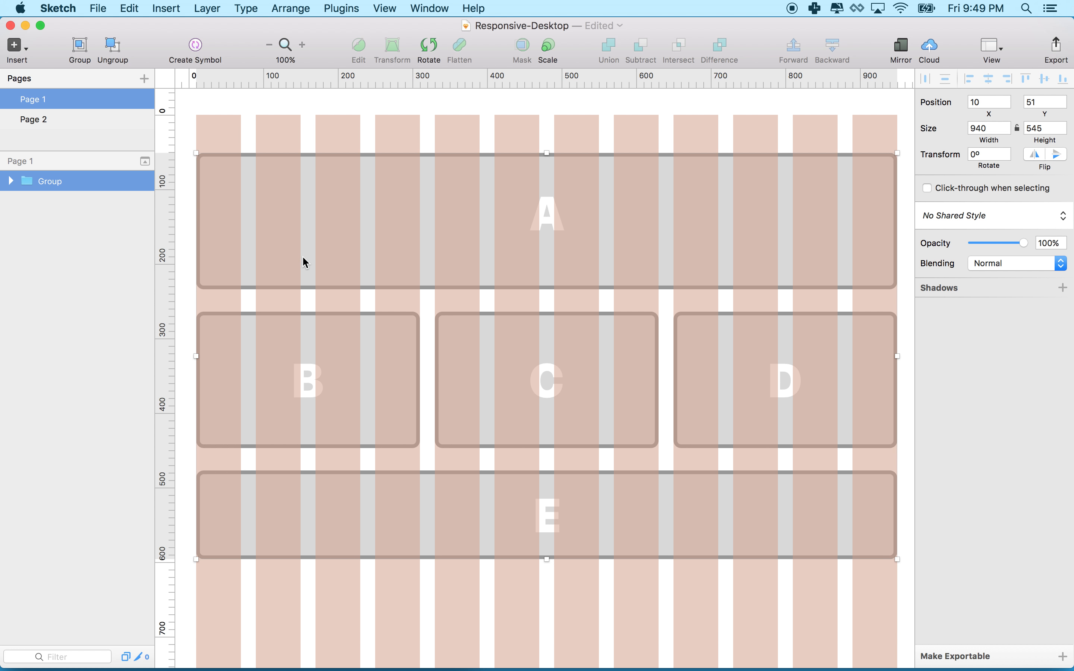
mouse_move(308, 189)
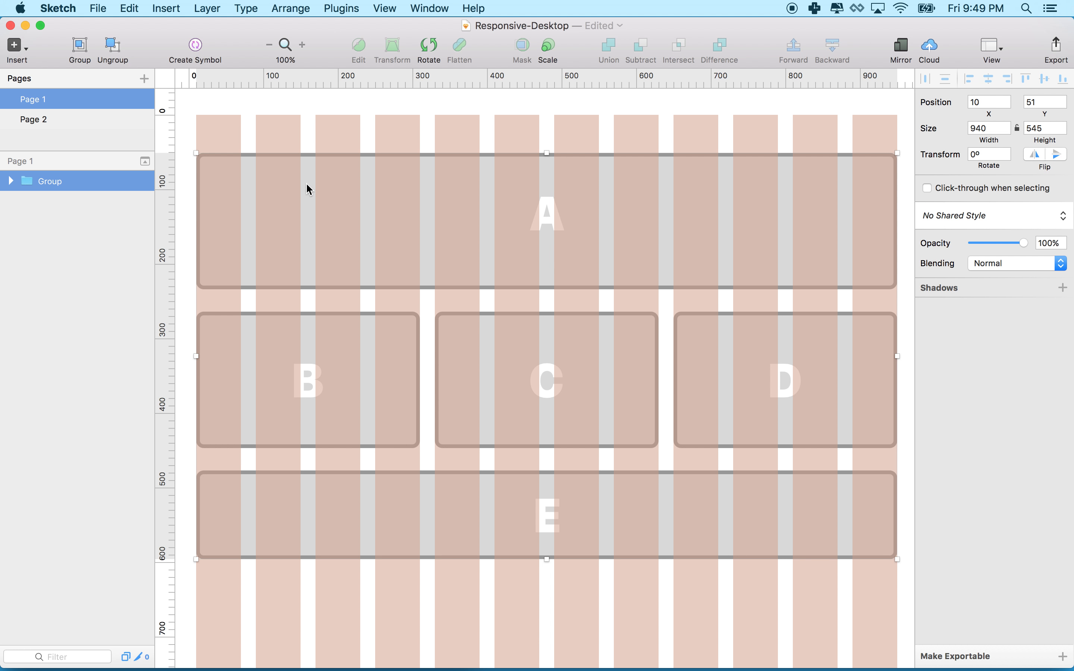
Show the mobile mockup on Page 2 with boxes A–E stacked in one column.
click(33, 120)
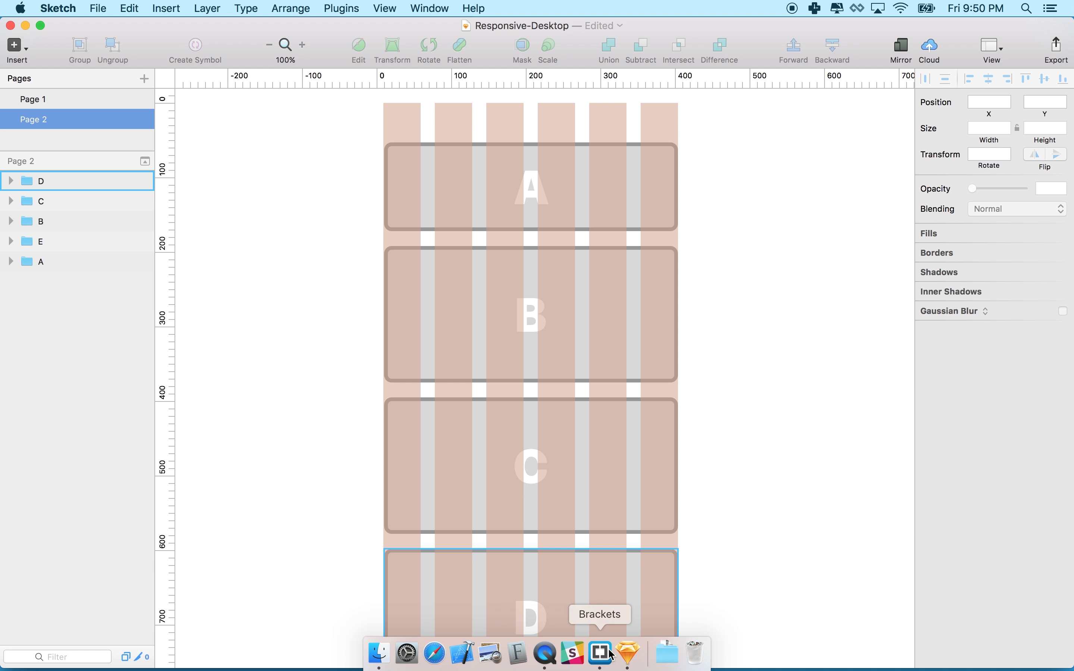
Bring Brackets forward and review the Mobile First and Non-Mobile First sections of bootstrap-media-queries.css.
click(599, 651)
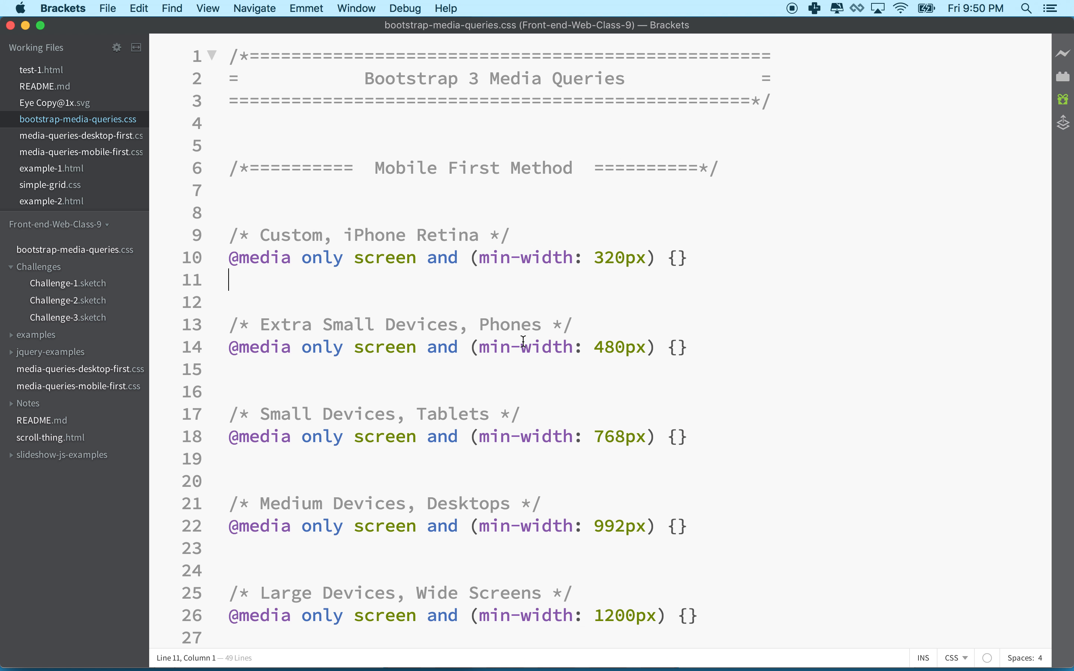
mouse_move(337, 113)
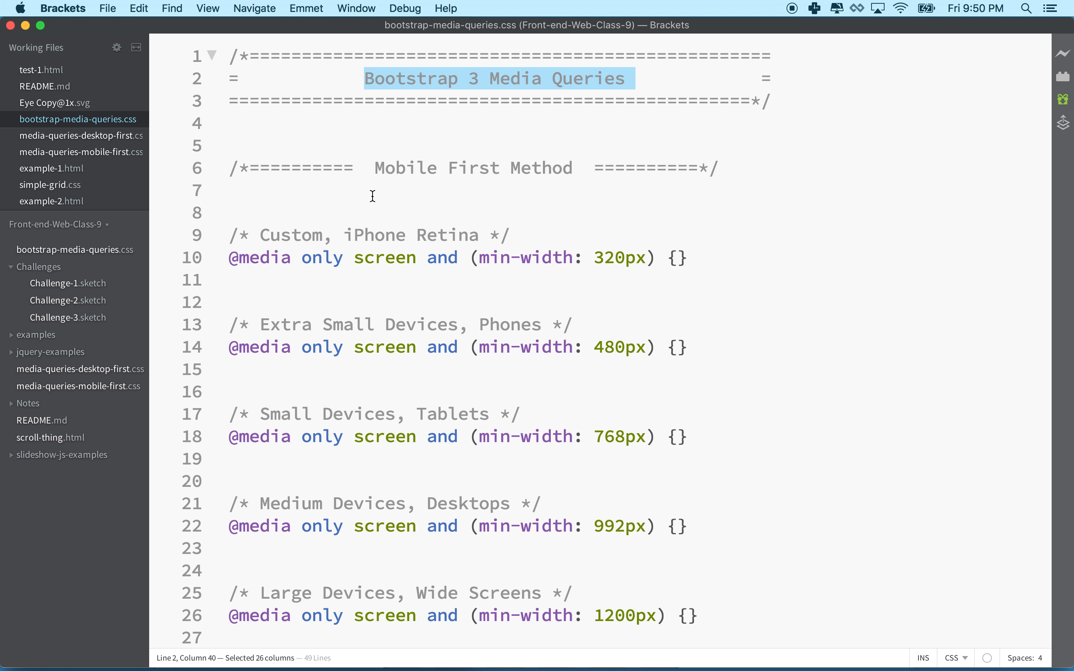
scroll(down, 3)
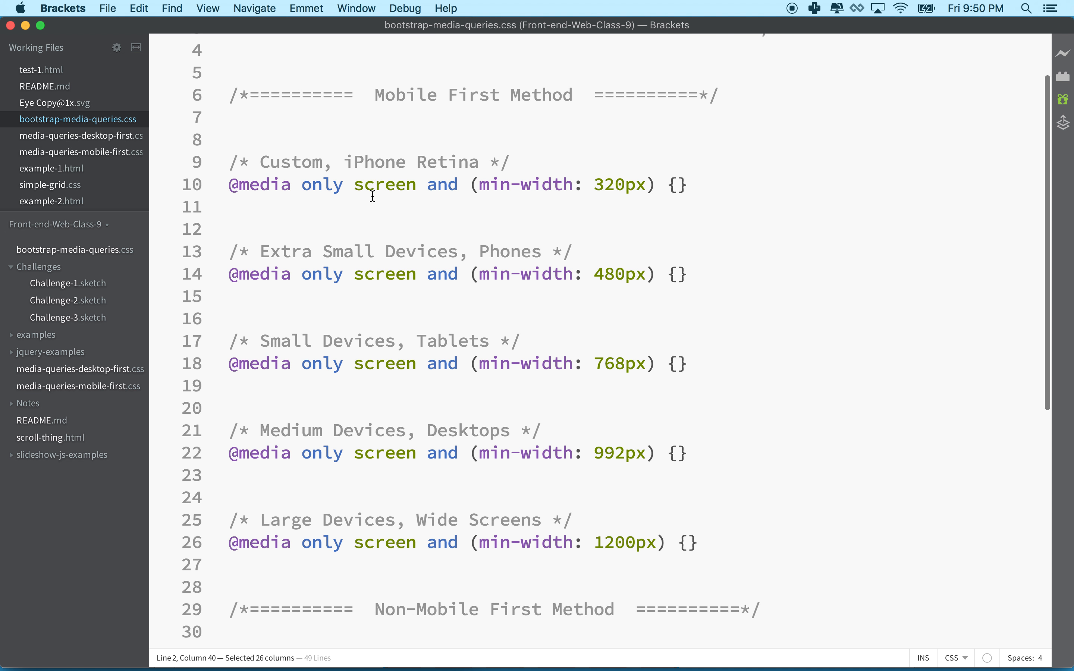
scroll(up, 3)
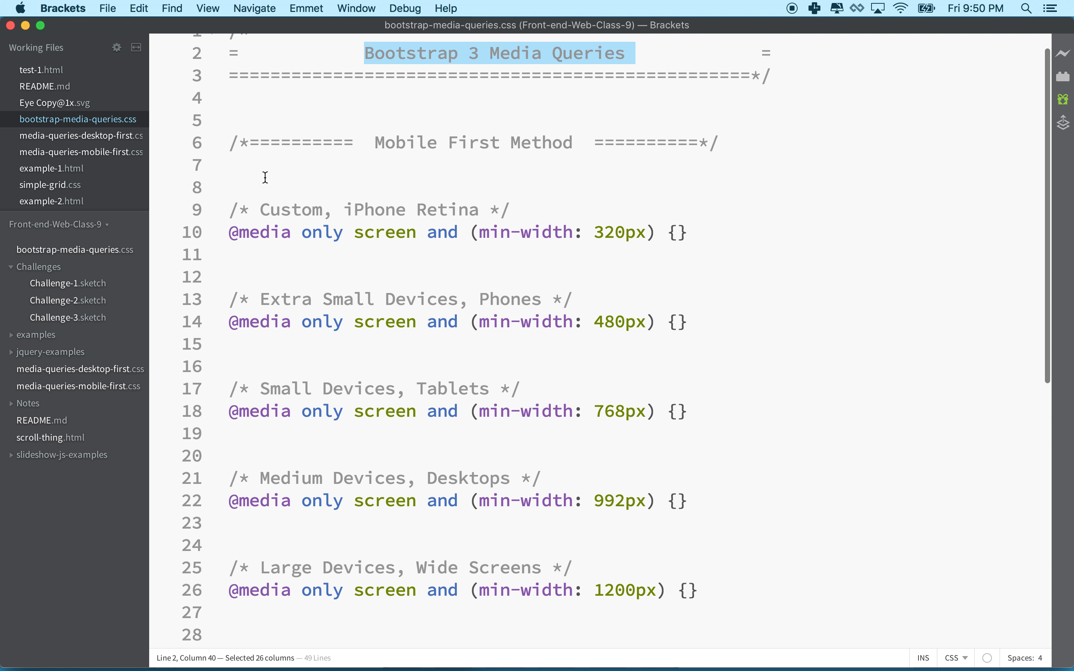
mouse_move(231, 203)
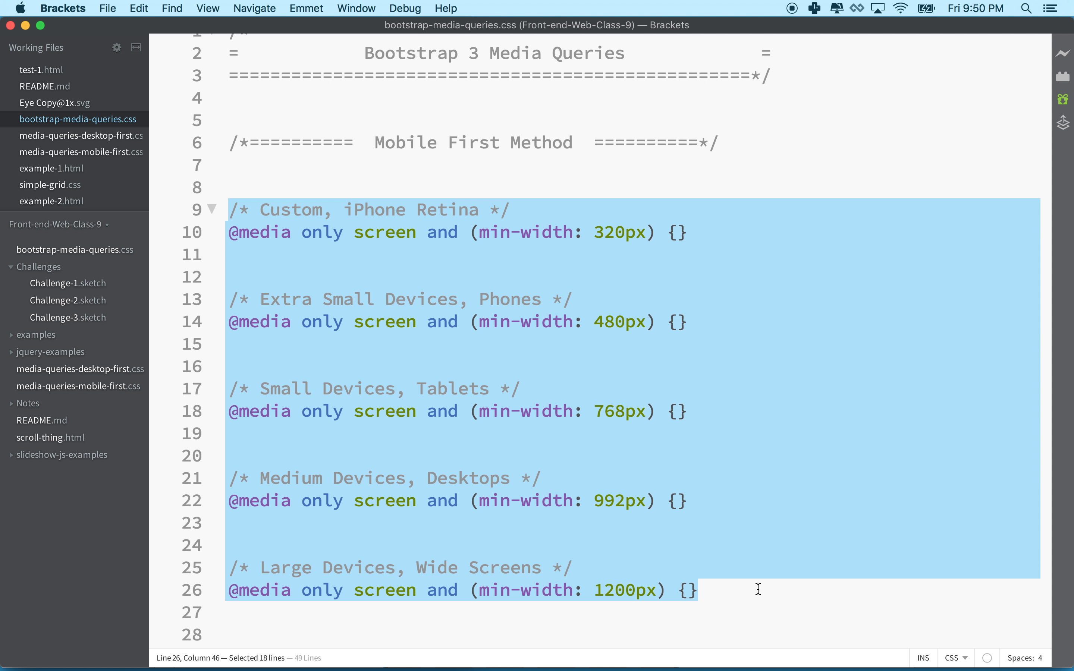
scroll(down, 3)
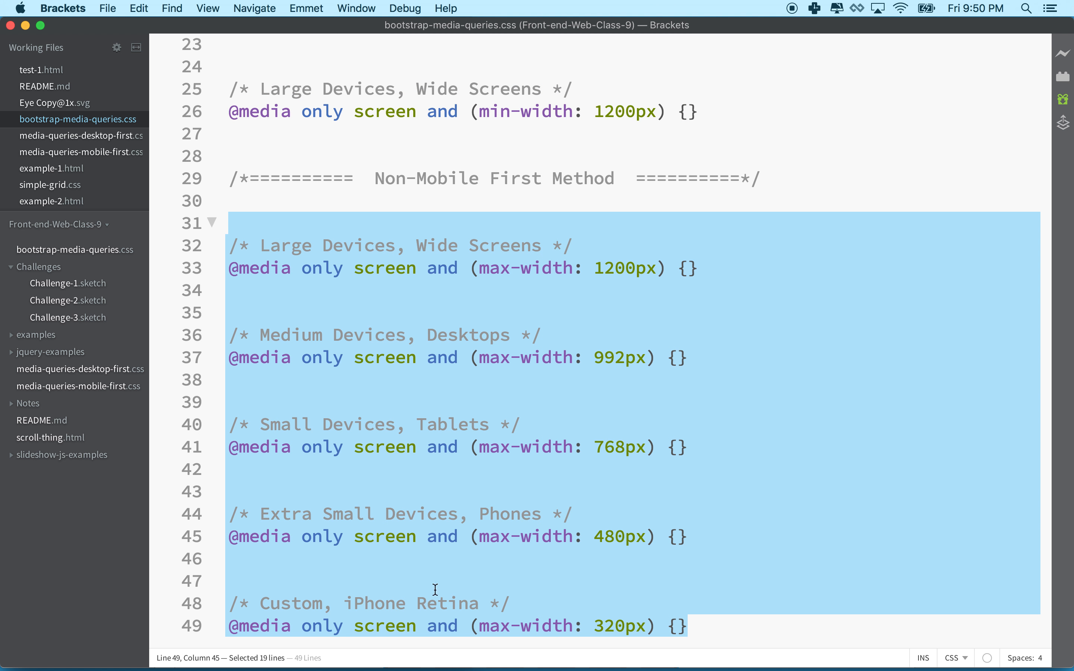
scroll(up, 3)
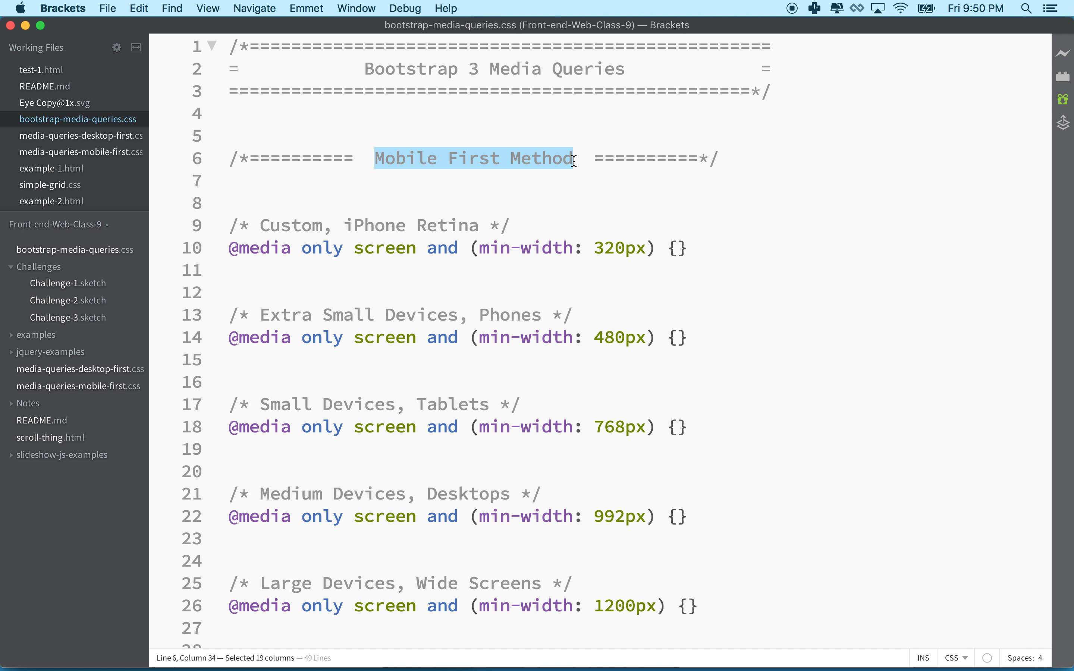
mouse_move(528, 169)
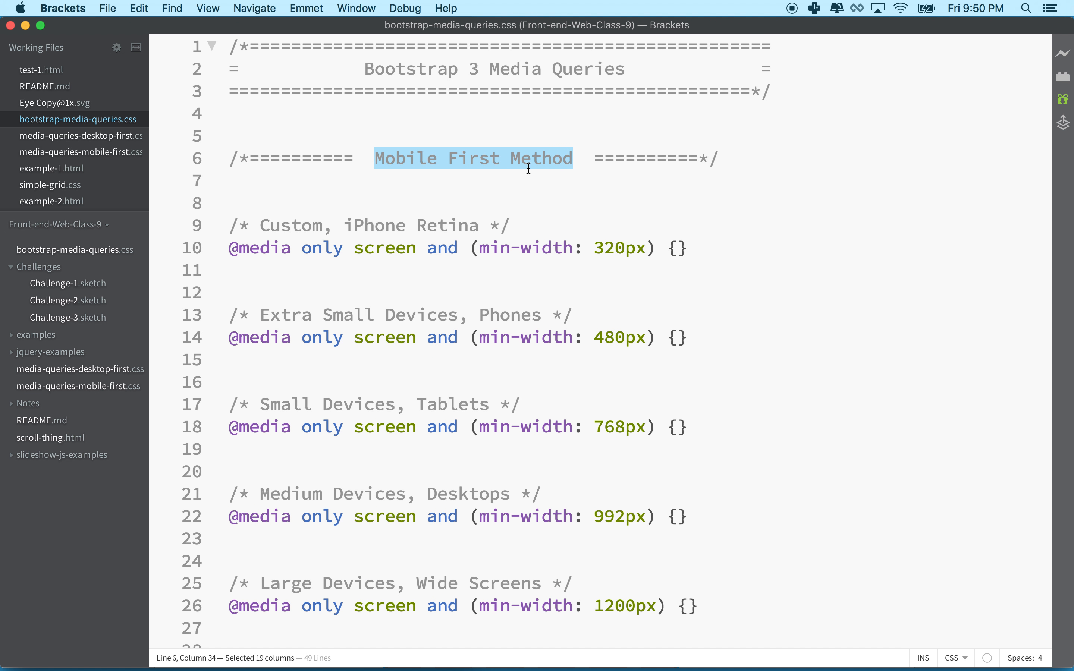
mouse_move(461, 182)
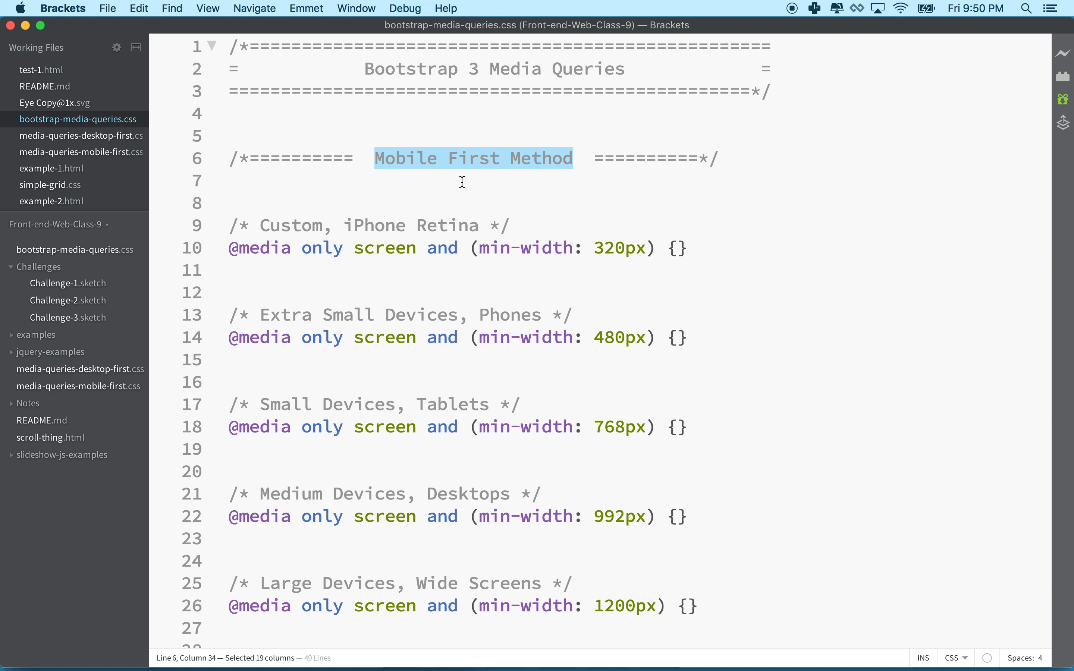
Walk the caret through the blank lines between the min-width media queries.
click(426, 193)
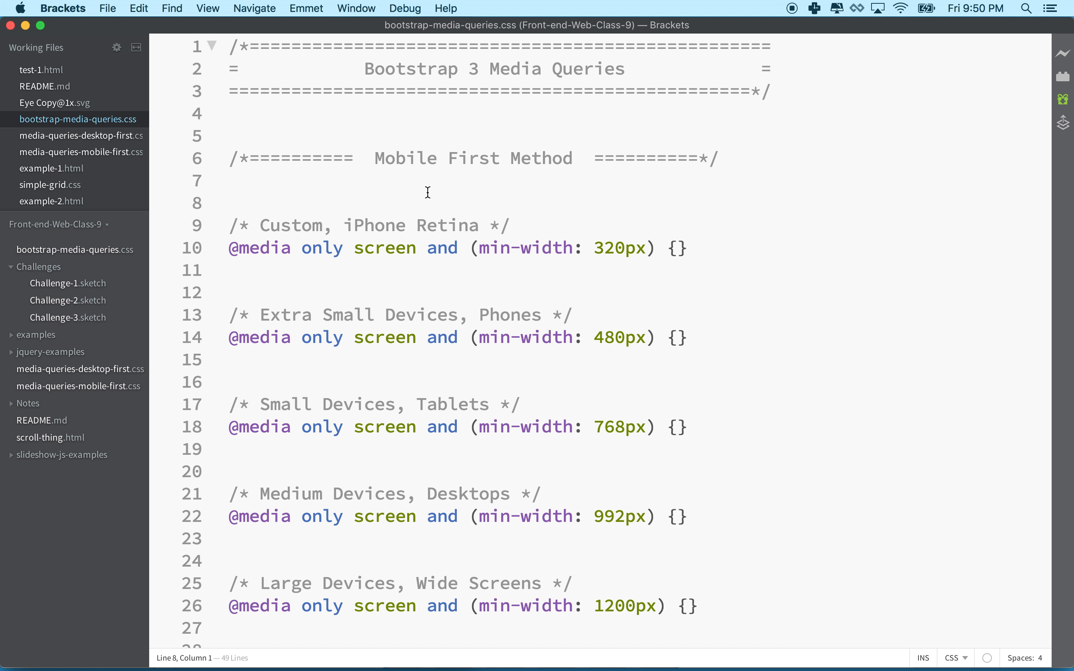
click(231, 203)
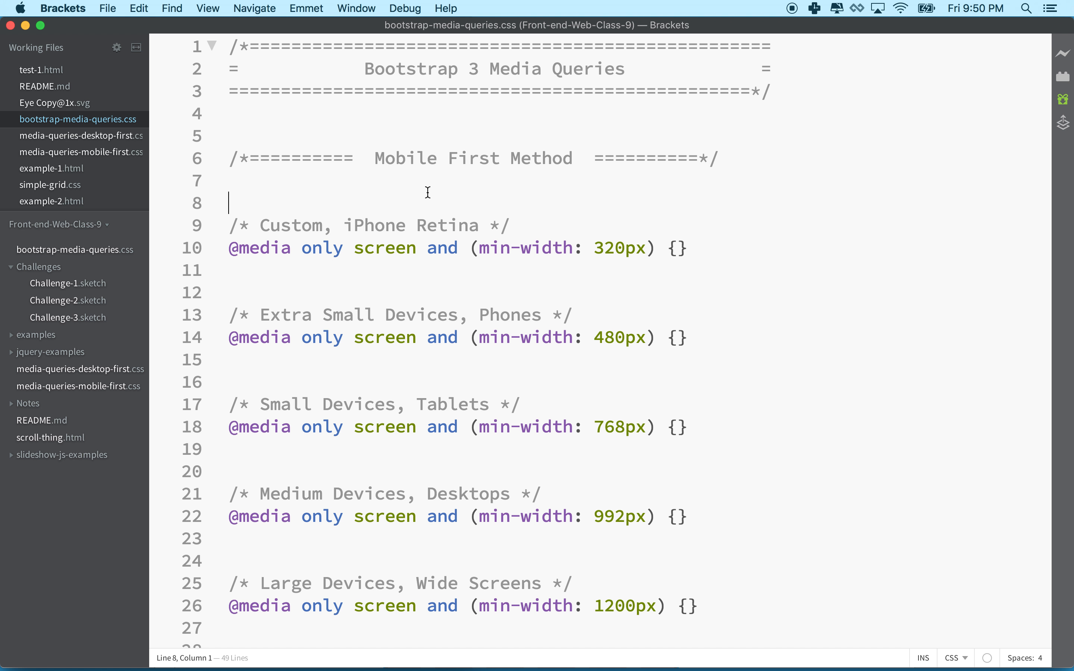
mouse_move(416, 207)
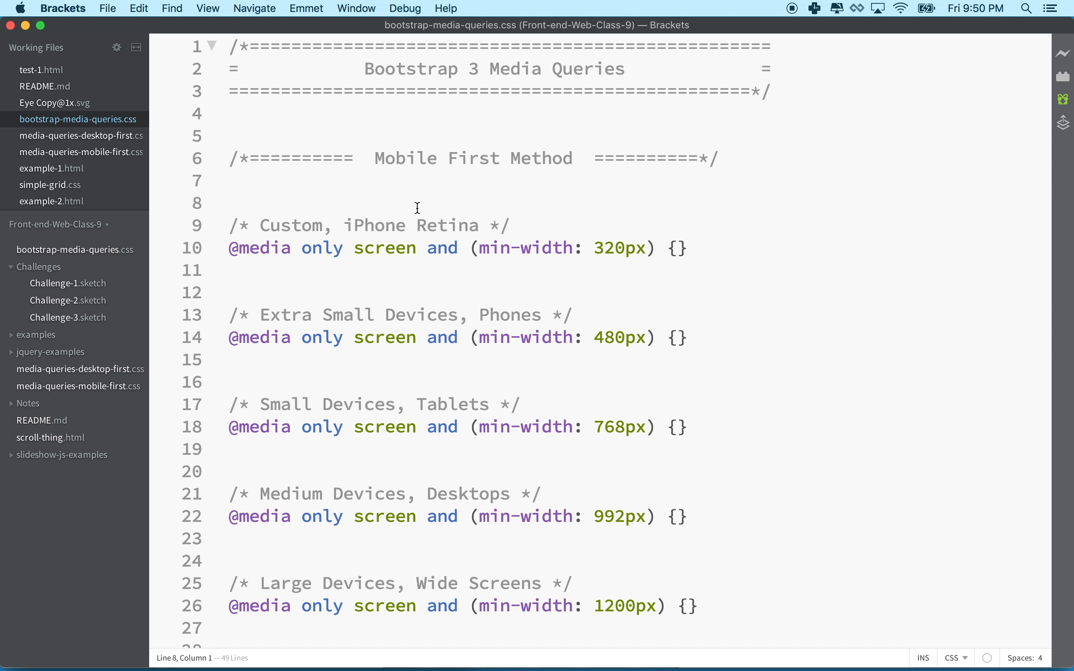
click(230, 248)
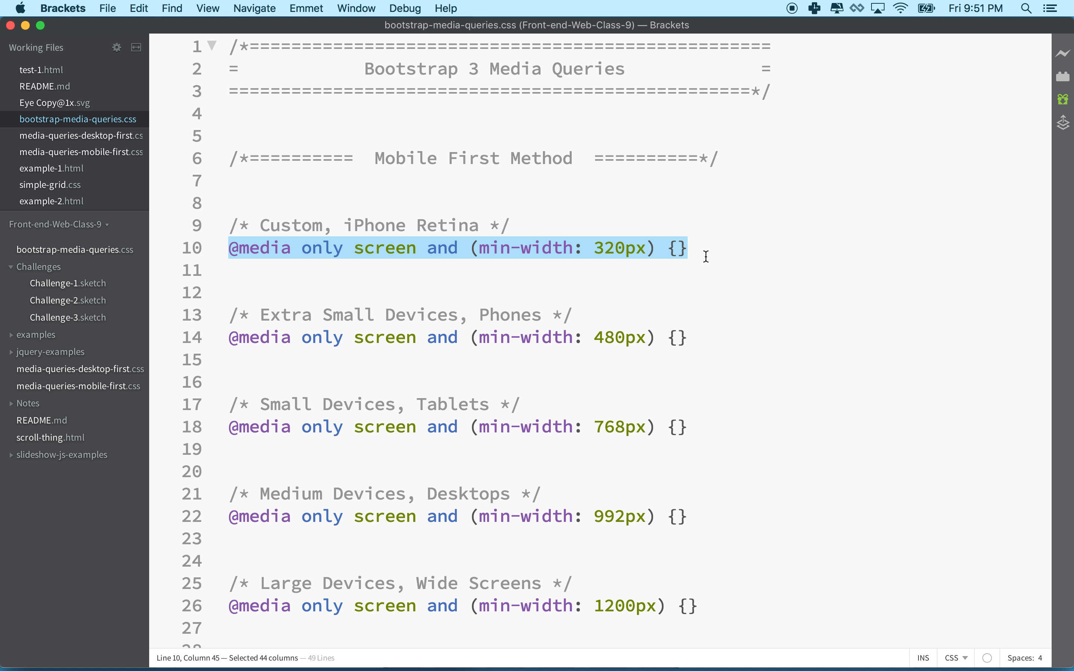
mouse_move(425, 283)
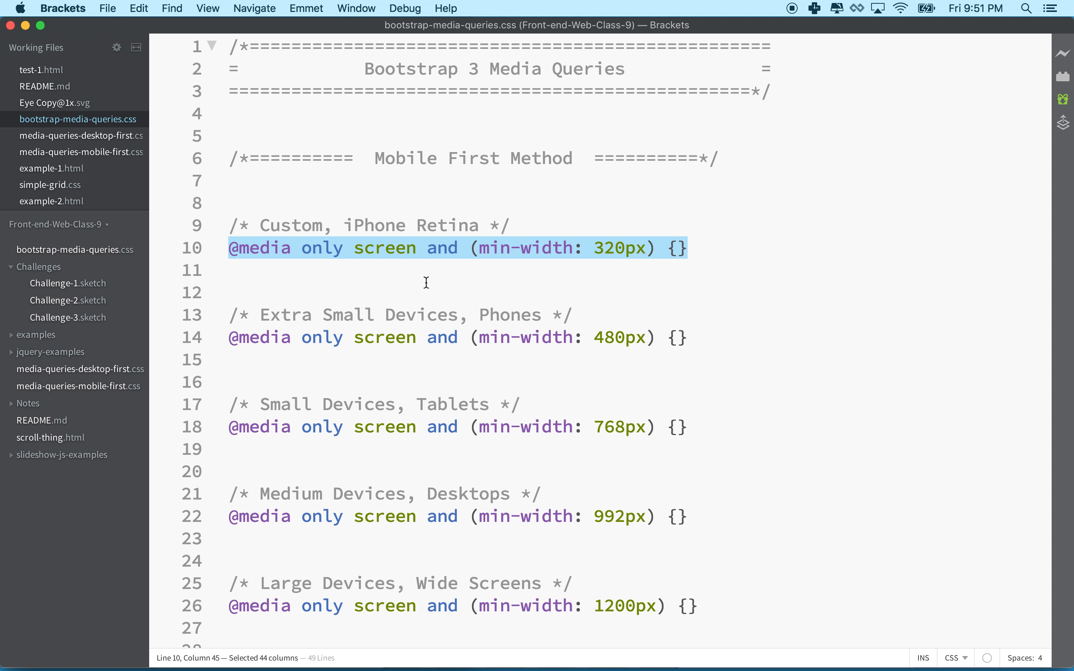
click(231, 292)
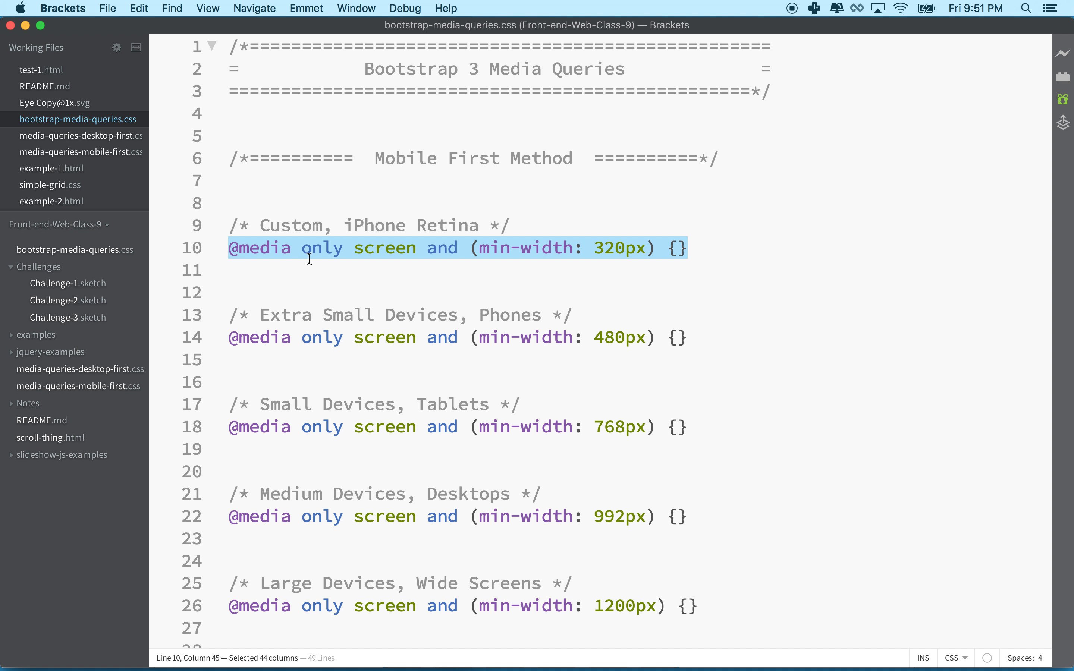
Expand the 320px min-width query's braces onto separate lines, removing the stray .b text.
double_click(321, 247)
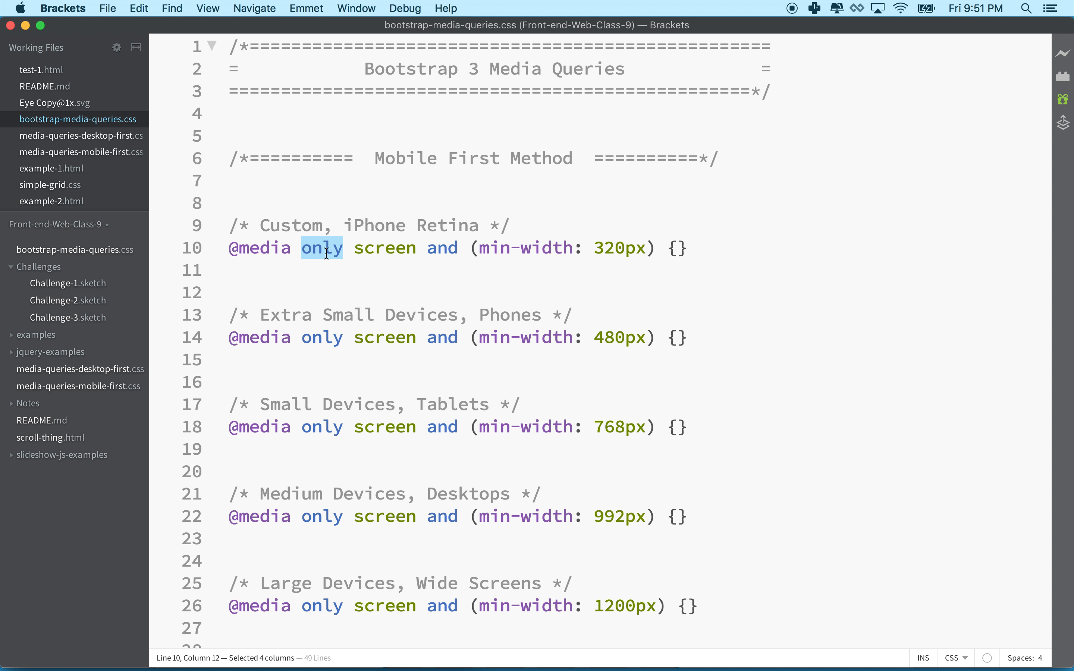
double_click(384, 248)
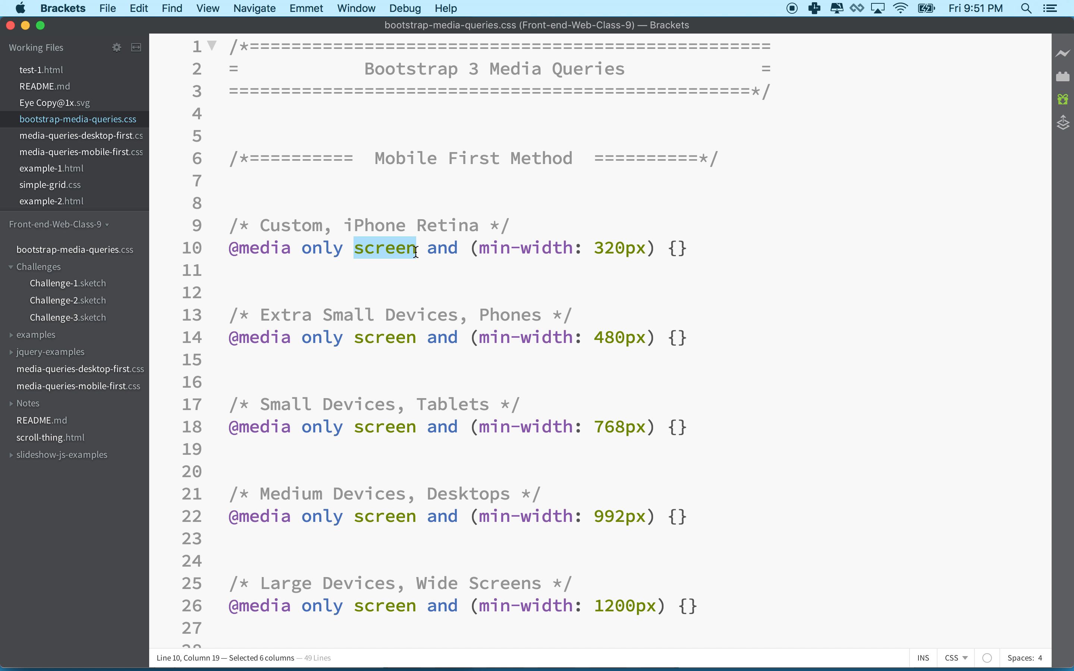
double_click(441, 248)
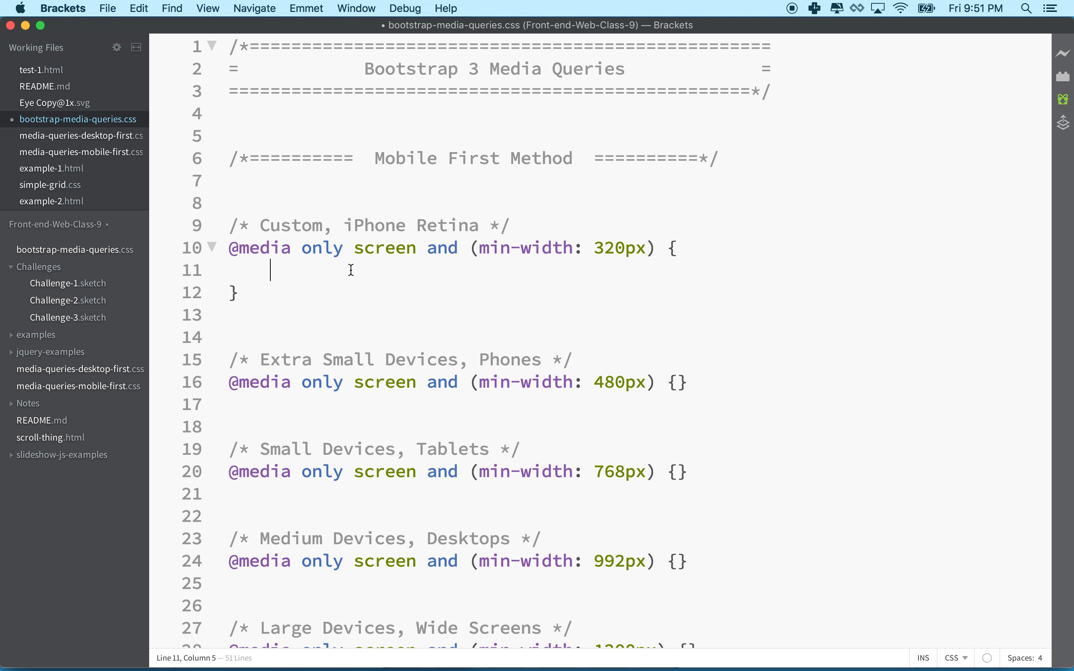
text(.b)
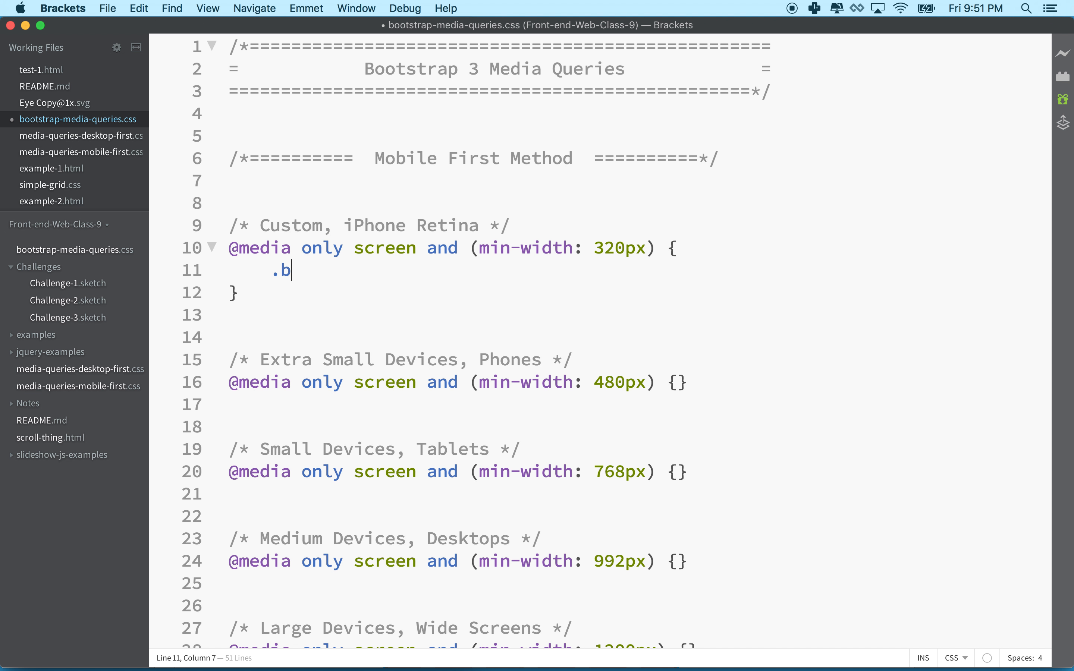
key(backspace)
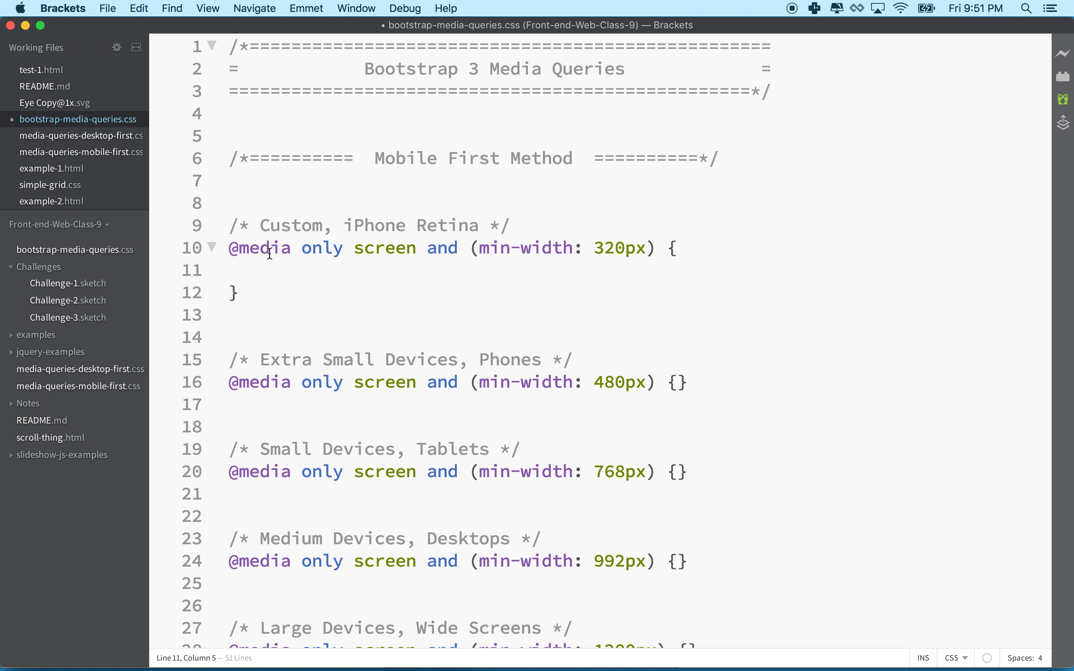
mouse_move(54, 152)
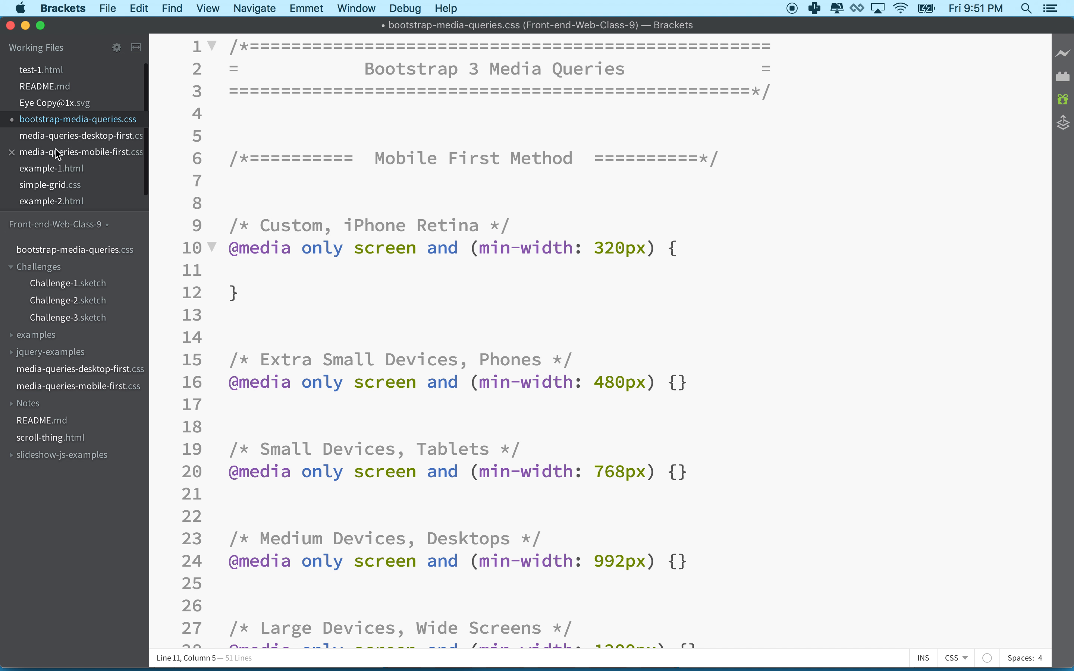
Return to Sketch and show the desktop layout on Page 1: A on top, B, C, D across, E below.
click(626, 655)
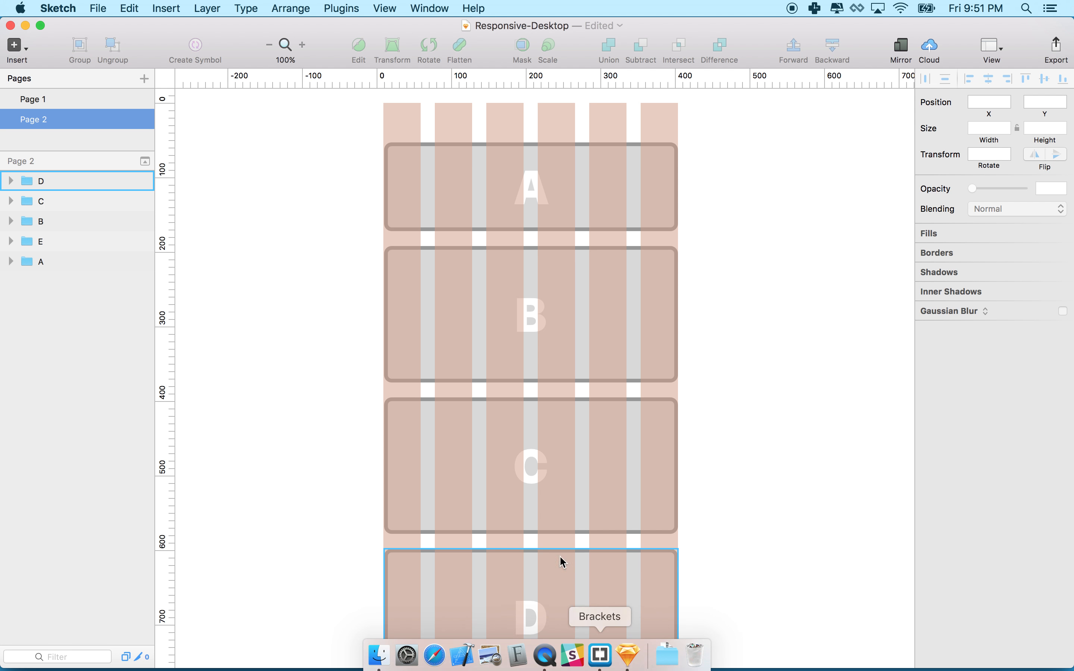
click(531, 315)
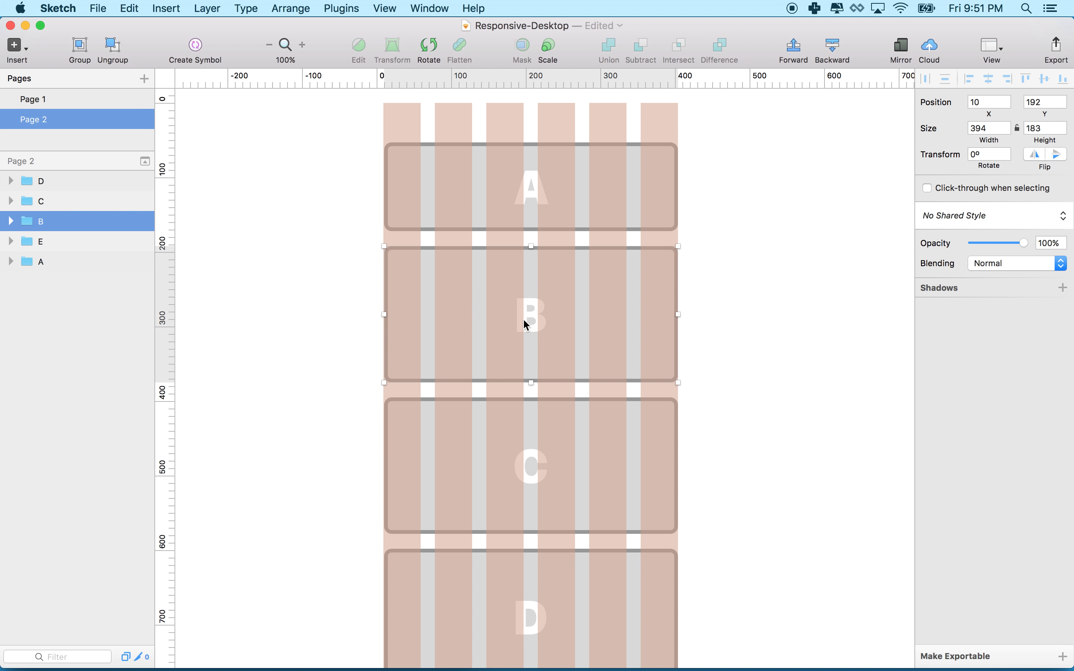
mouse_move(513, 315)
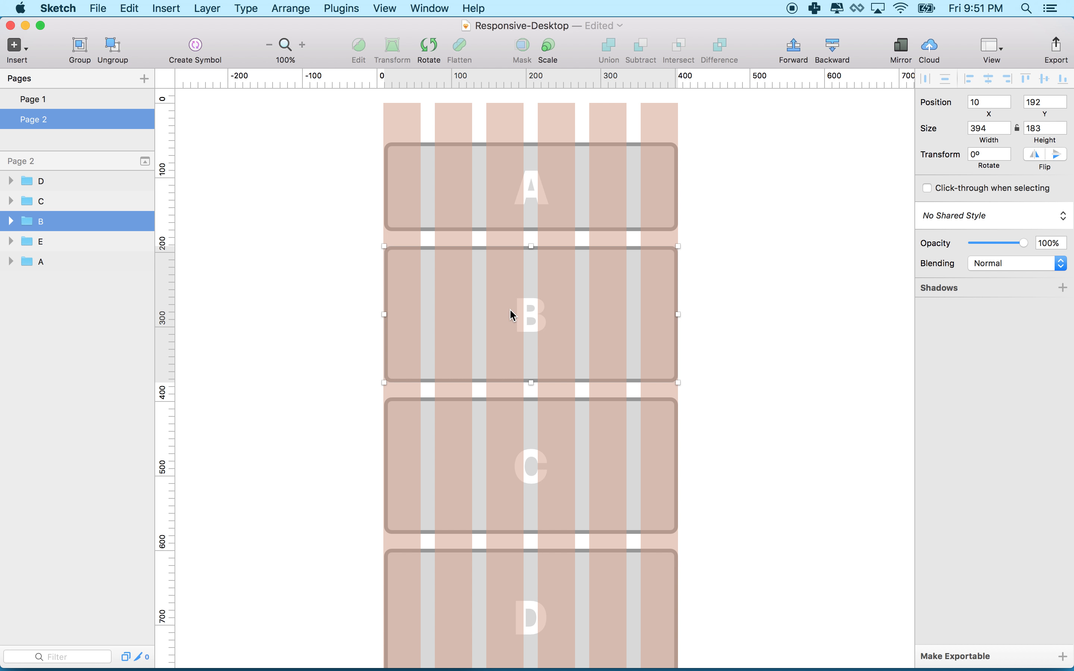
mouse_move(657, 319)
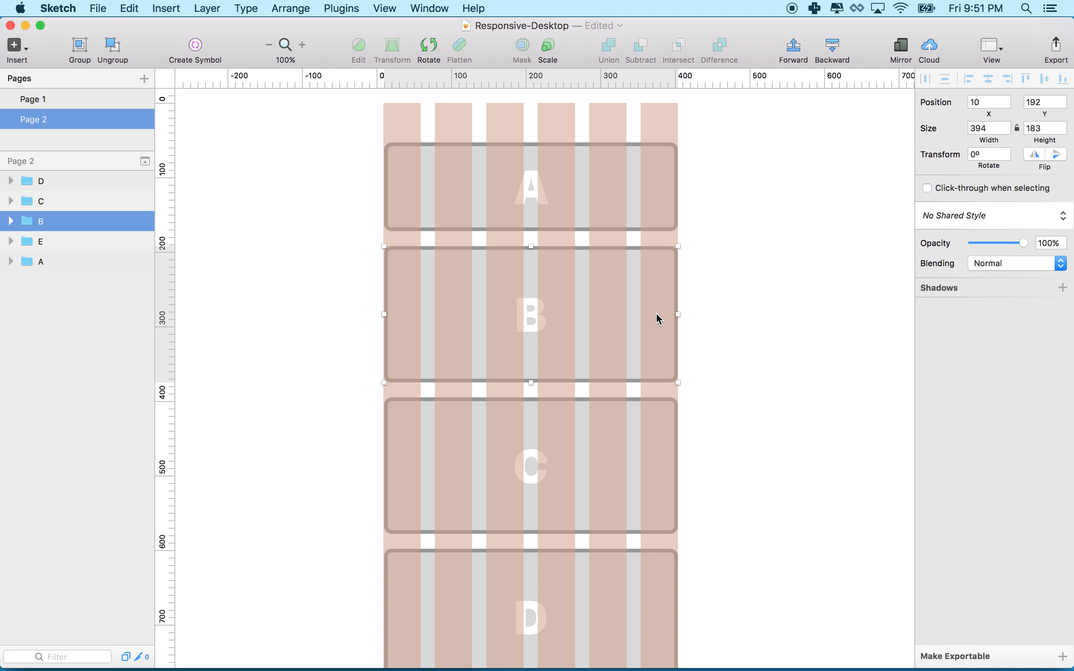
mouse_move(19, 111)
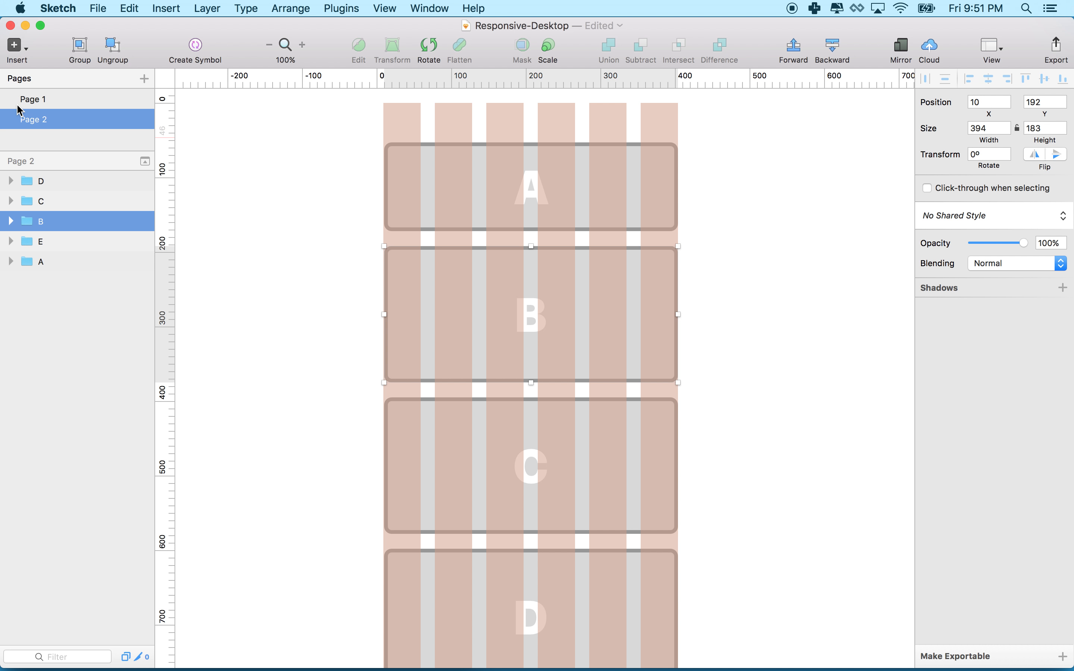
click(33, 99)
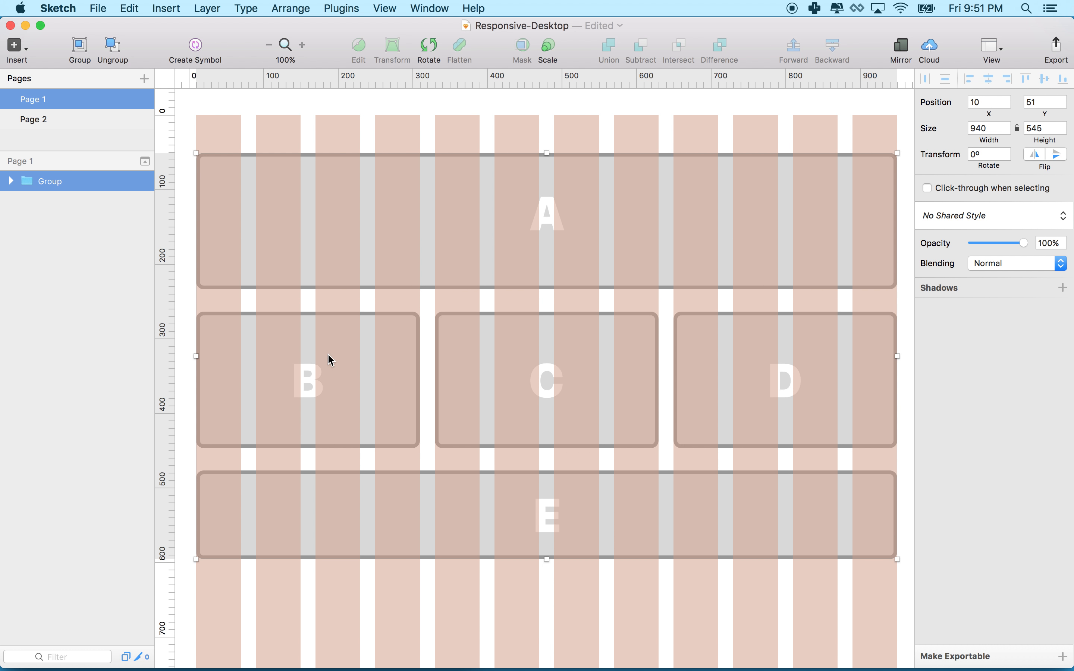
mouse_move(257, 367)
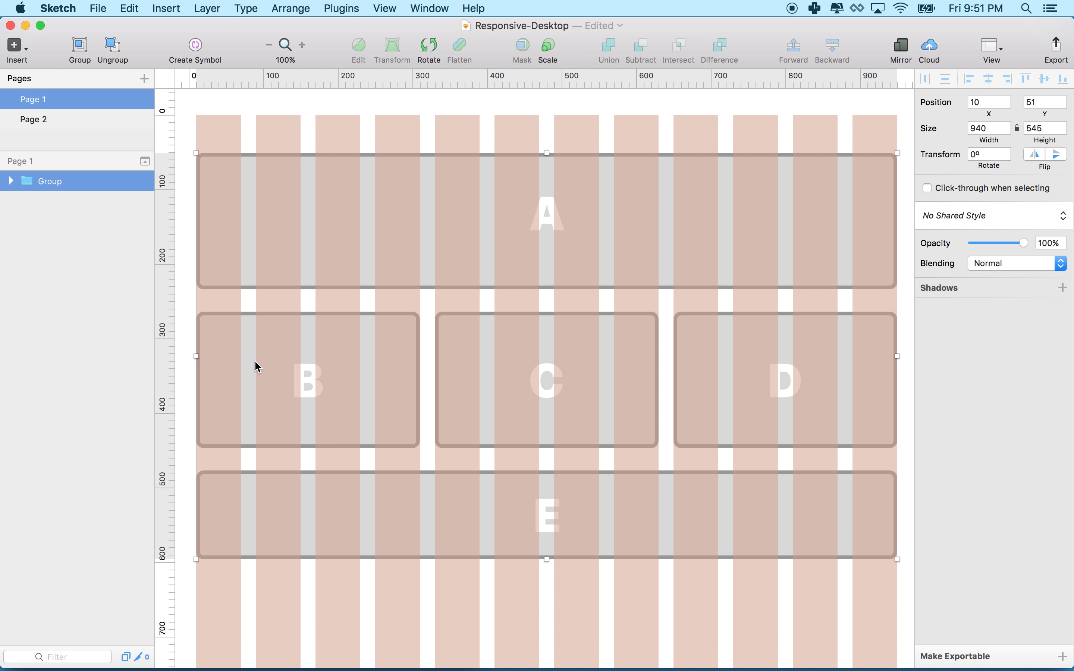
mouse_move(384, 381)
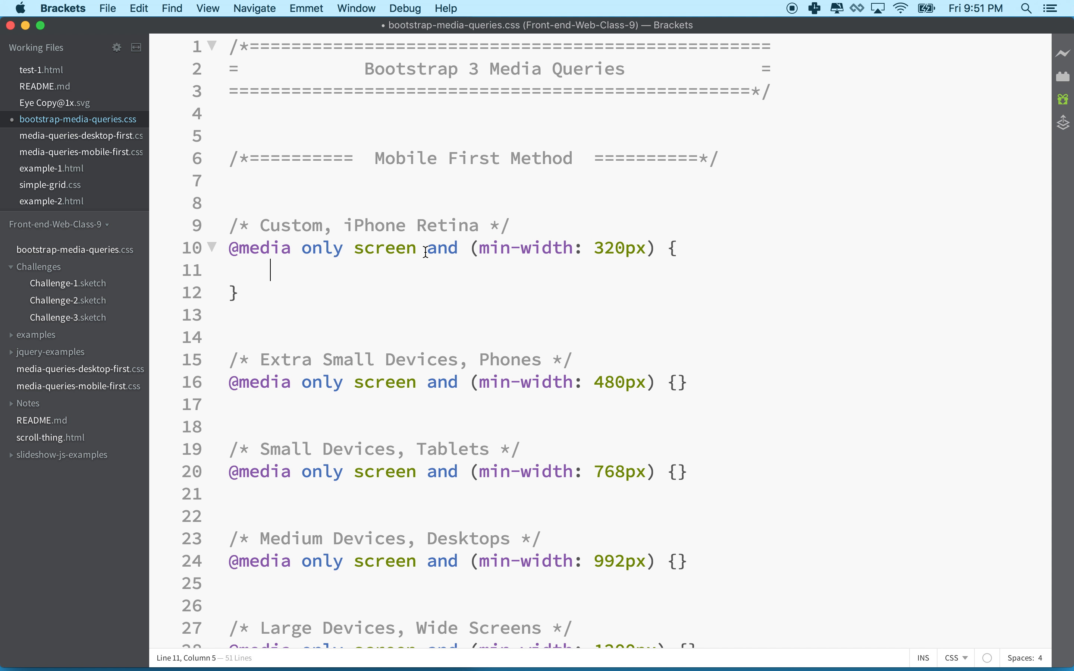
mouse_move(320, 256)
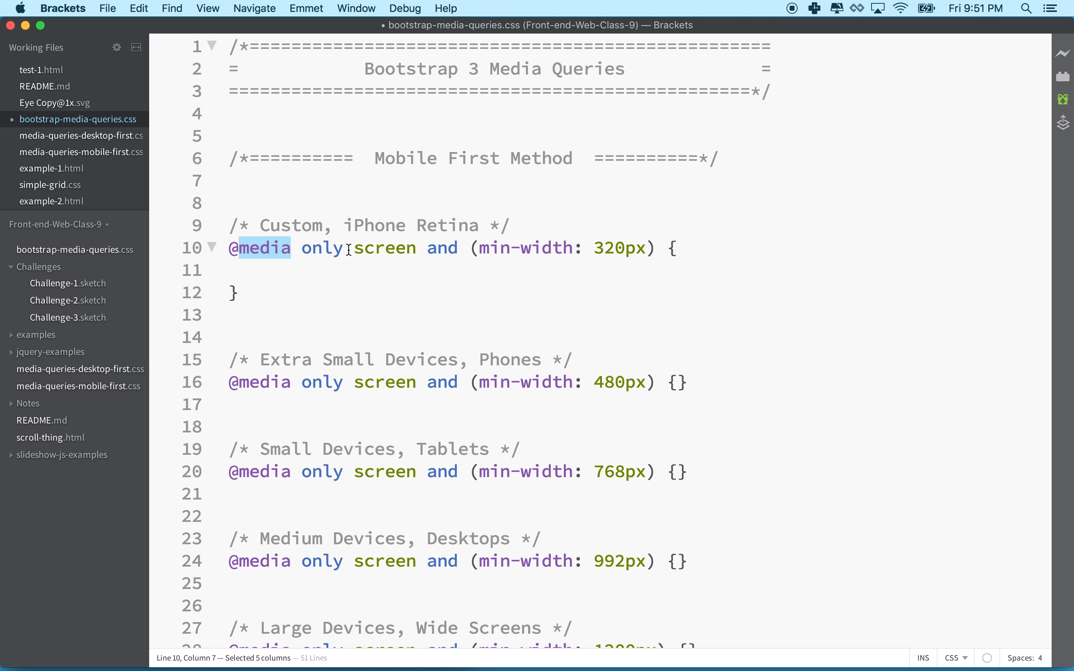
Open the 480px min-width media query into an empty multi-line block.
click(478, 247)
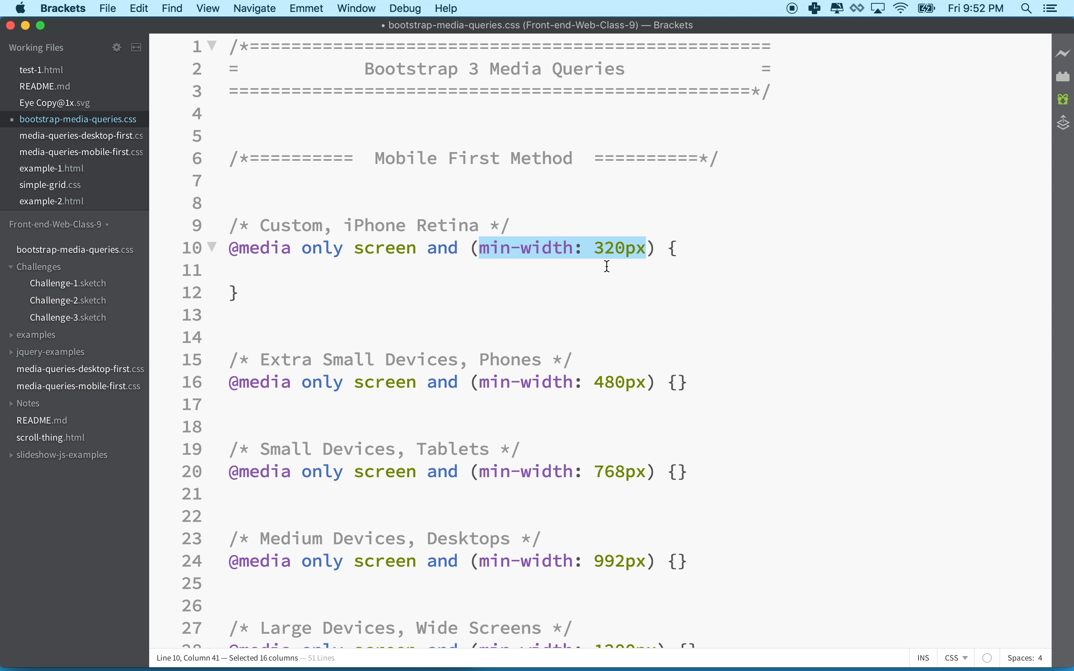
scroll(down, 3)
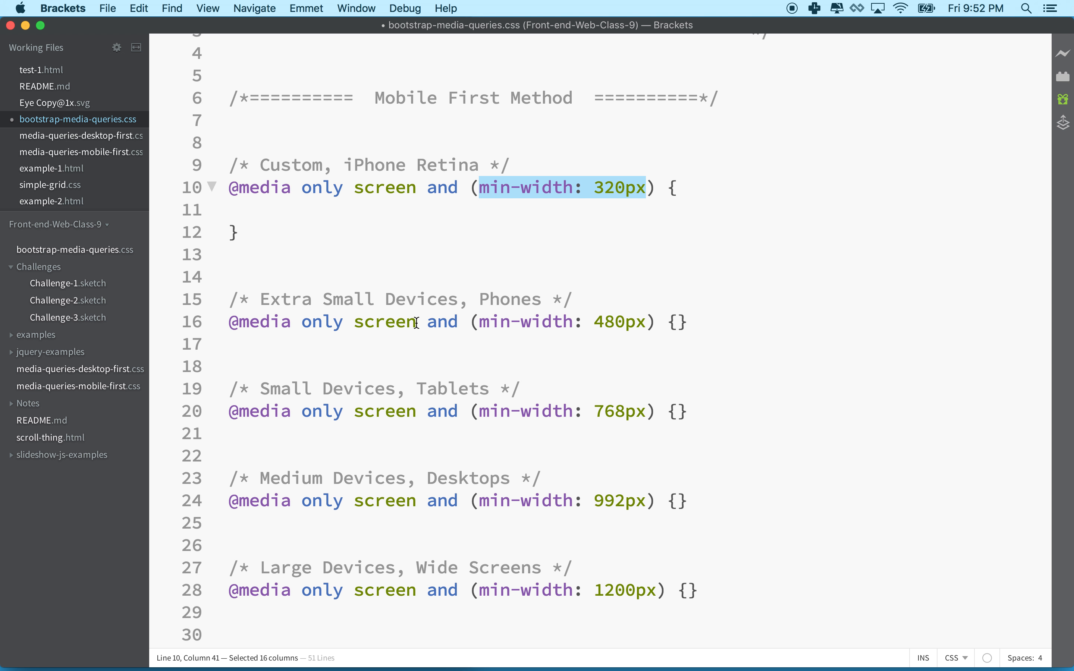
double_click(258, 322)
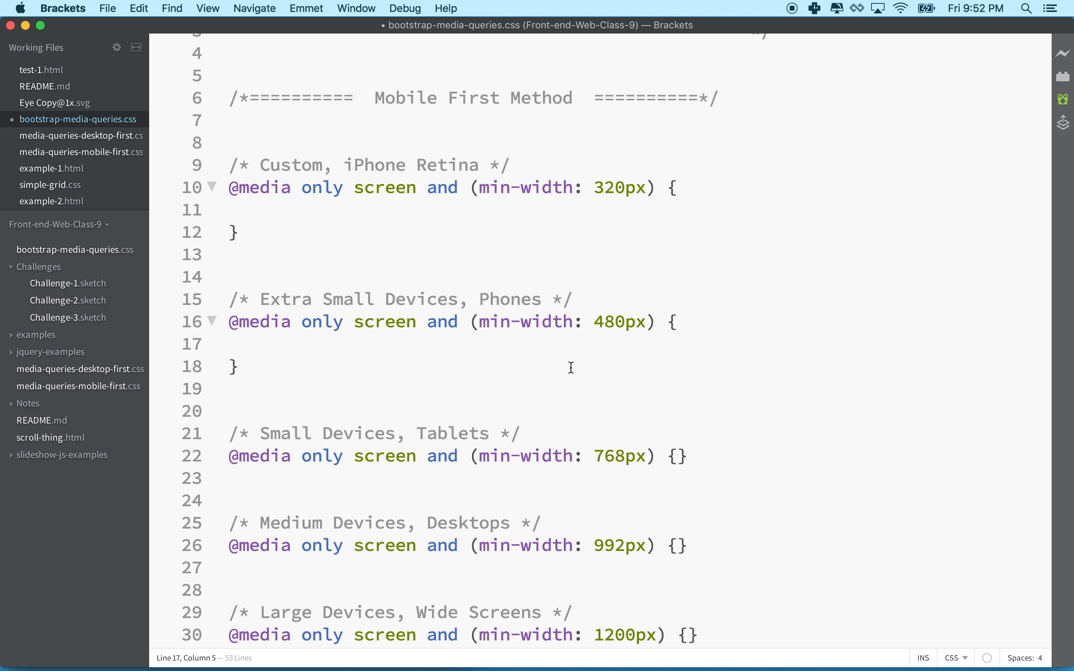
scroll(up, 3)
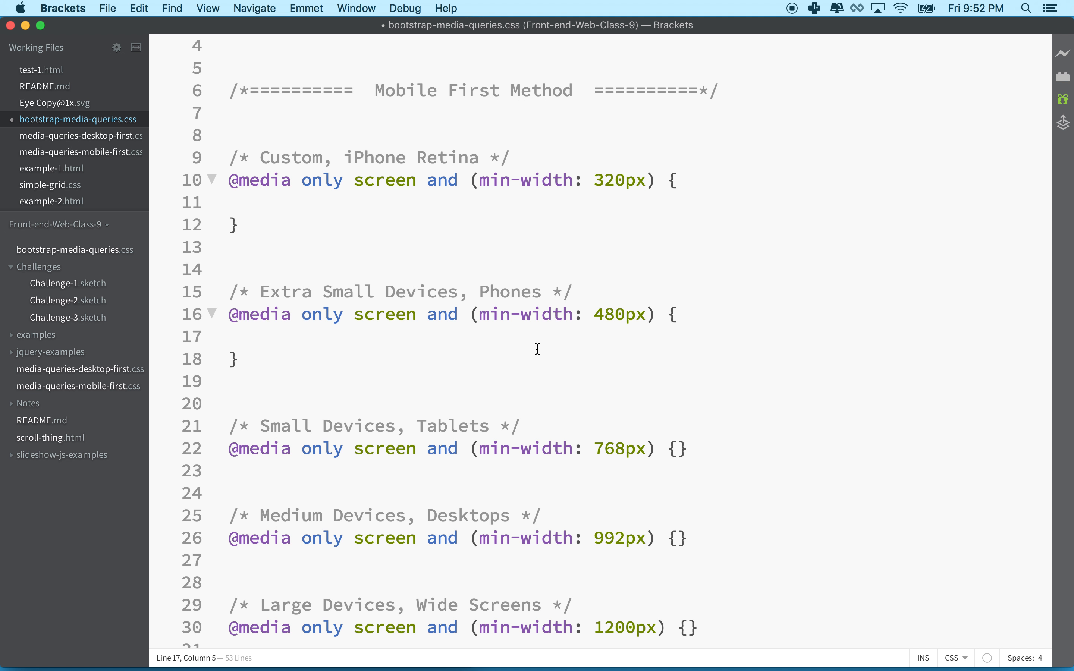
mouse_move(502, 346)
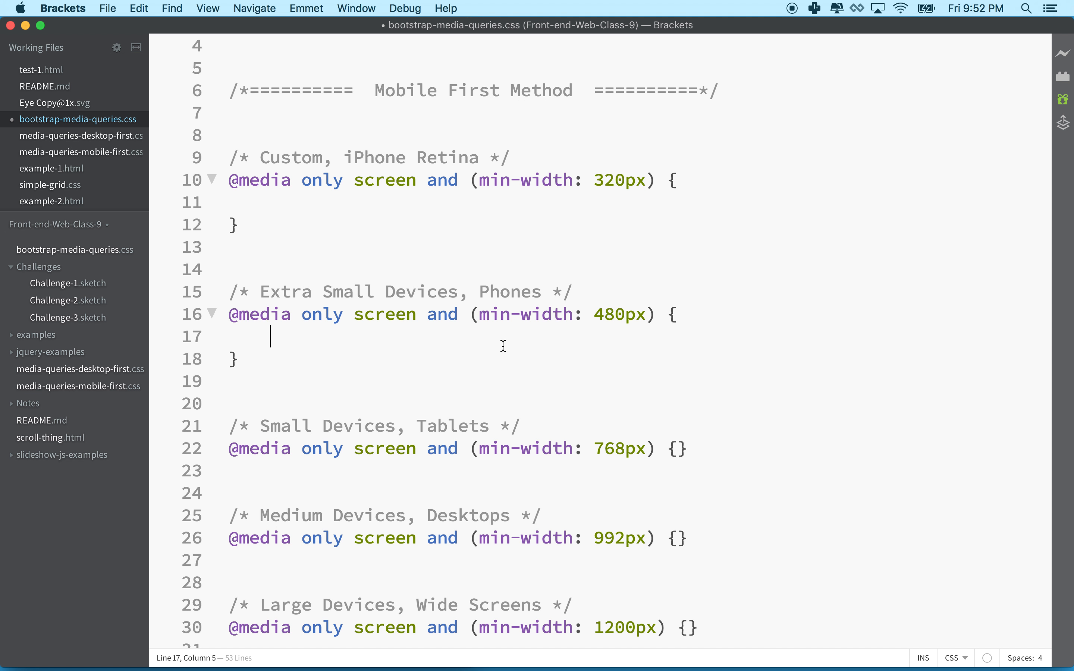
mouse_move(491, 346)
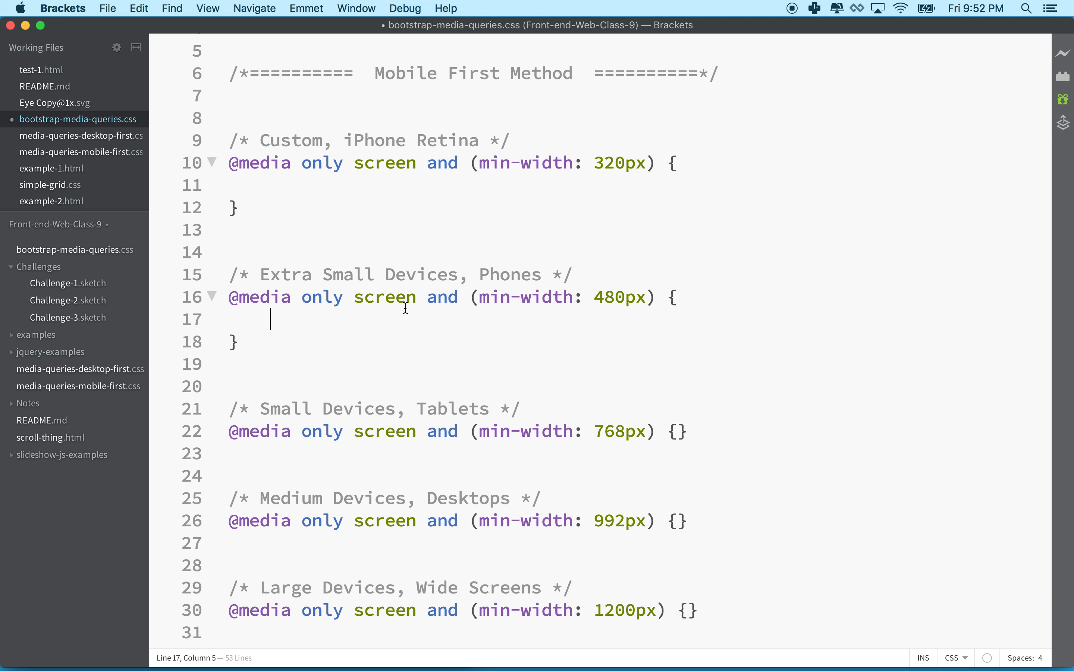
scroll(down, 3)
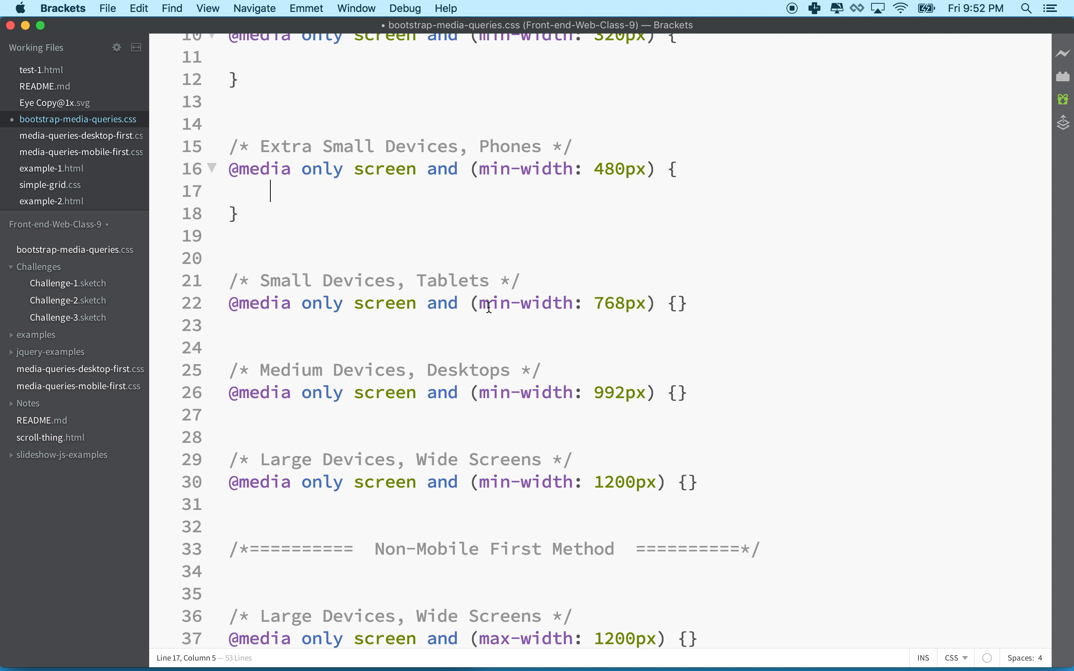
Open the 768px and 992px min-width queries into empty blocks, noting the 1200px breakpoint.
click(677, 303)
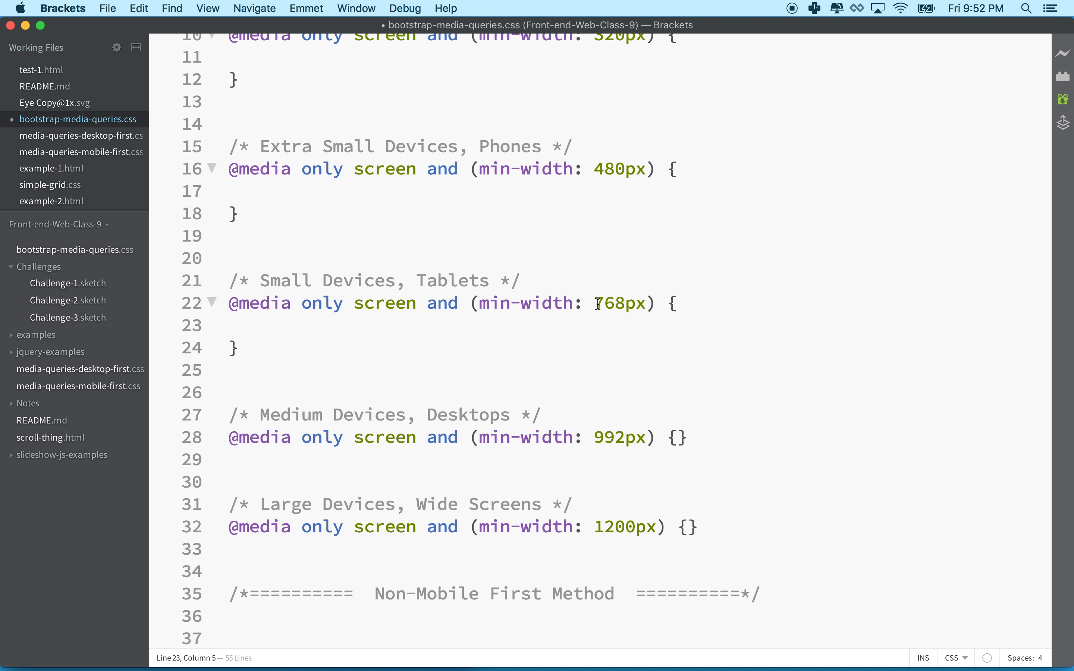
double_click(620, 303)
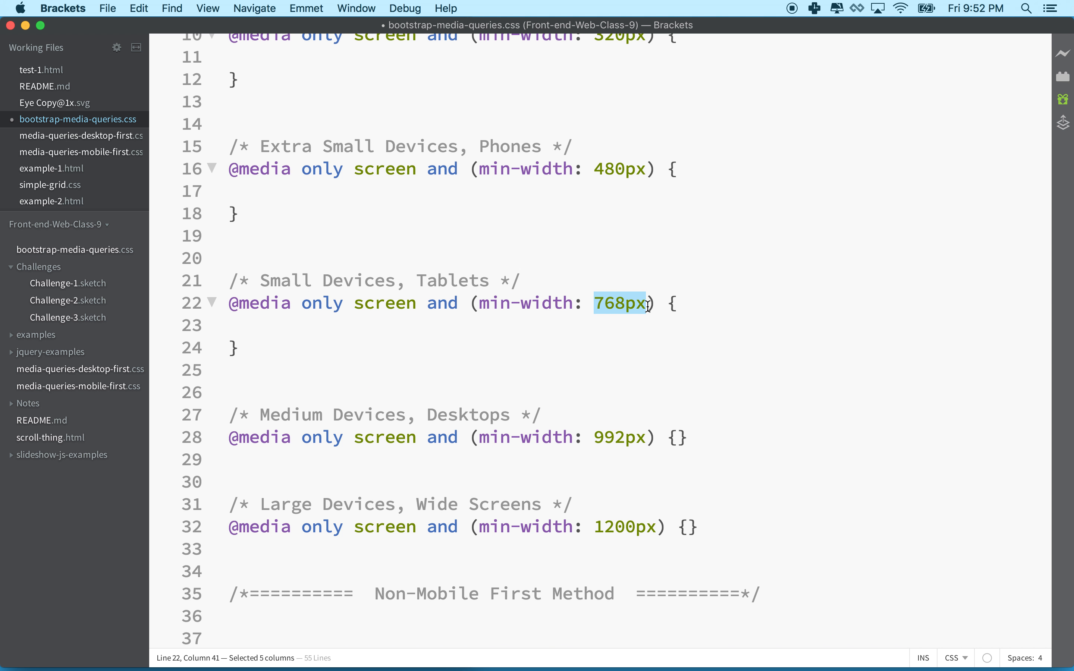
double_click(618, 437)
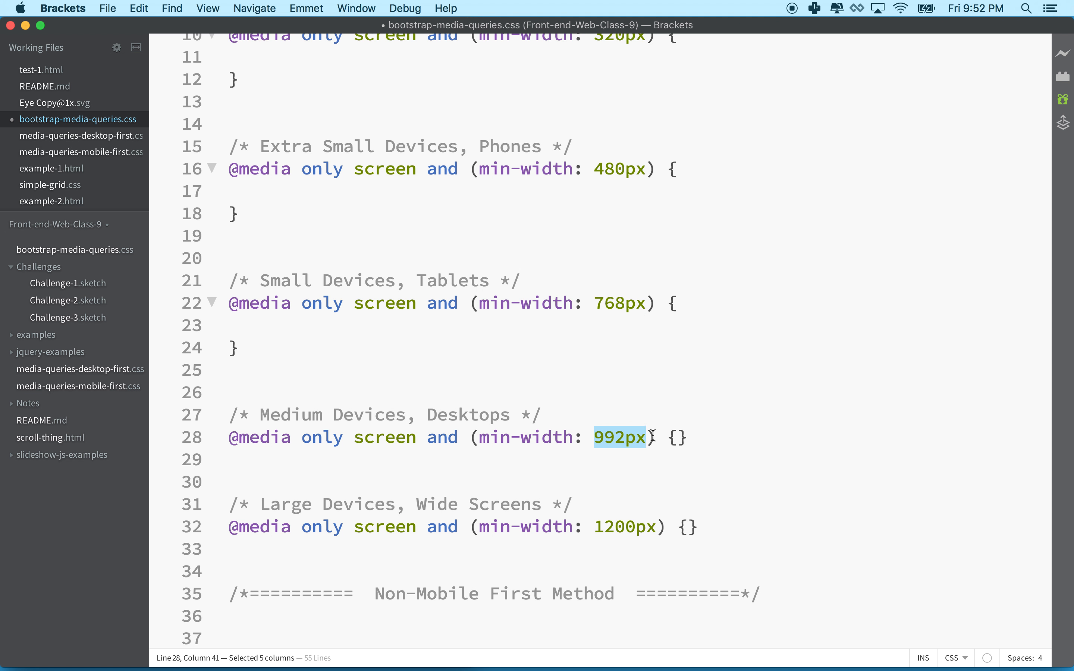
mouse_move(623, 445)
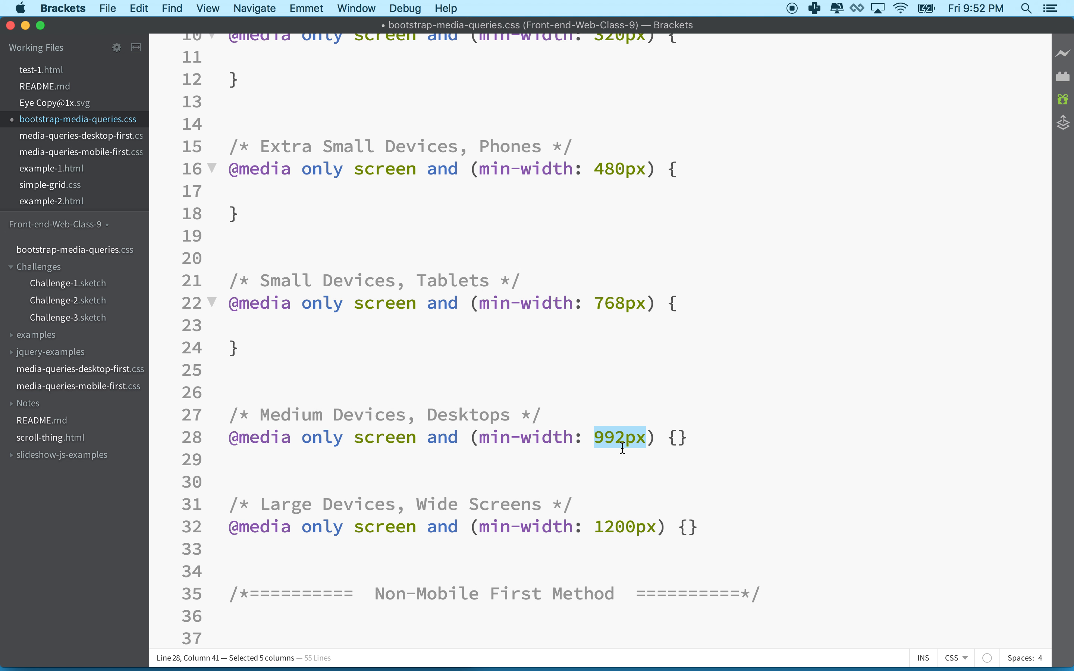
mouse_move(601, 447)
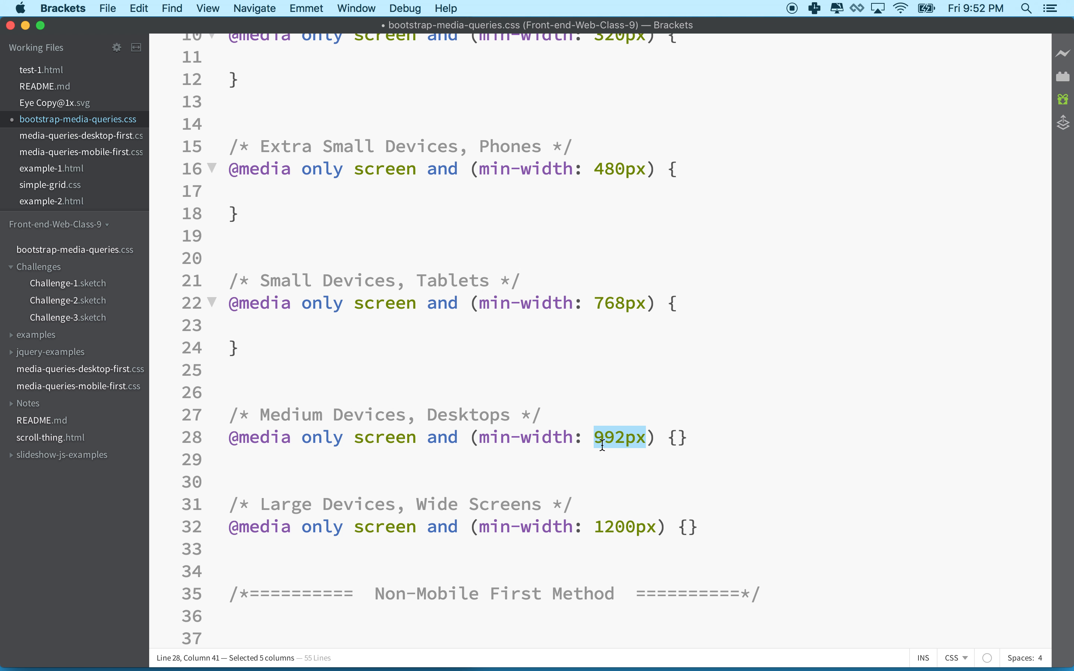
mouse_move(650, 438)
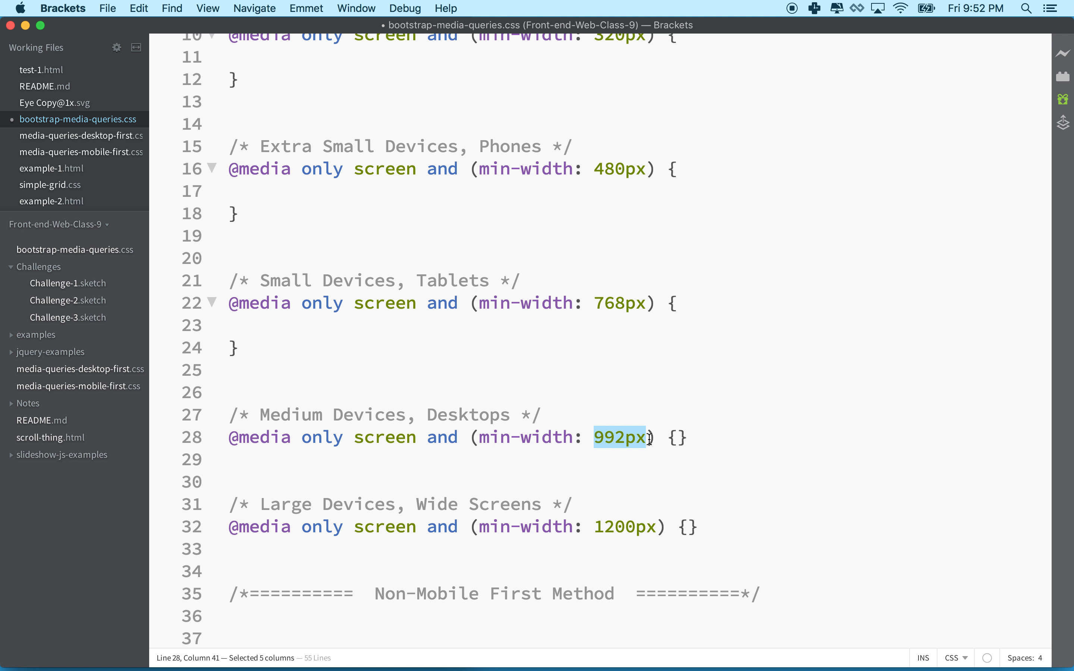
mouse_move(599, 536)
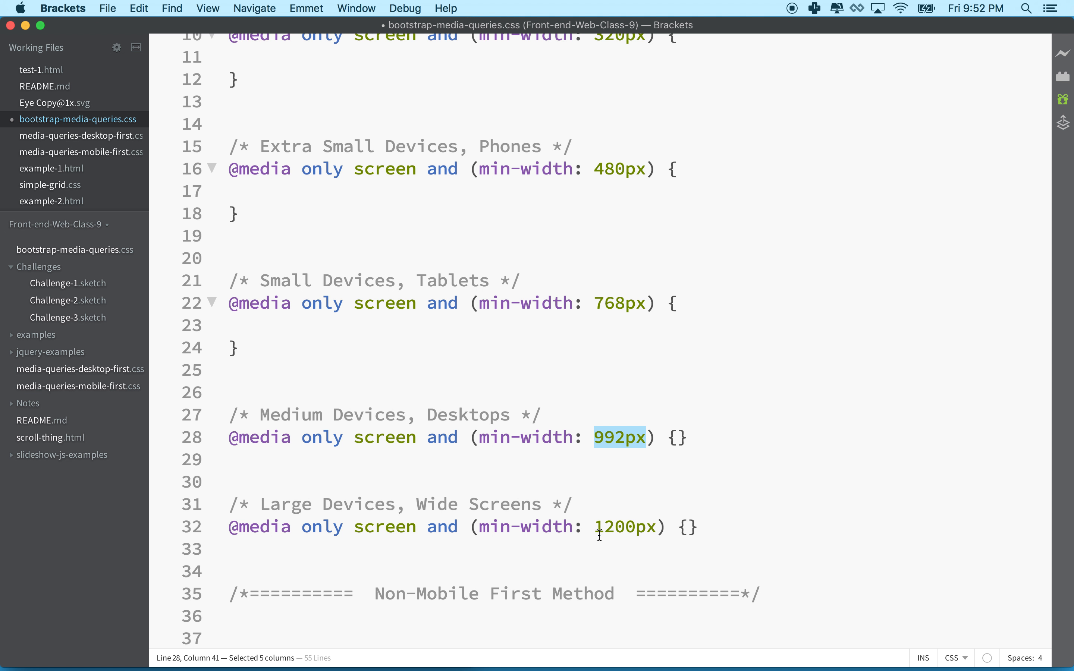
double_click(624, 527)
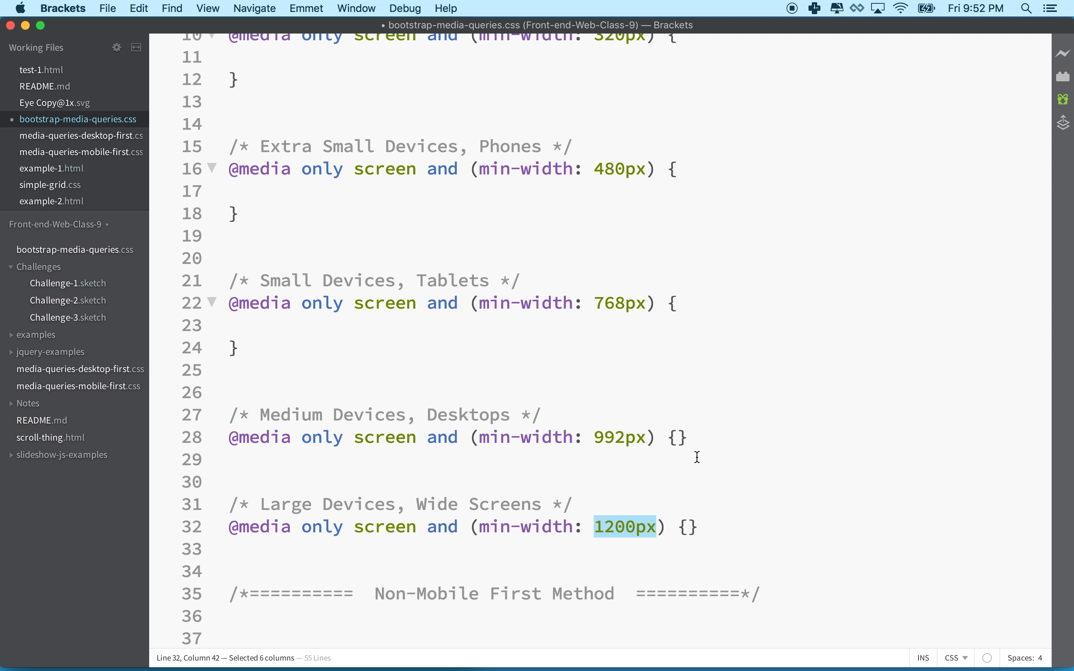
scroll(down, 3)
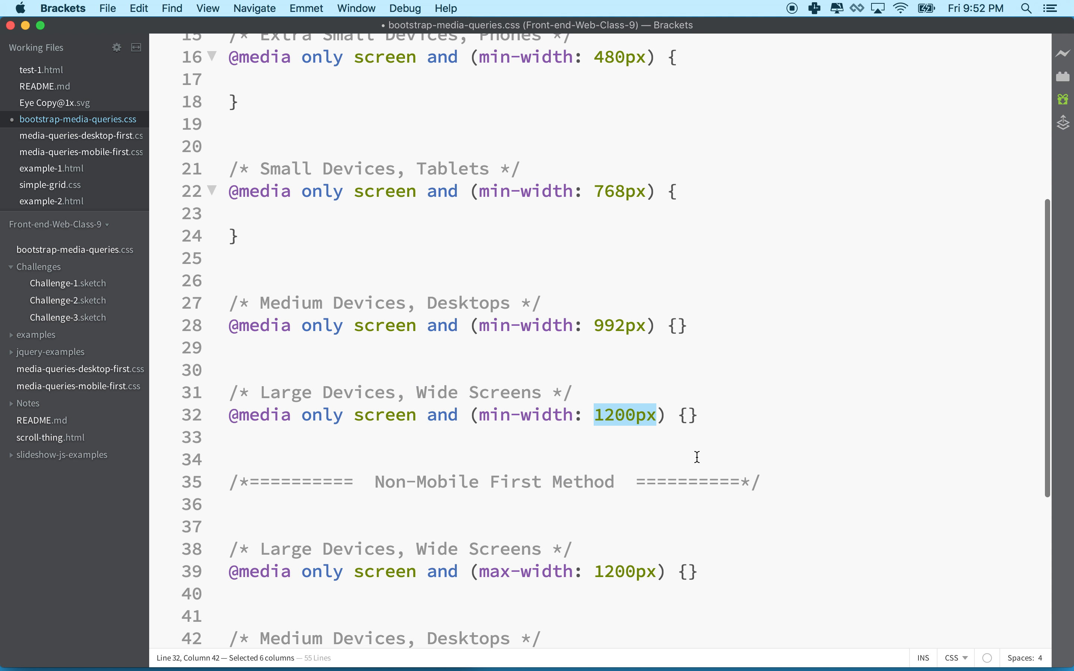
mouse_move(655, 363)
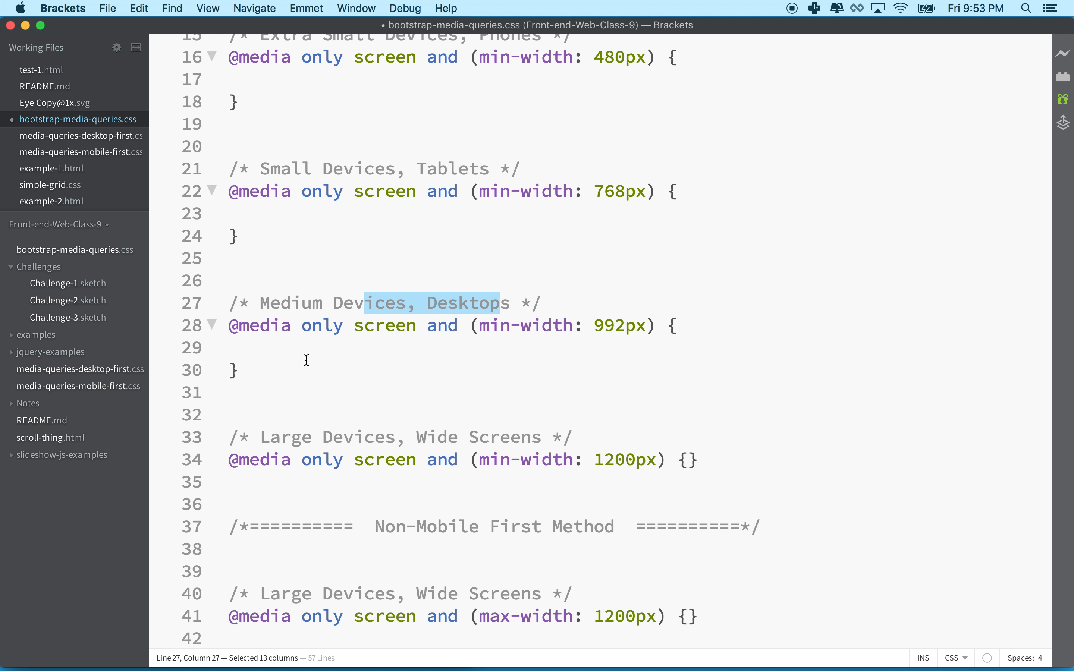
Give .box a width of 33% inside the 992px min-width media query.
text(.)
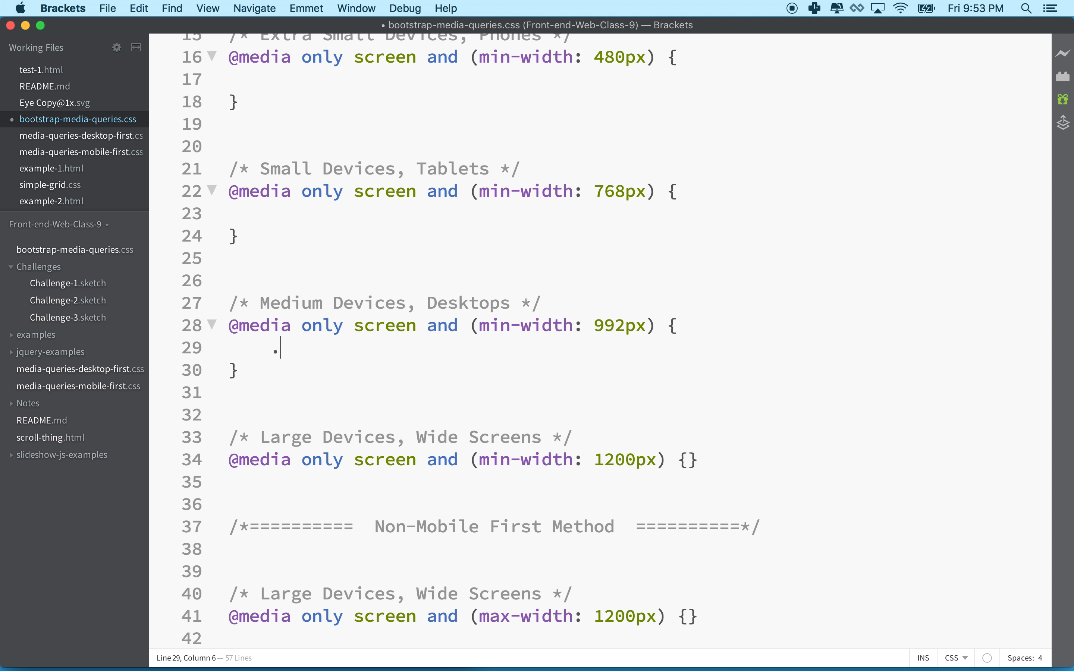
text(box {)
text(width)
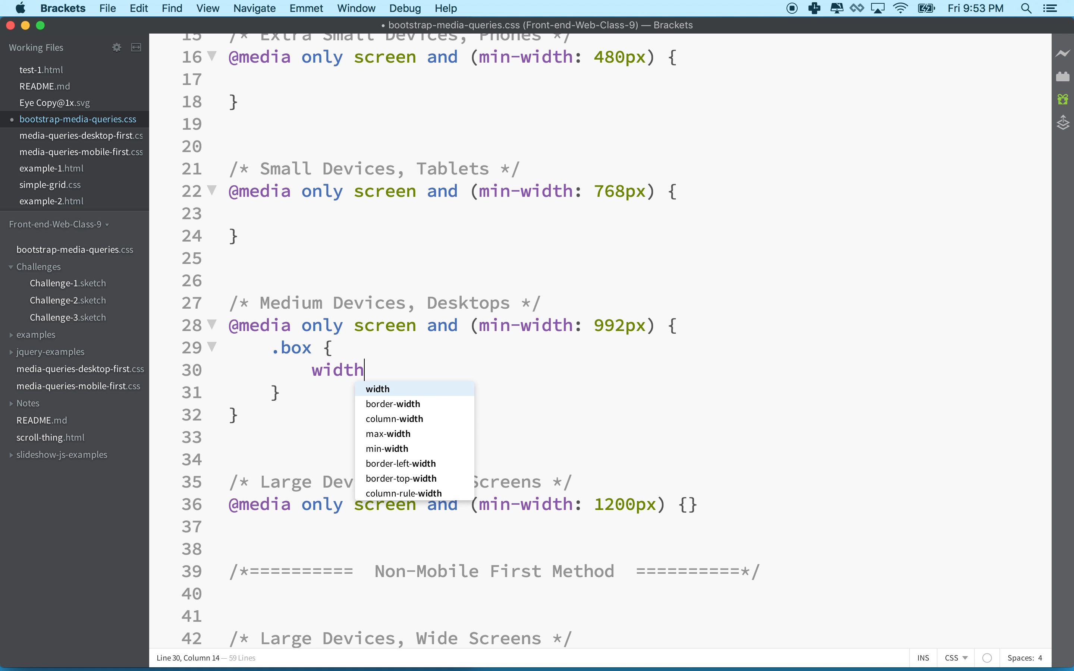
text(: 33%)
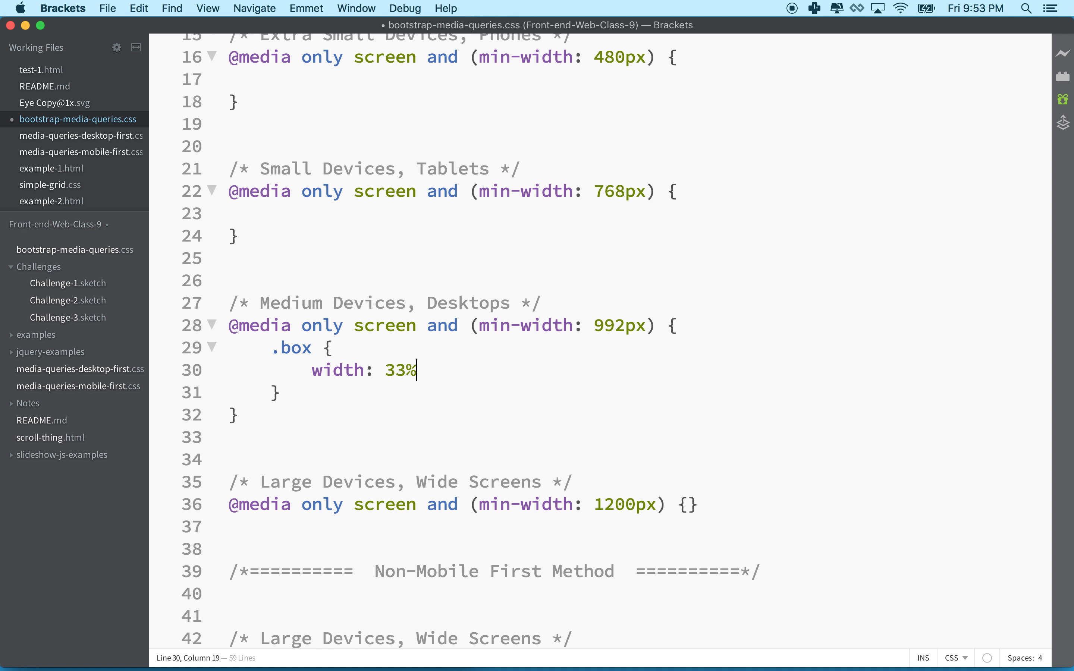
text(;)
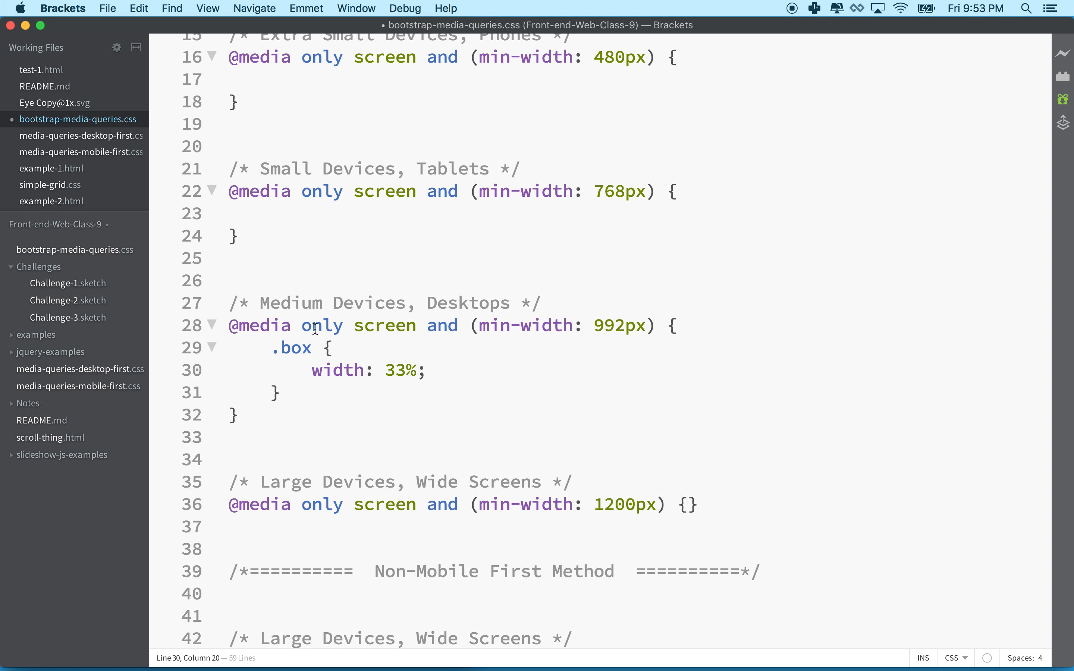
double_click(522, 325)
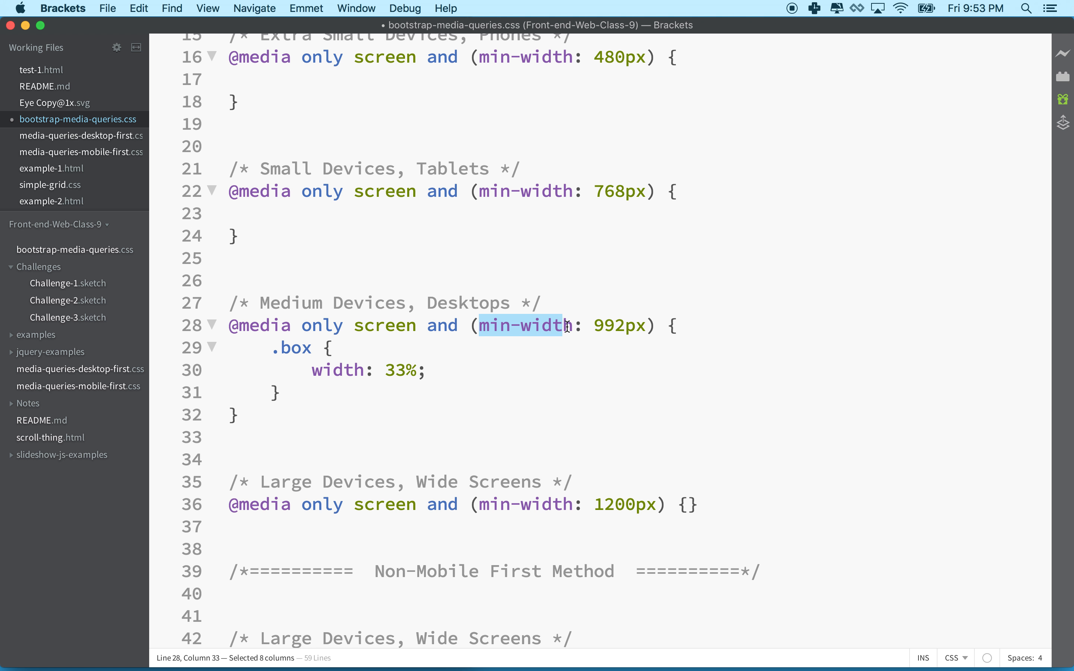
double_click(618, 326)
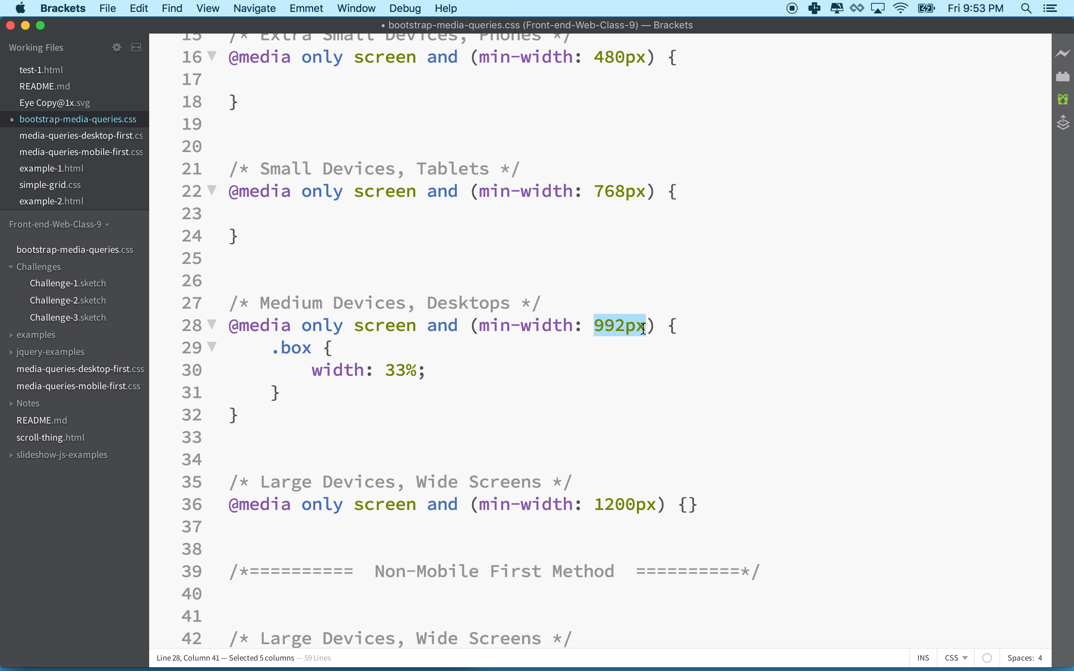
mouse_move(608, 326)
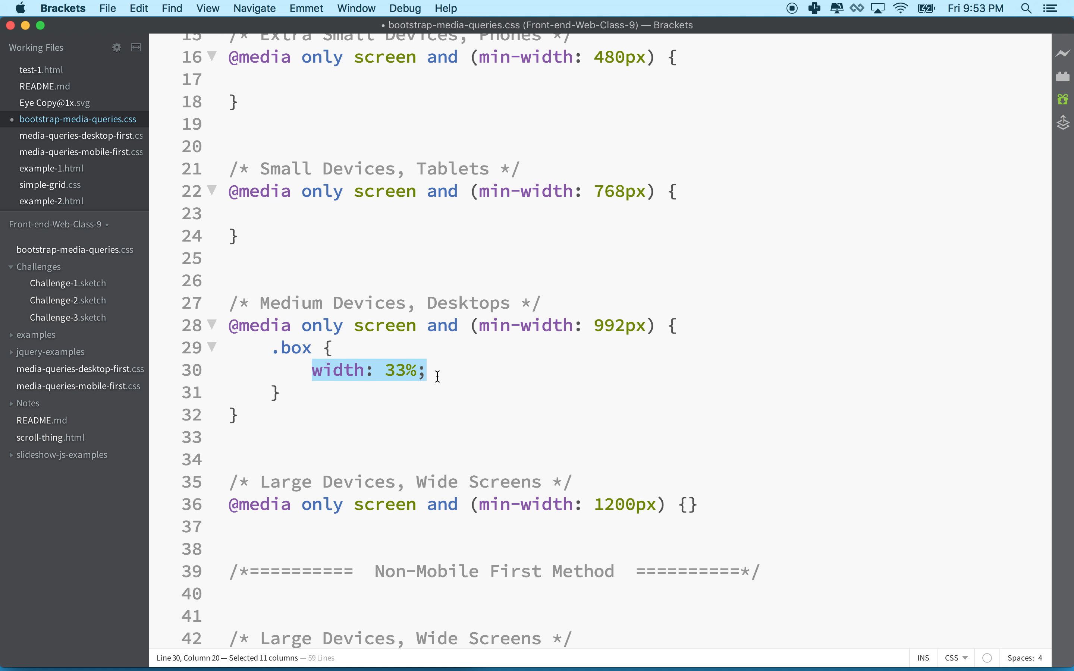
mouse_move(377, 376)
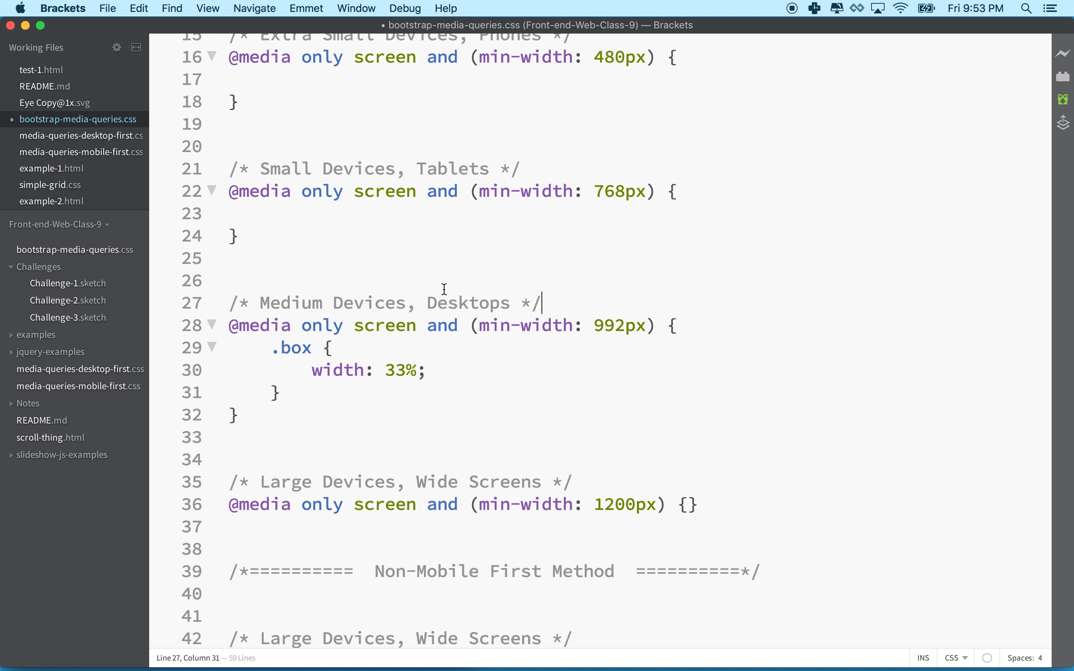
mouse_move(431, 310)
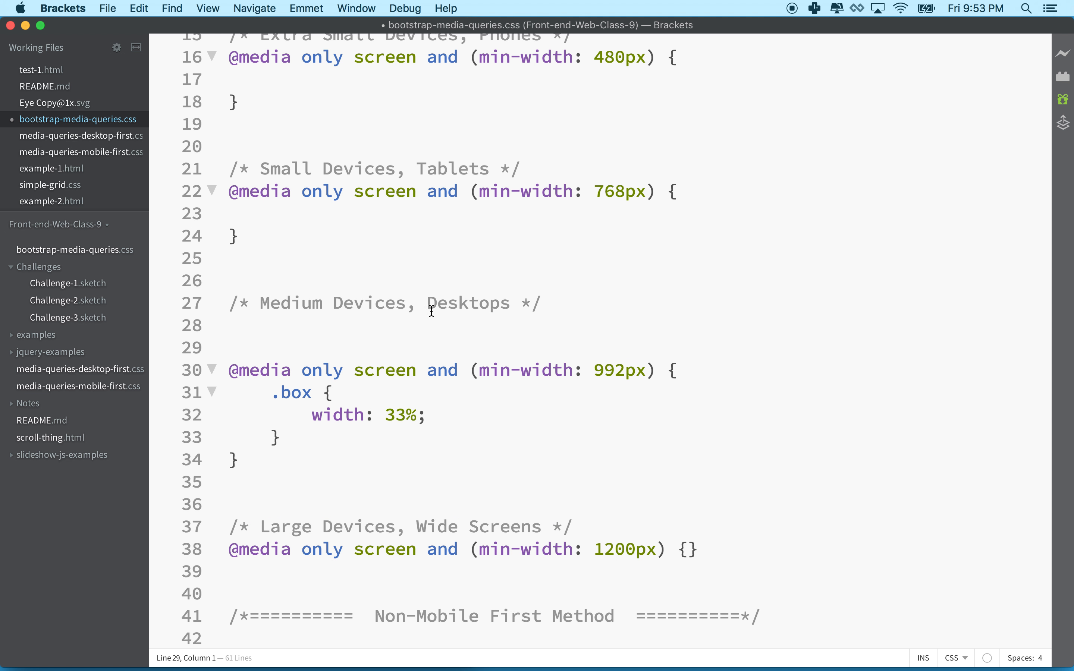
Add a base .box { width: 100%; } rule above the 992px media query.
text(.)
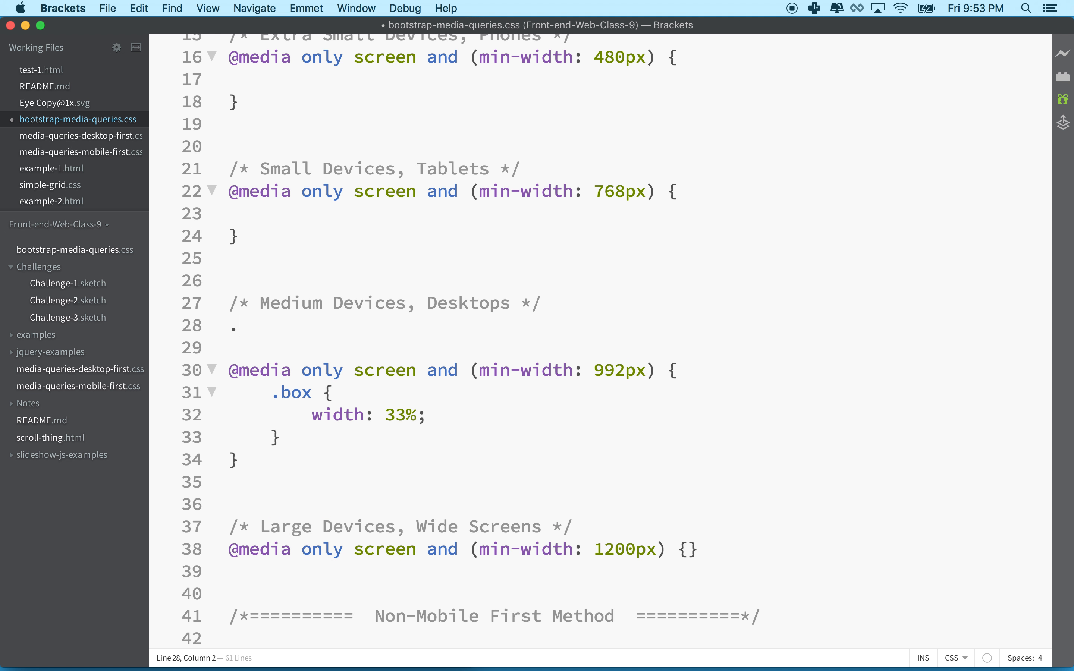
text(box {)
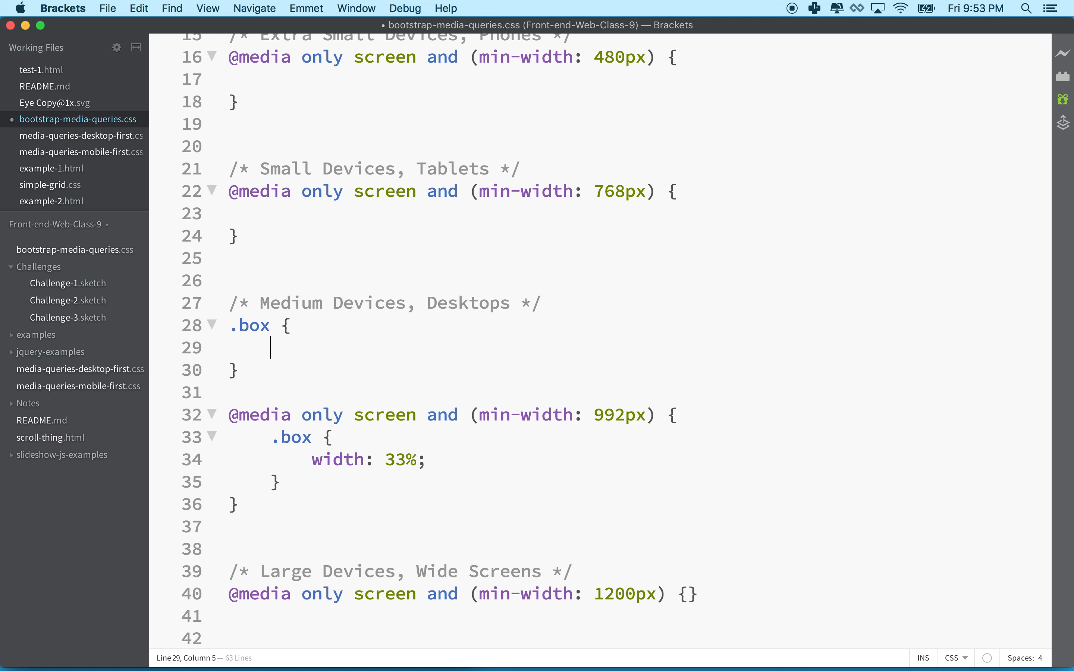
text(width: 100)
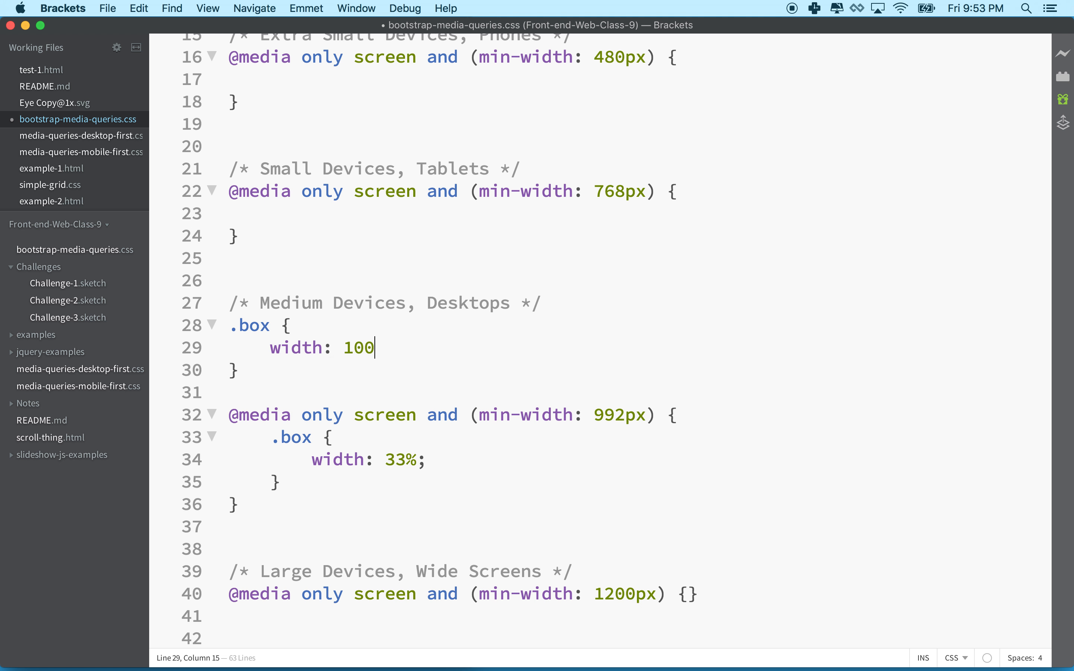
text(%;)
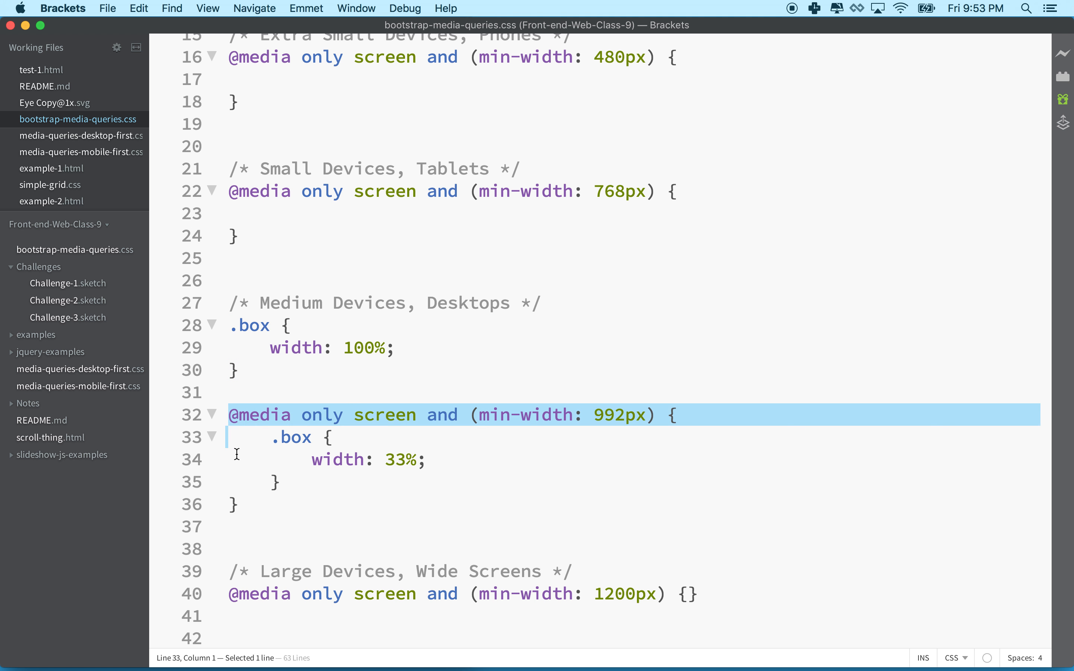
click(259, 437)
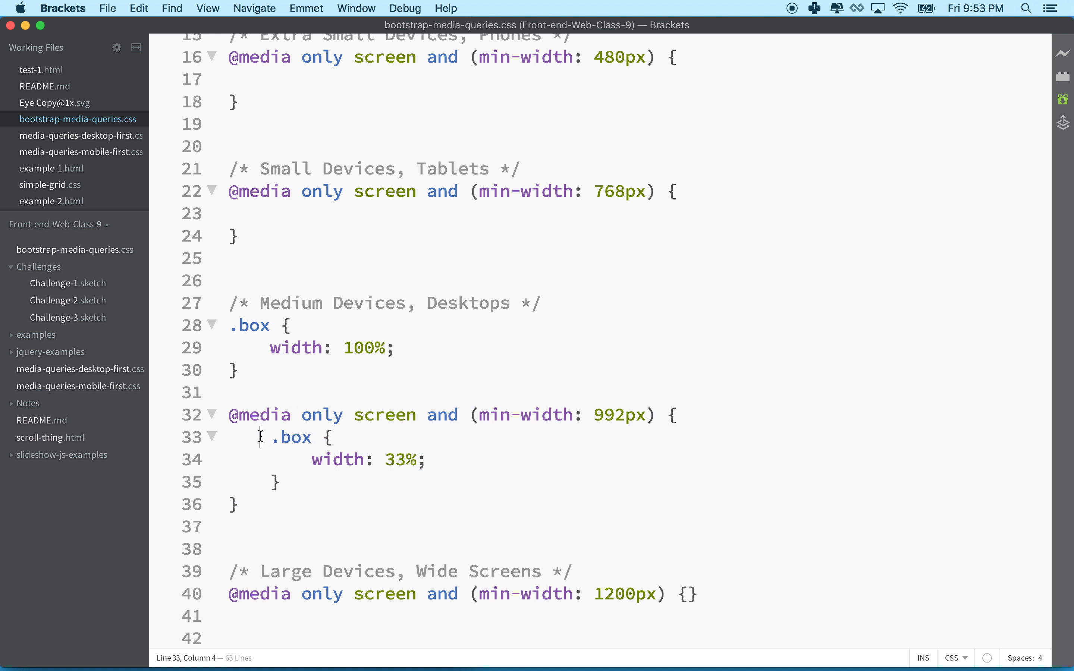
double_click(259, 415)
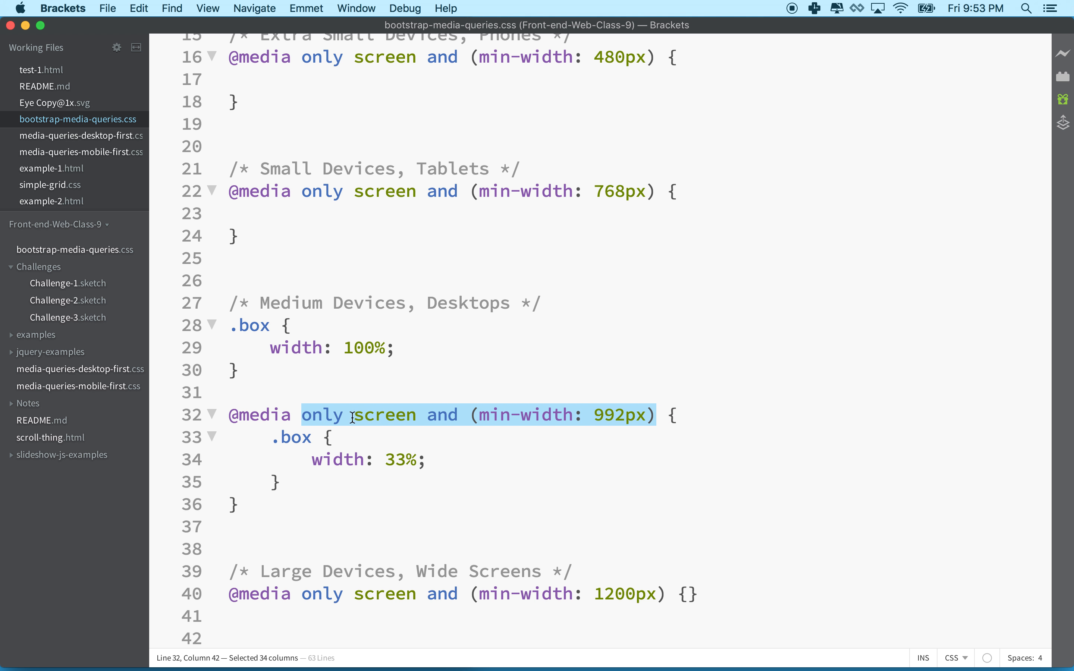
mouse_move(381, 424)
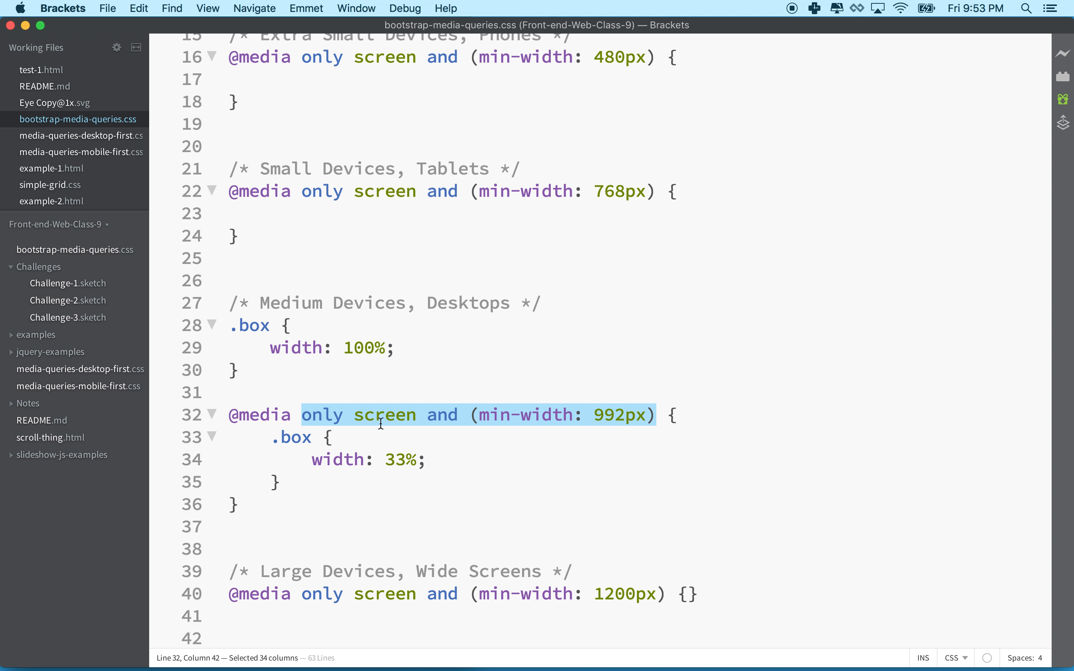
mouse_move(273, 450)
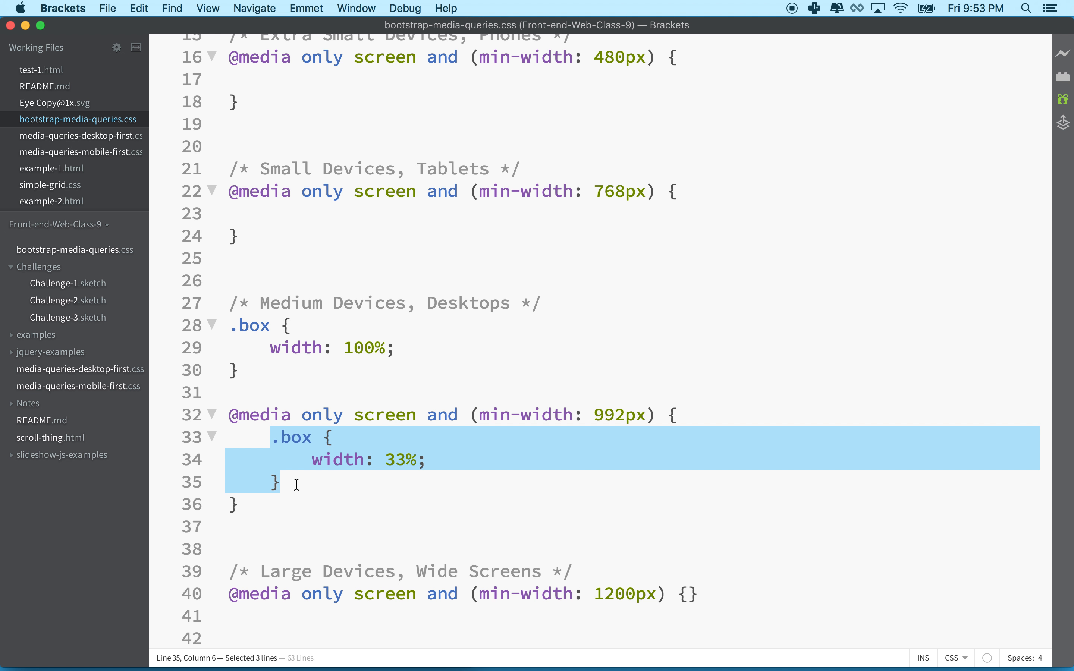
mouse_move(264, 336)
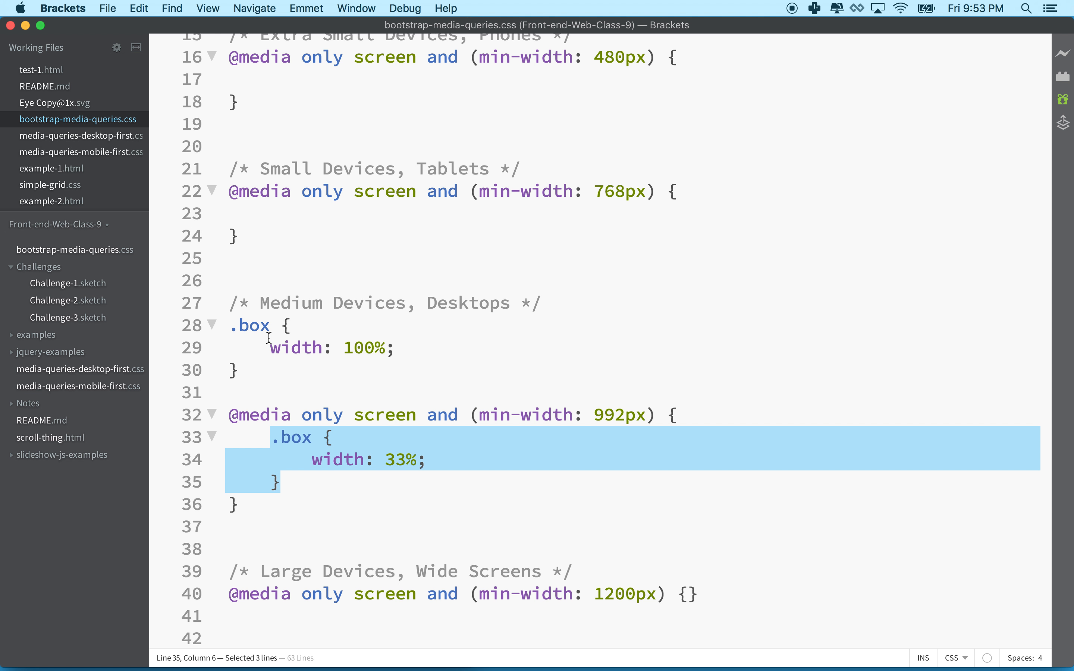
mouse_move(307, 417)
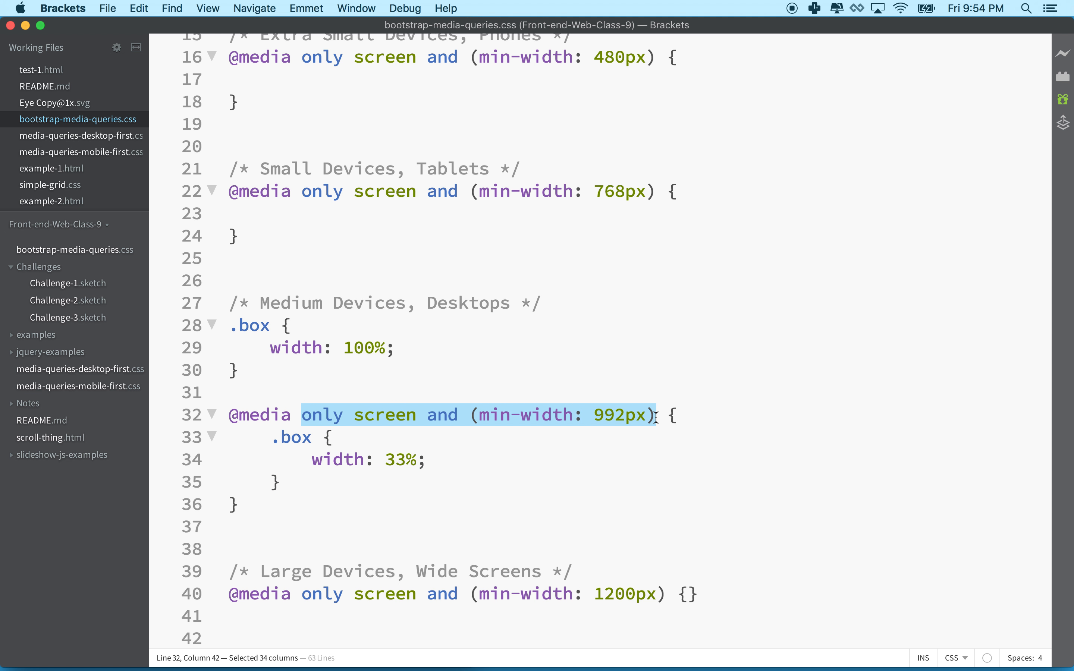
mouse_move(336, 416)
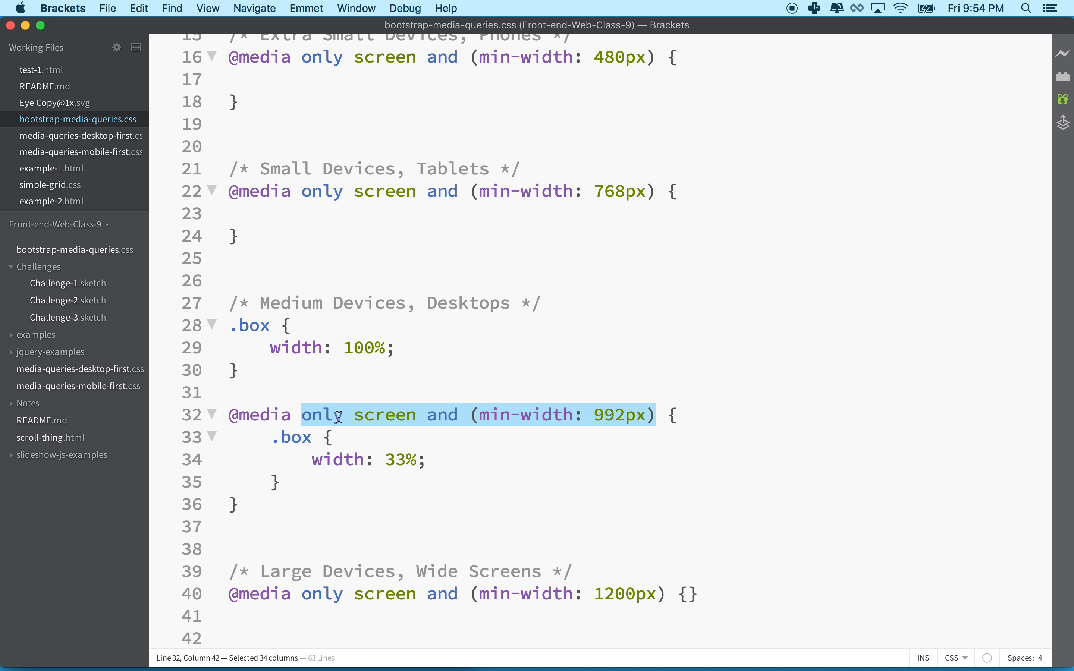
mouse_move(476, 416)
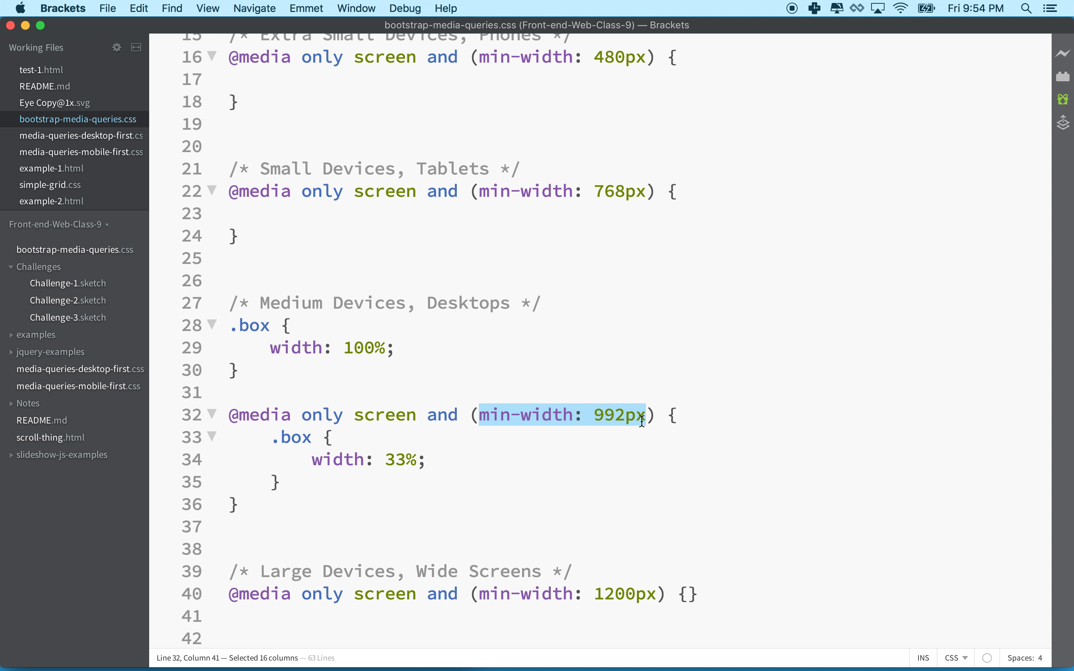
Scroll to the Non-Mobile First max-width queries from 1200px down to 320px.
scroll(down, 3)
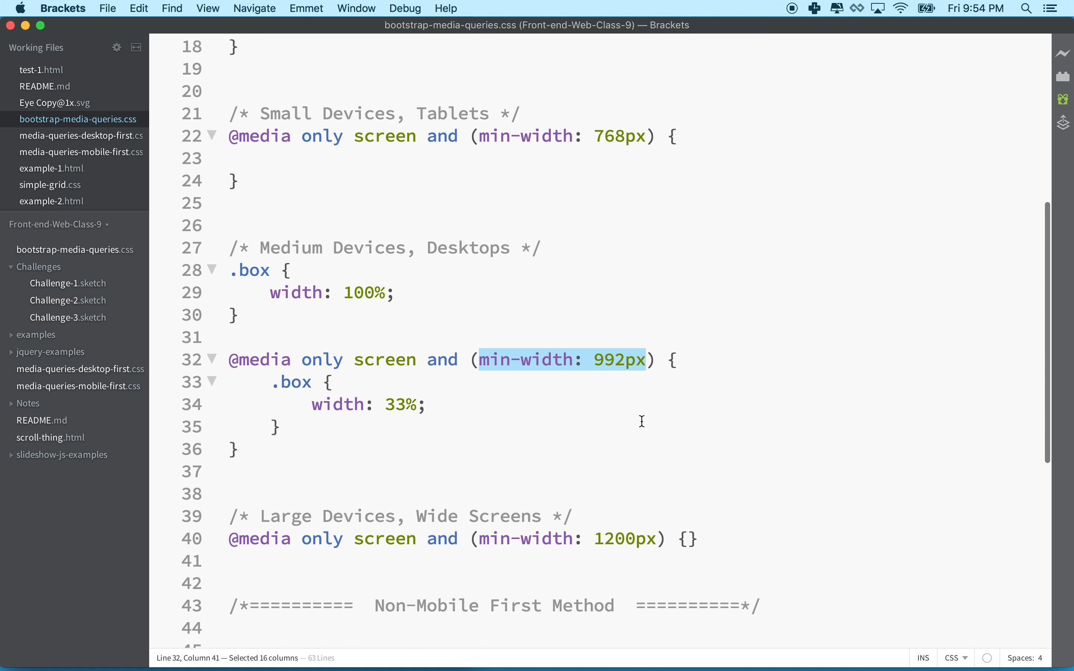
scroll(up, 3)
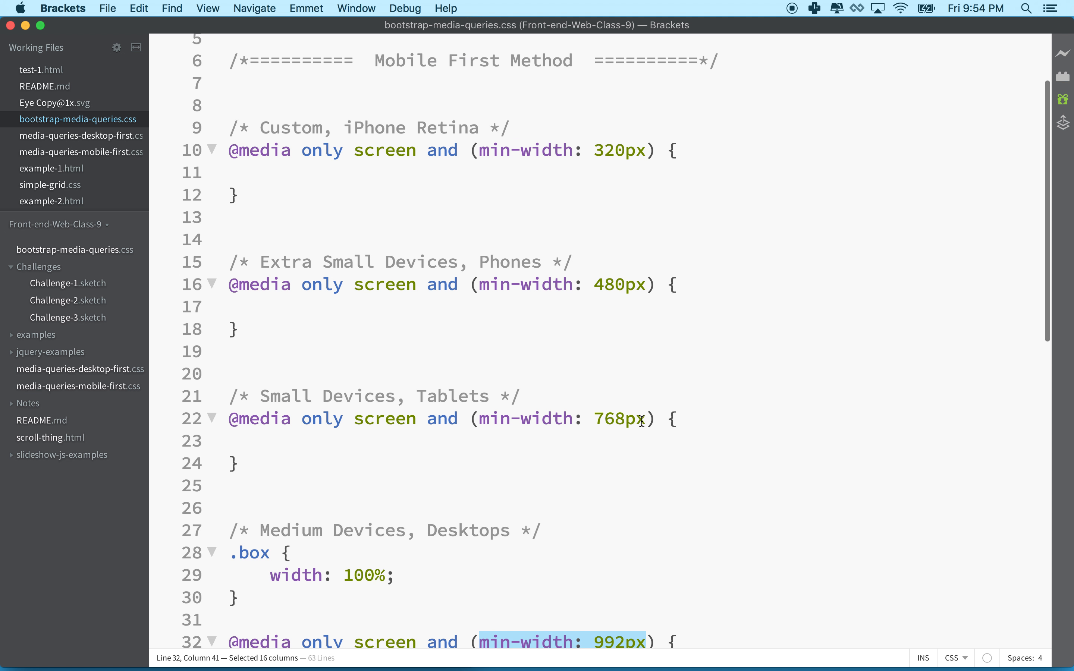
scroll(down, 3)
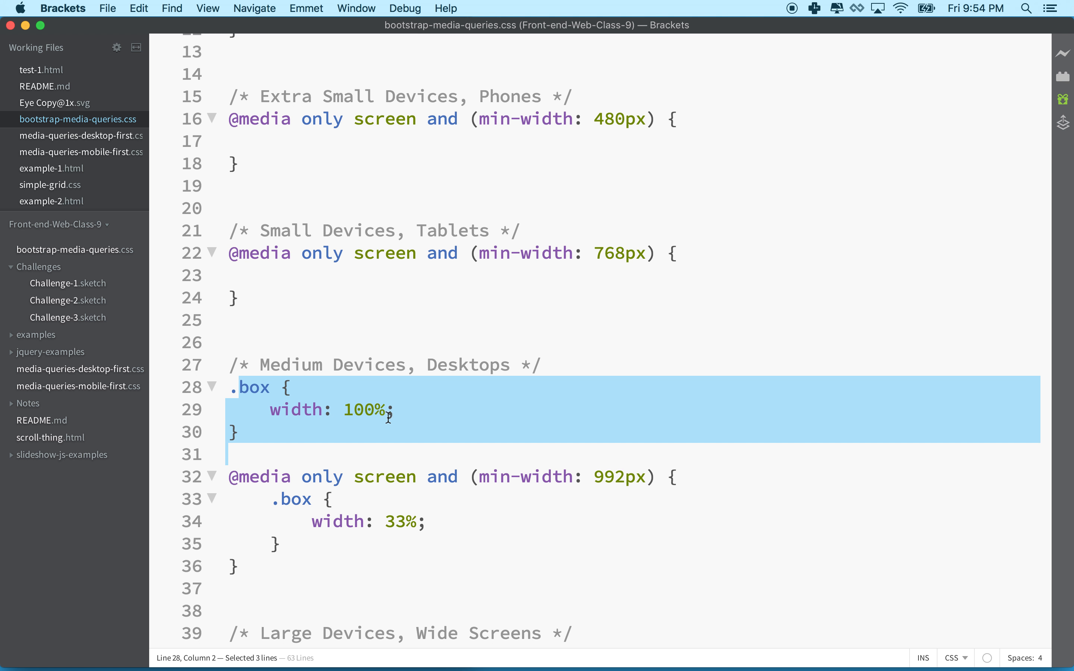
mouse_move(369, 487)
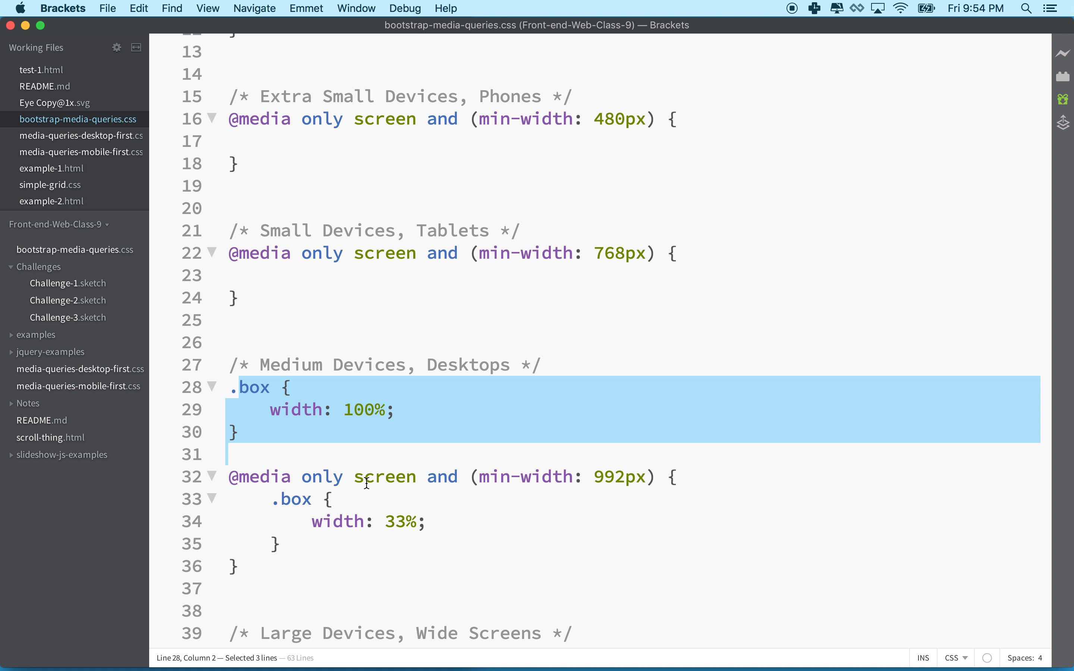
mouse_move(224, 545)
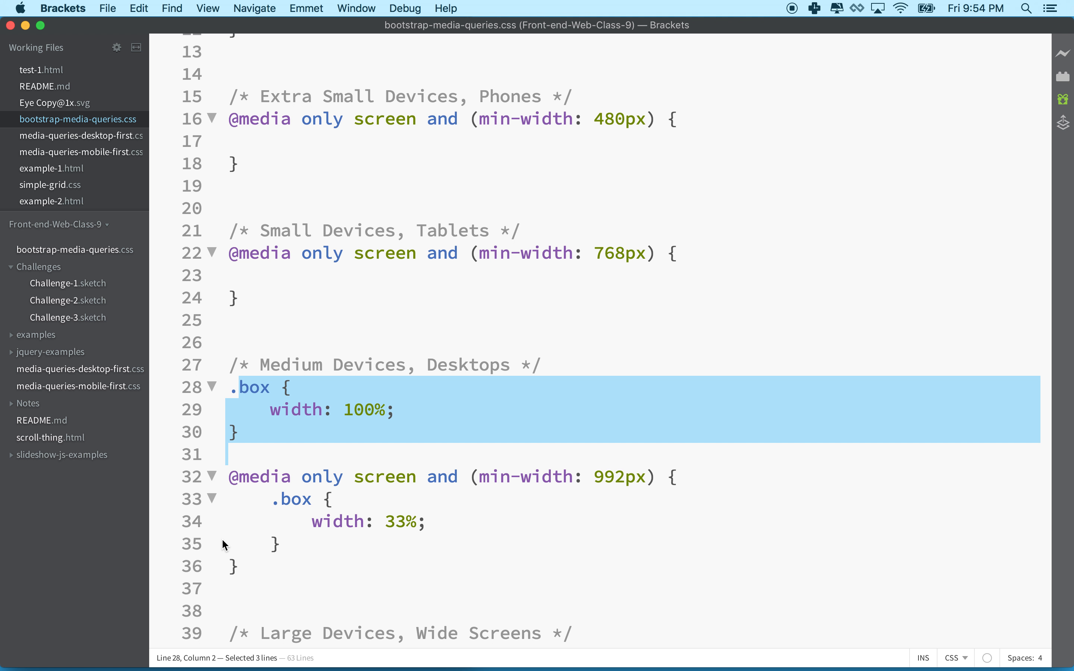
scroll(down, 3)
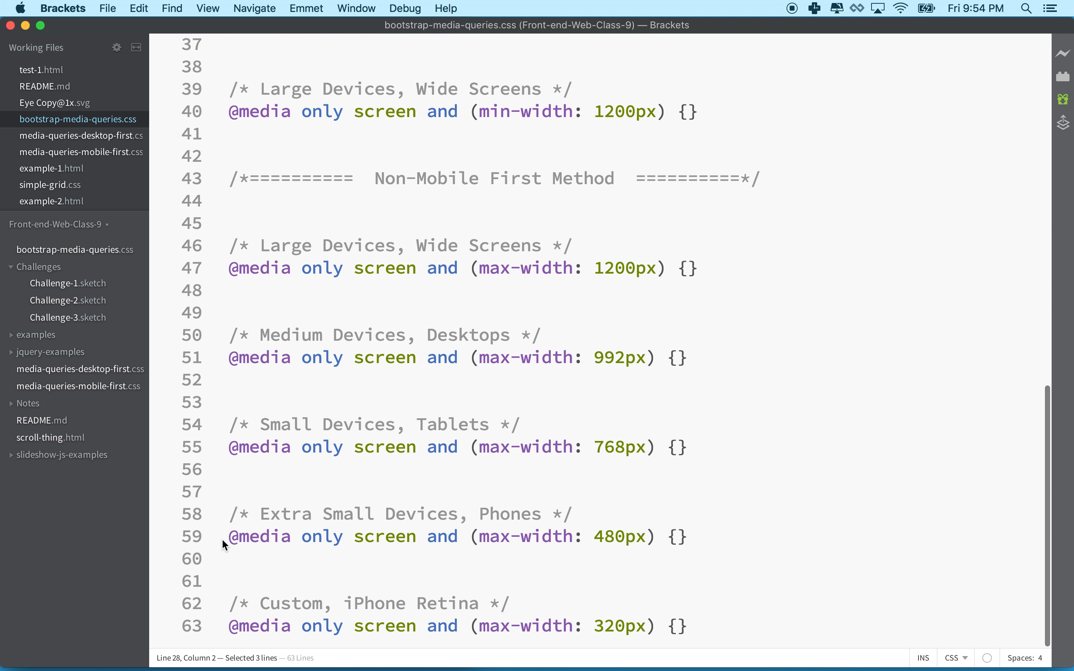
mouse_move(699, 628)
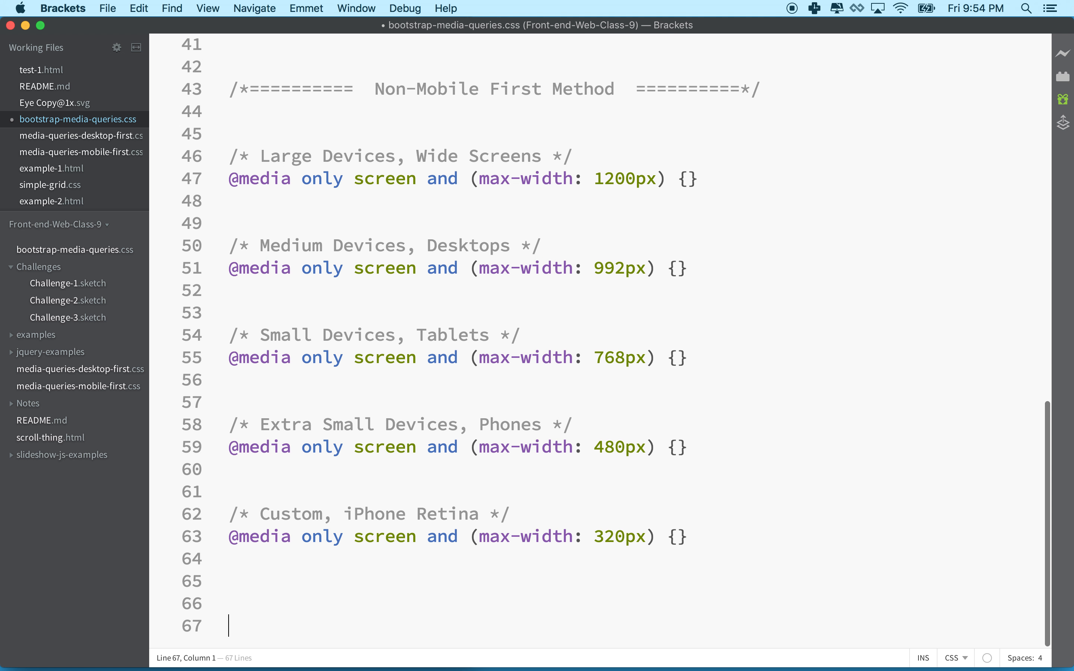
mouse_move(506, 464)
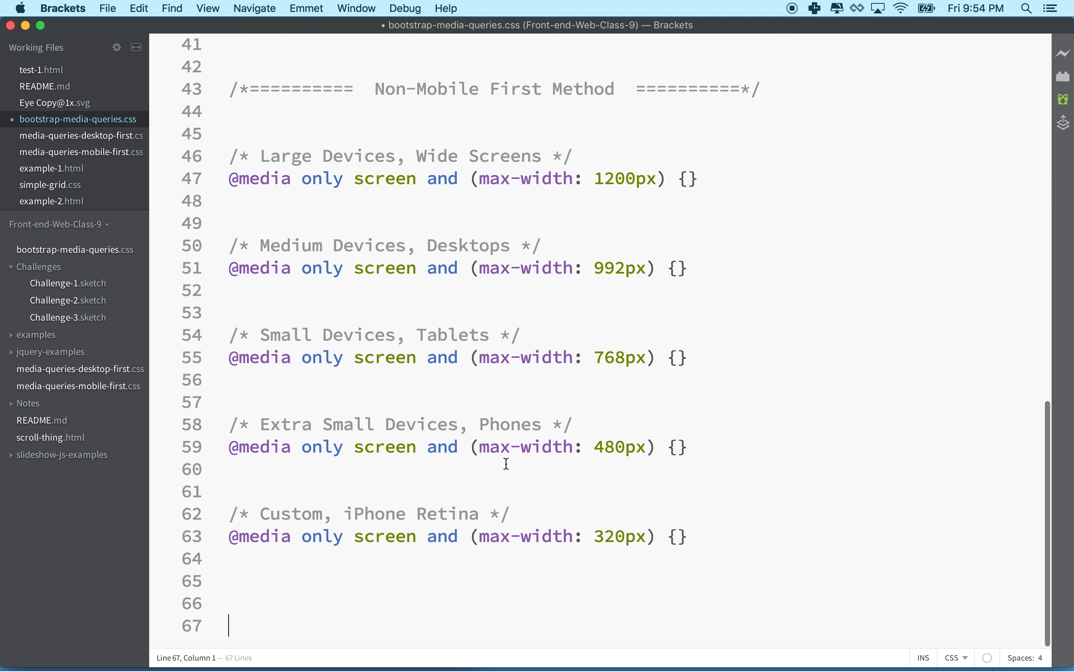
mouse_move(400, 78)
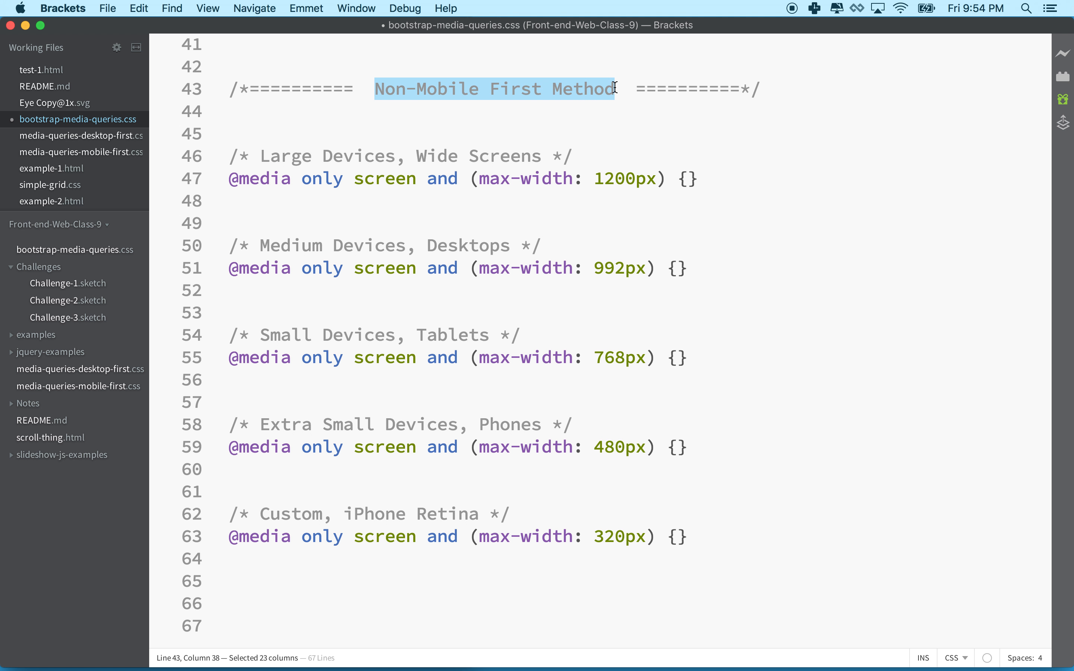
mouse_move(348, 164)
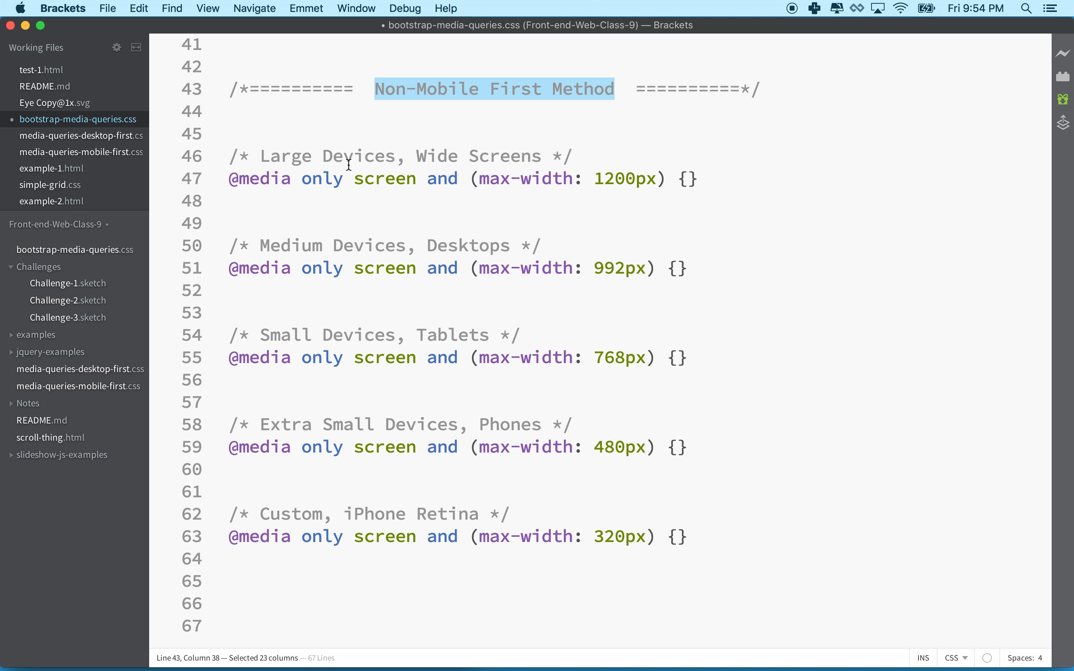
mouse_move(461, 652)
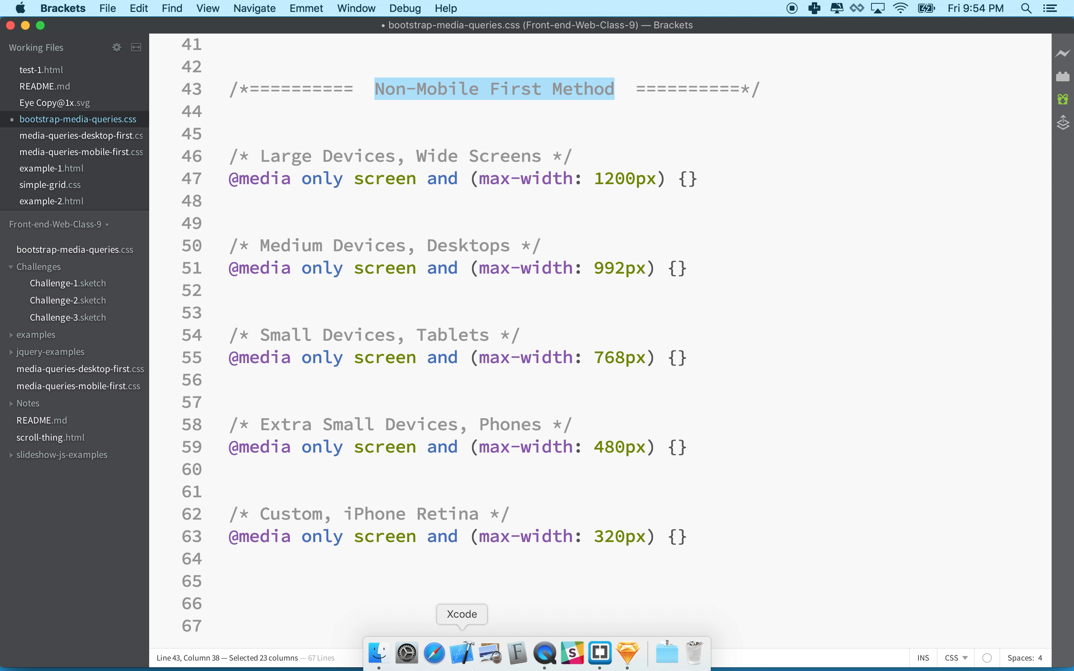
Switch to Sketch and compare the Page 1 desktop layout with the Page 2 stacked mobile layout.
click(628, 651)
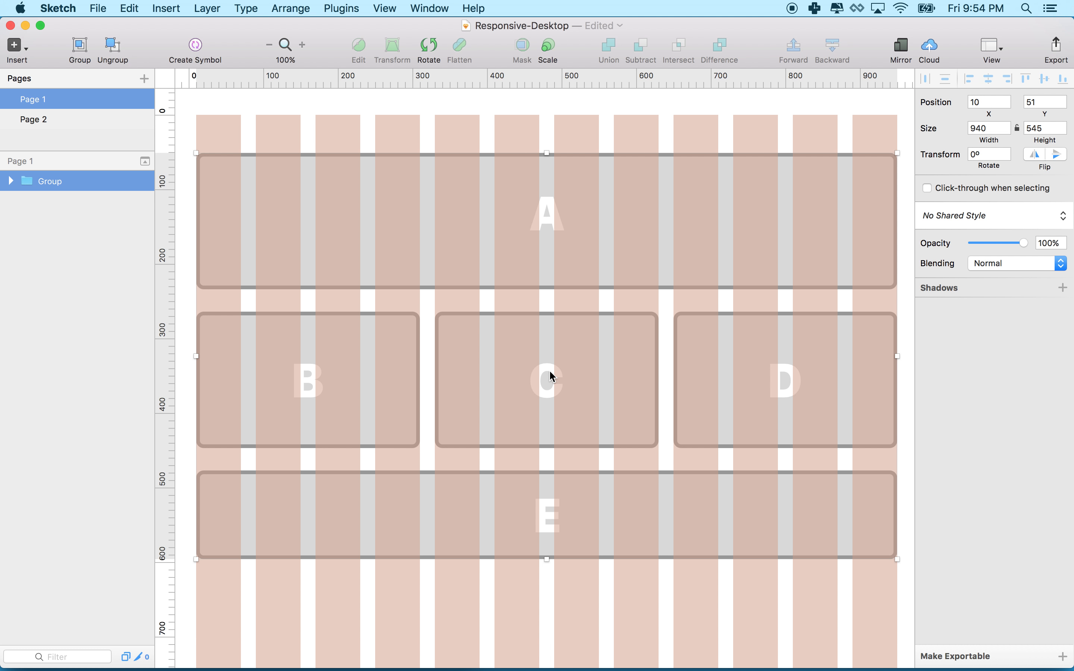
mouse_move(85, 136)
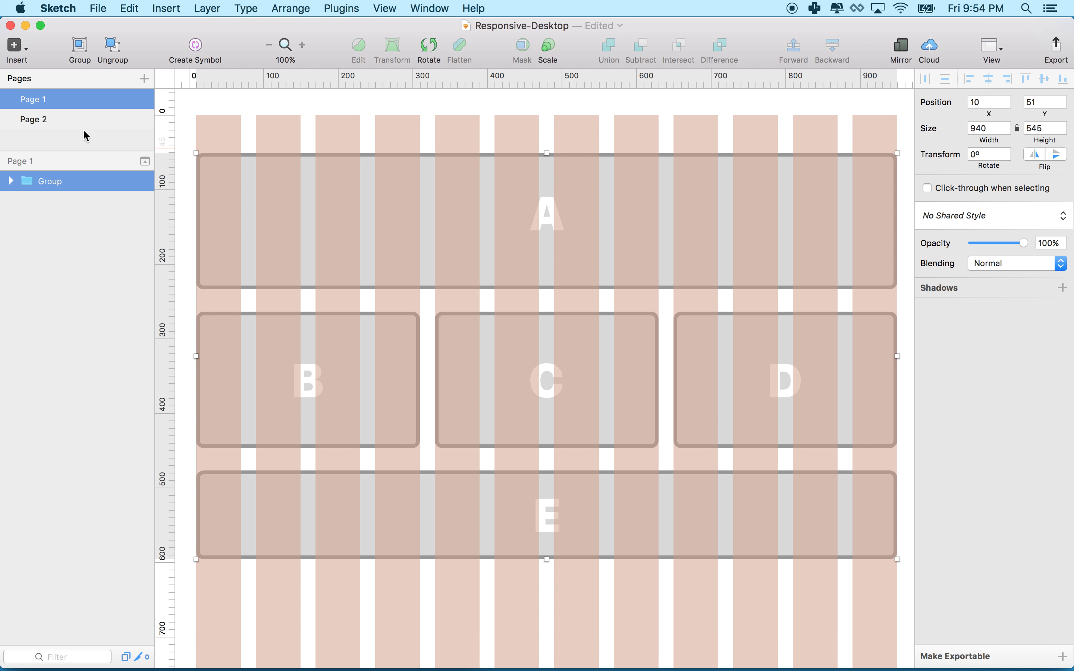
click(34, 120)
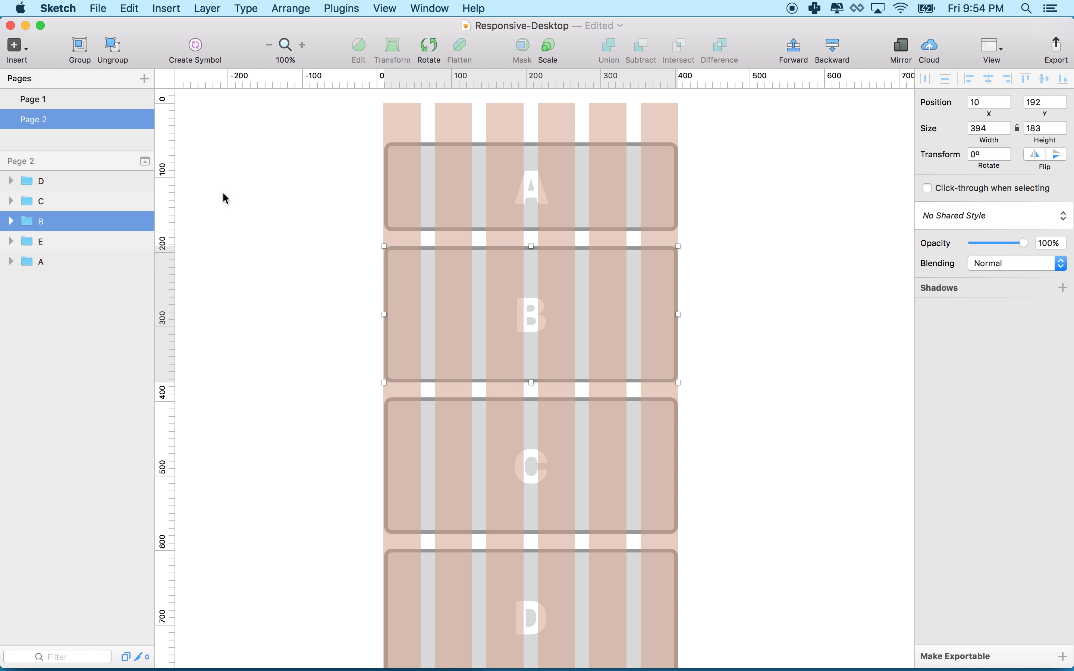
click(34, 99)
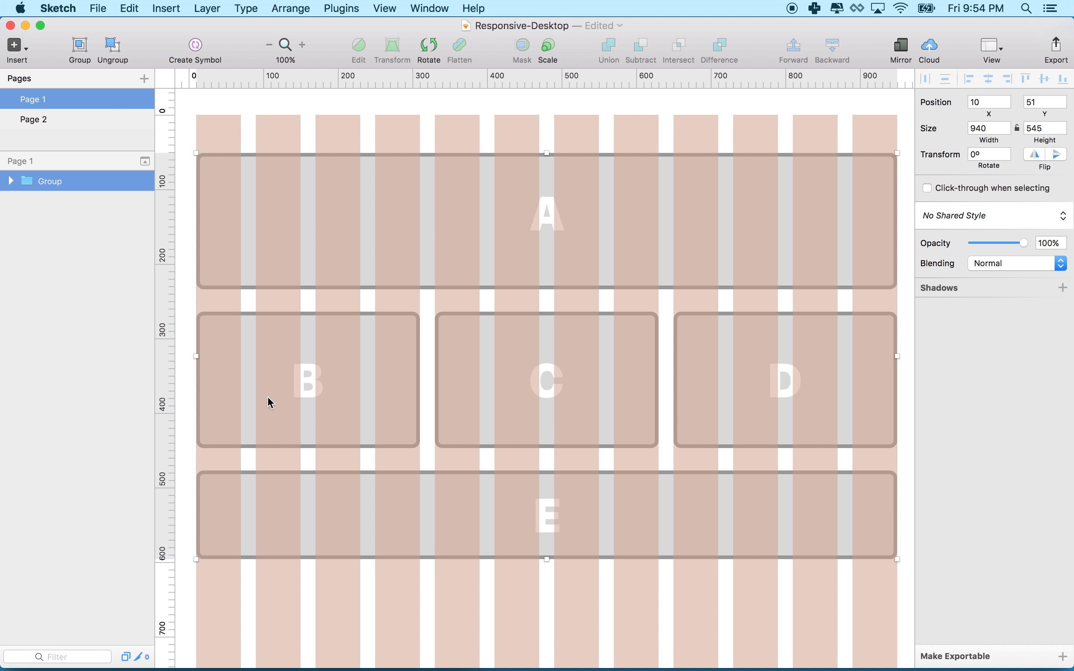
mouse_move(830, 345)
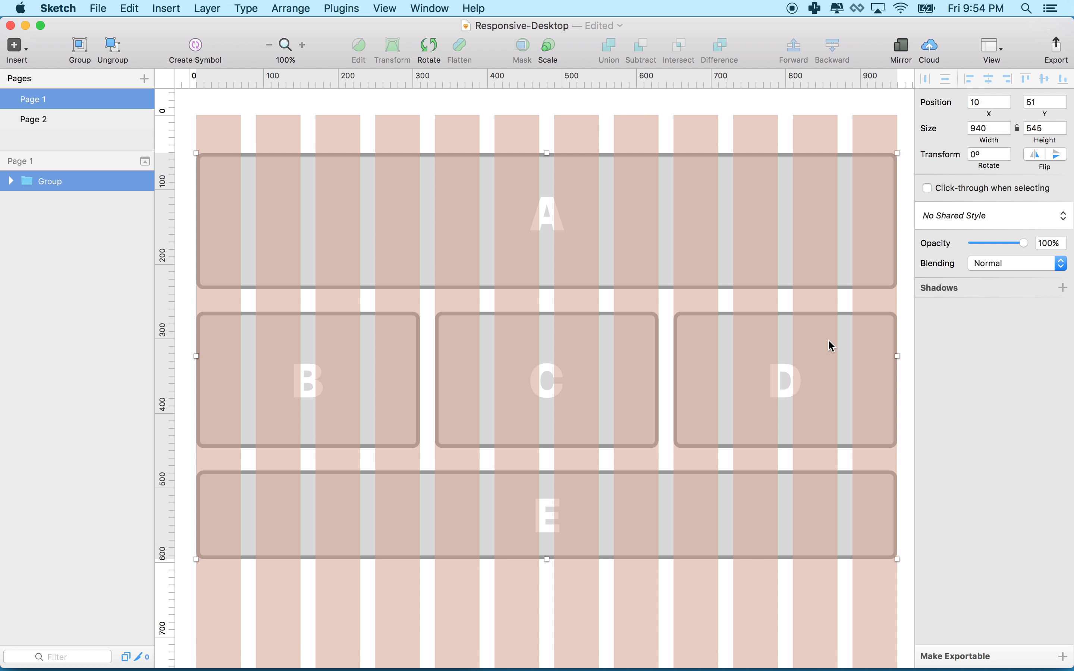
mouse_move(272, 213)
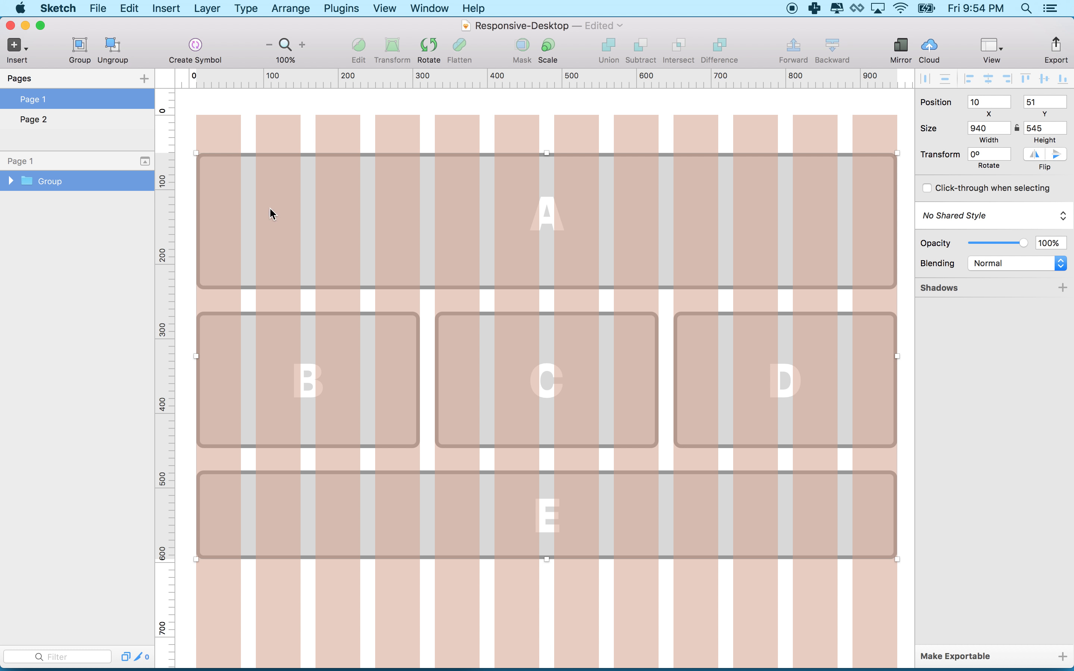
mouse_move(407, 527)
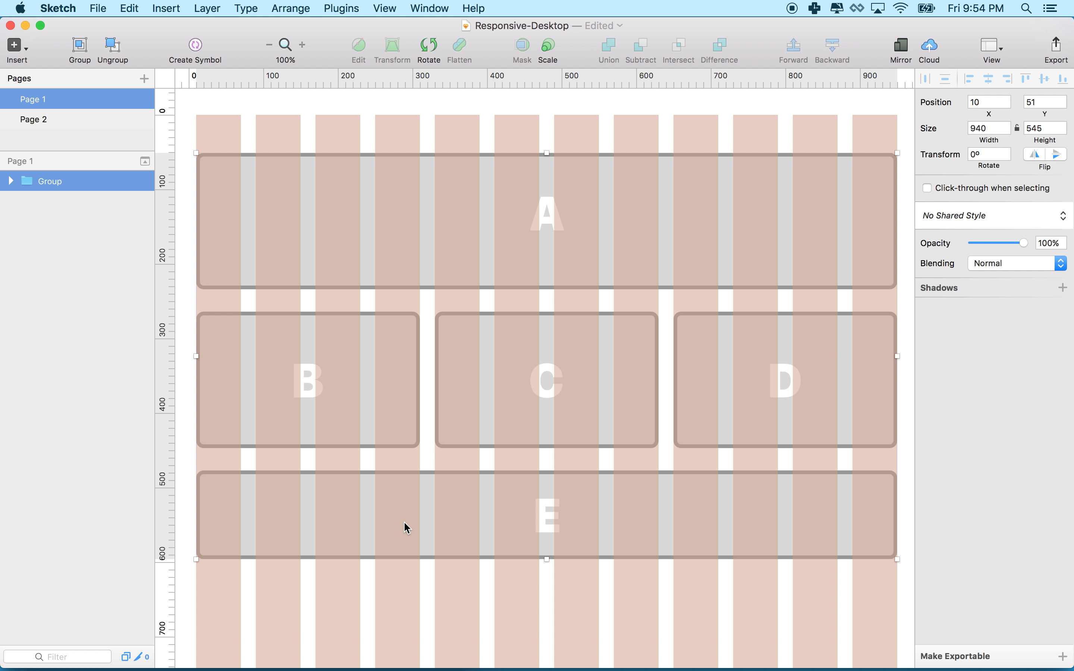
mouse_move(403, 235)
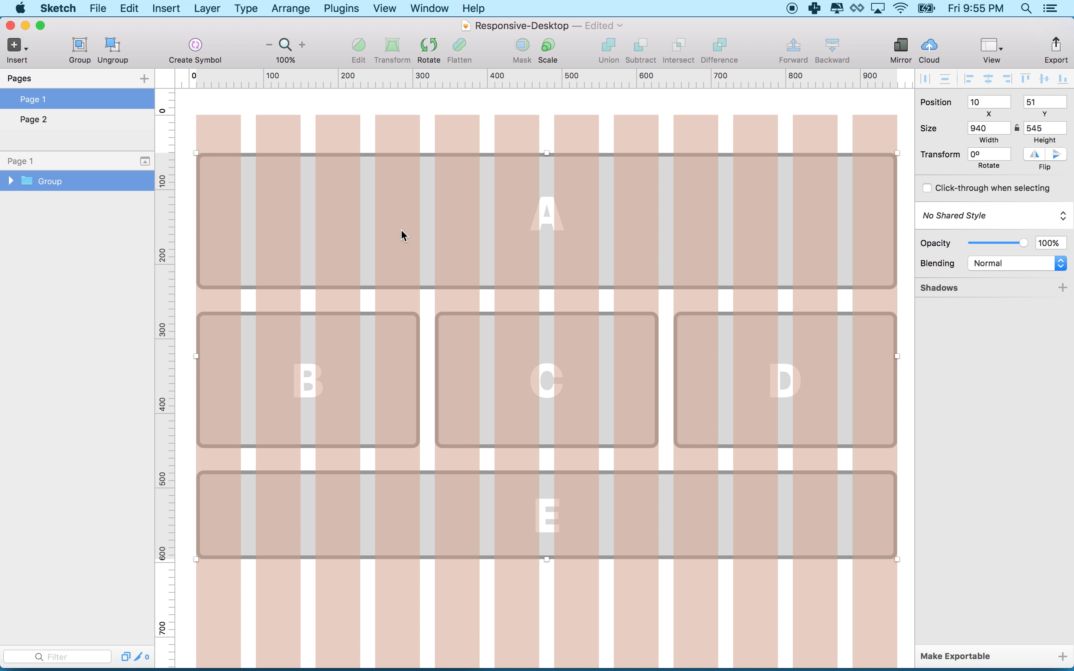
click(34, 120)
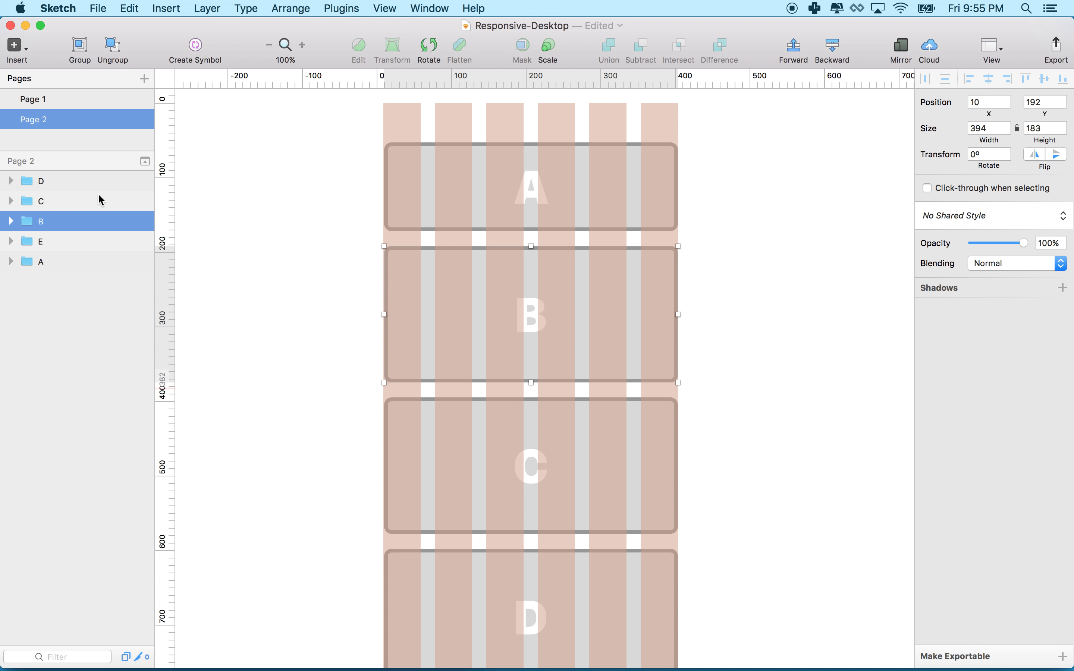
mouse_move(79, 114)
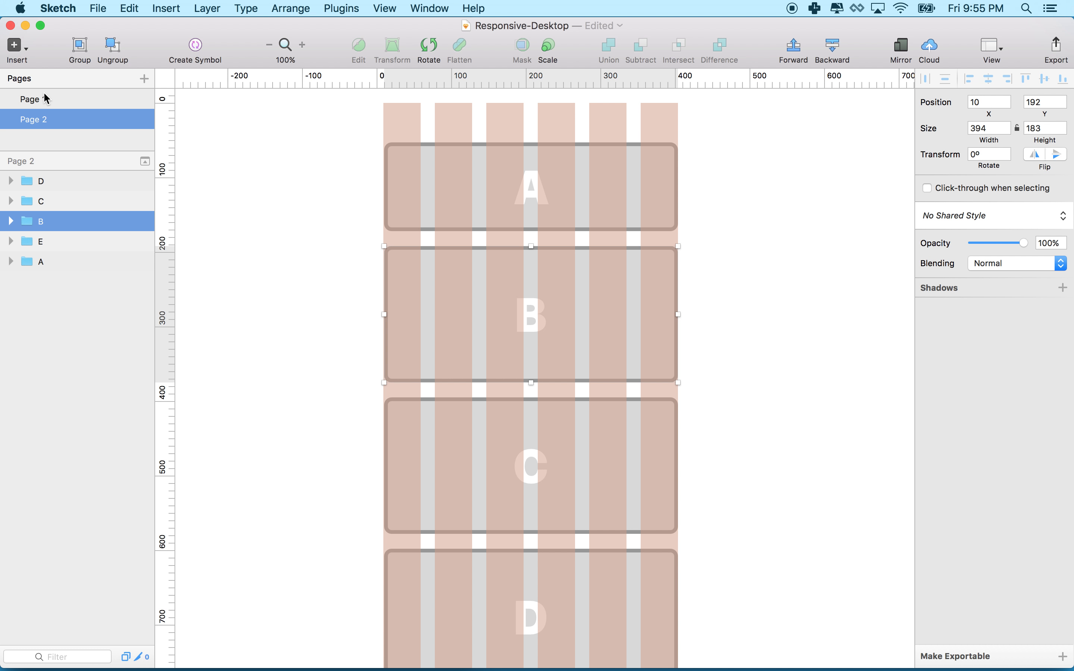
mouse_move(343, 351)
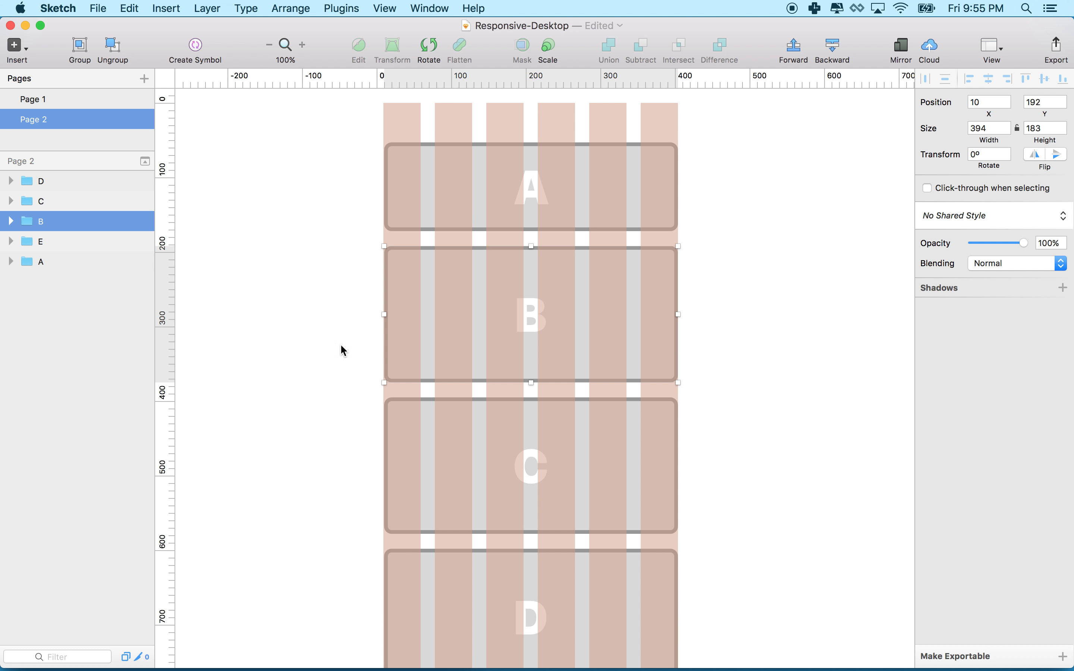
mouse_move(388, 253)
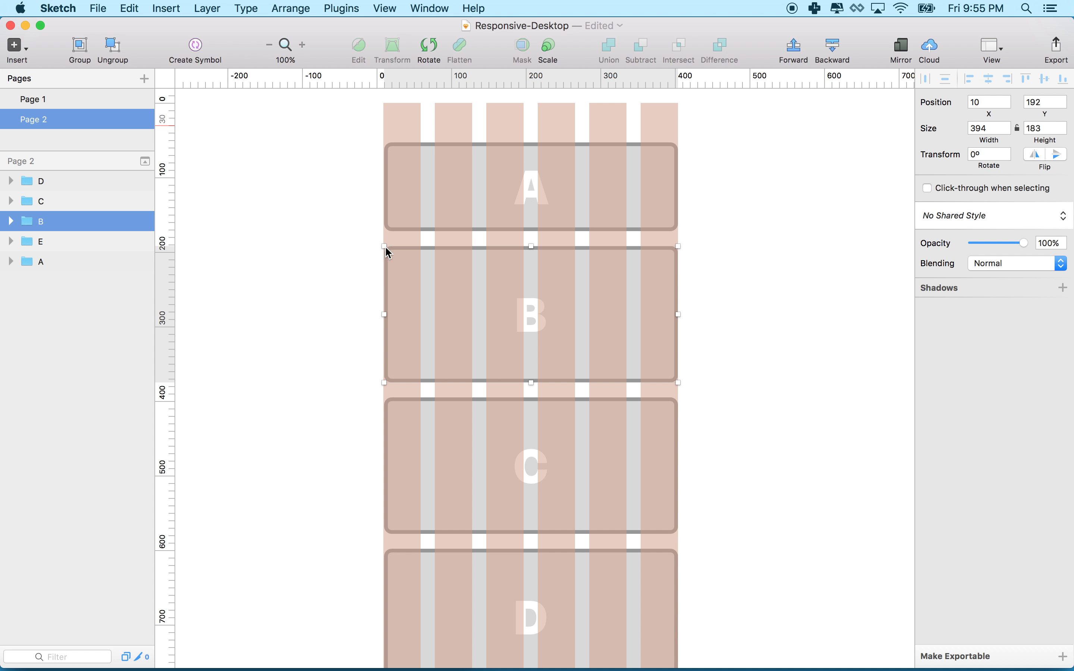
scroll(down, 3)
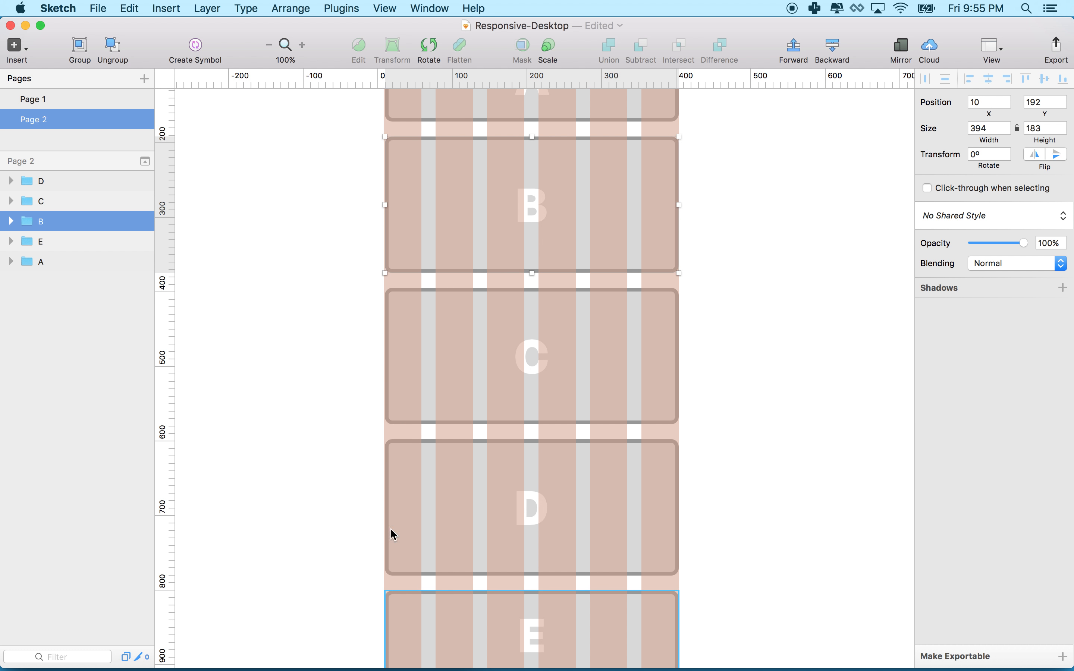
Toggle between Page 1 and Page 2 again, ending on the single-column mobile layout.
scroll(up, 3)
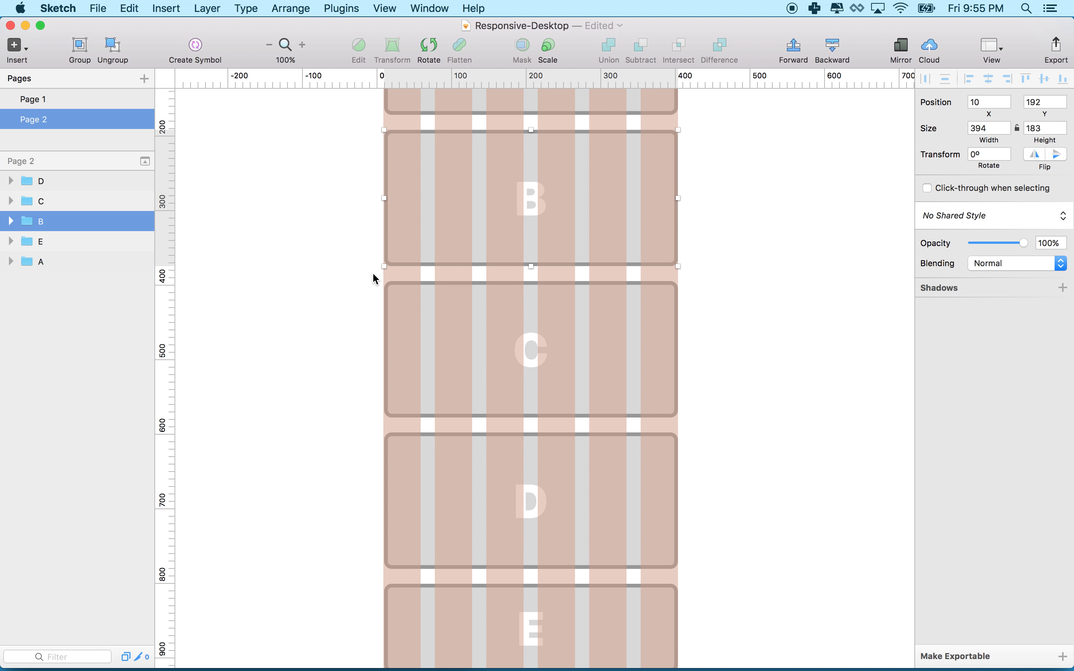
mouse_move(334, 197)
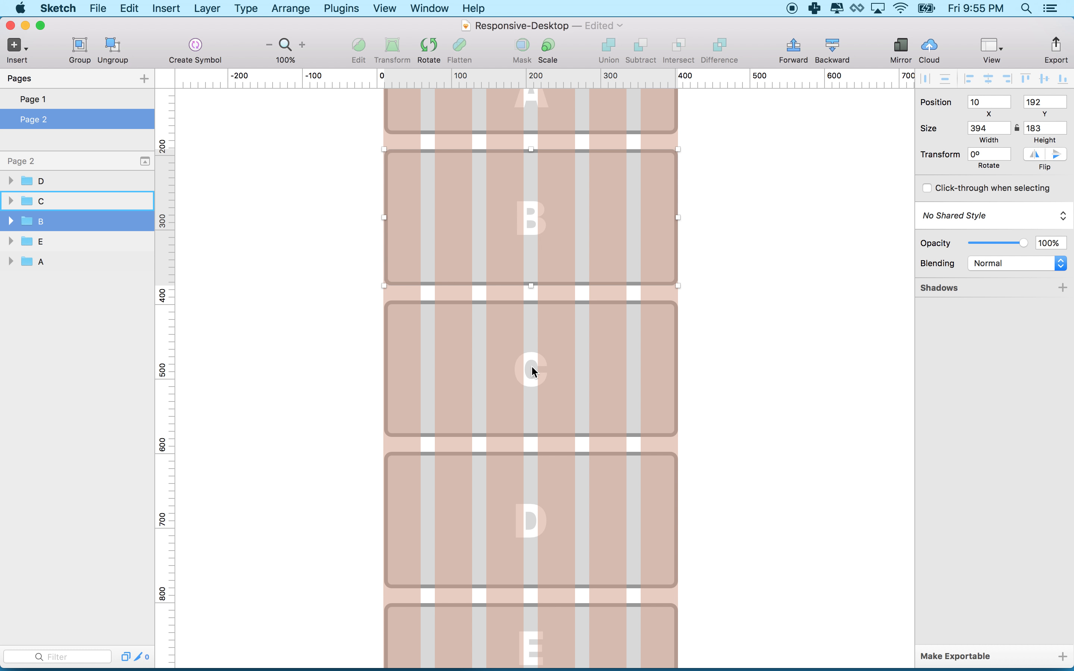
click(531, 521)
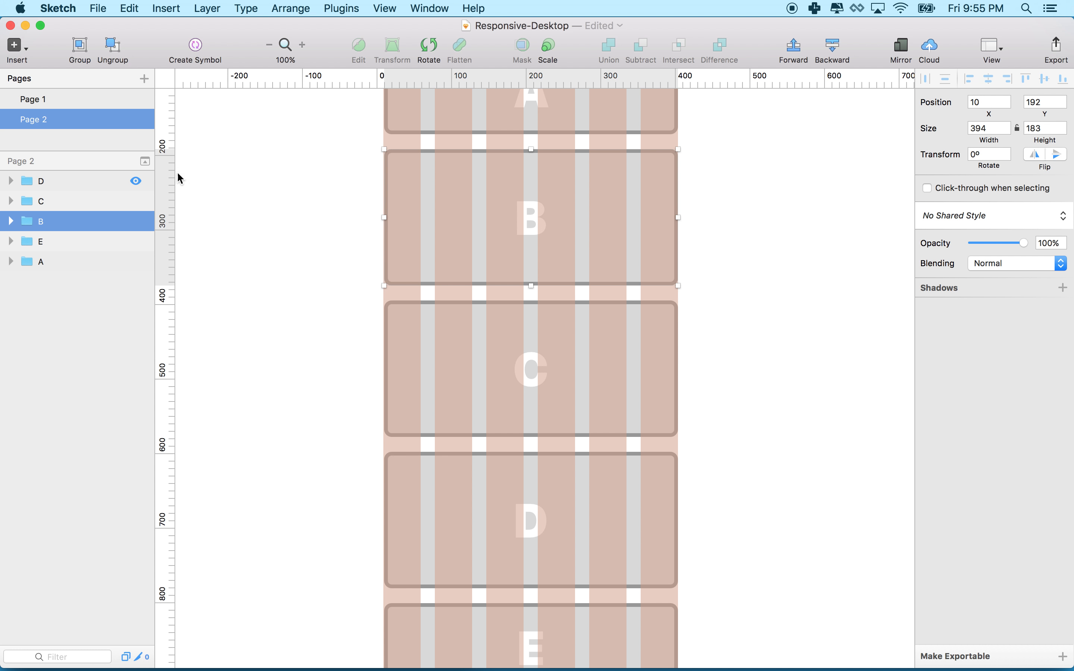
click(34, 98)
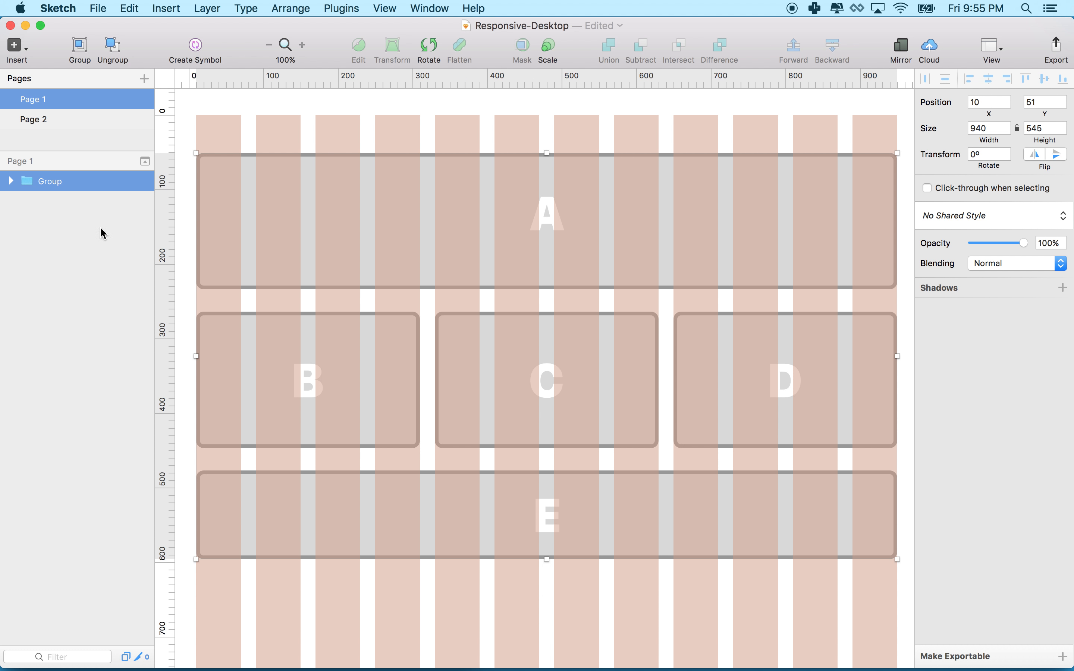
click(32, 120)
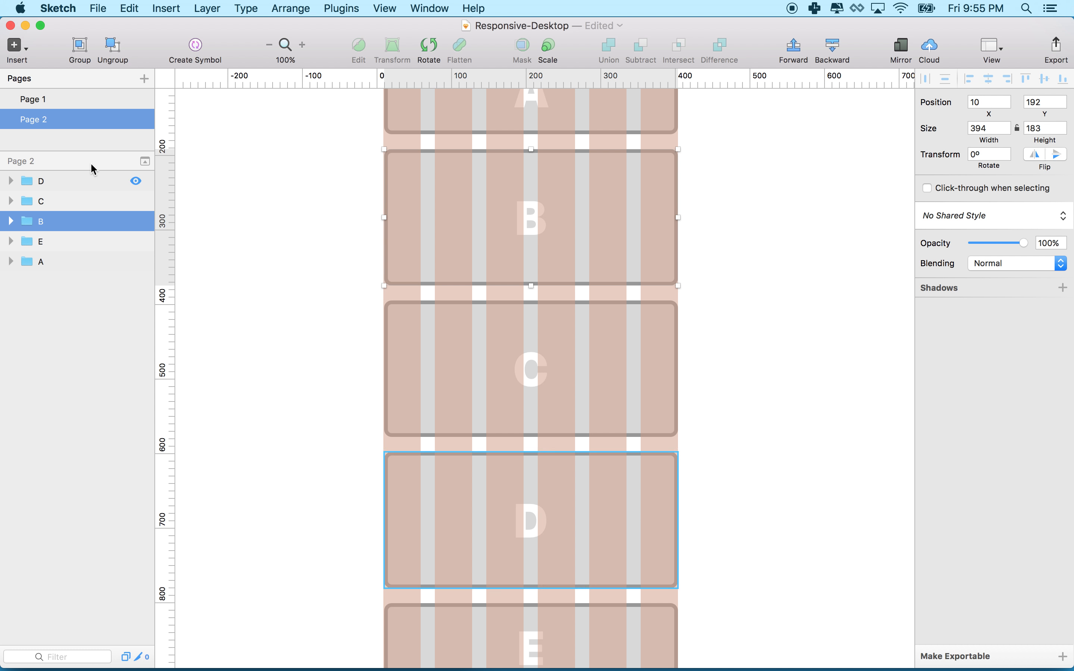
click(531, 220)
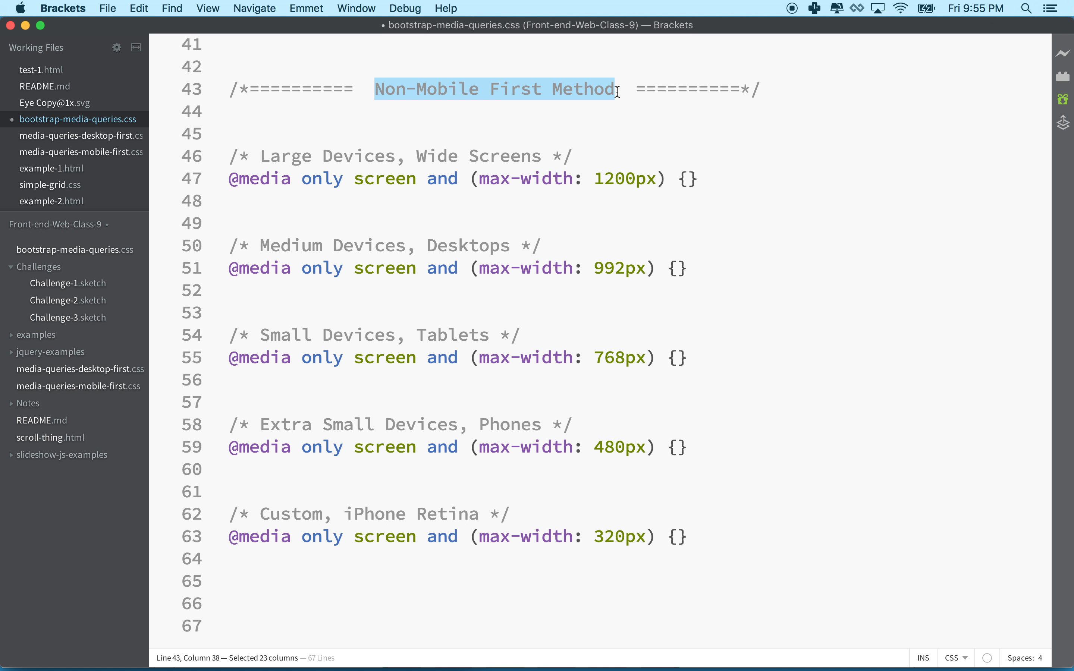
mouse_move(512, 185)
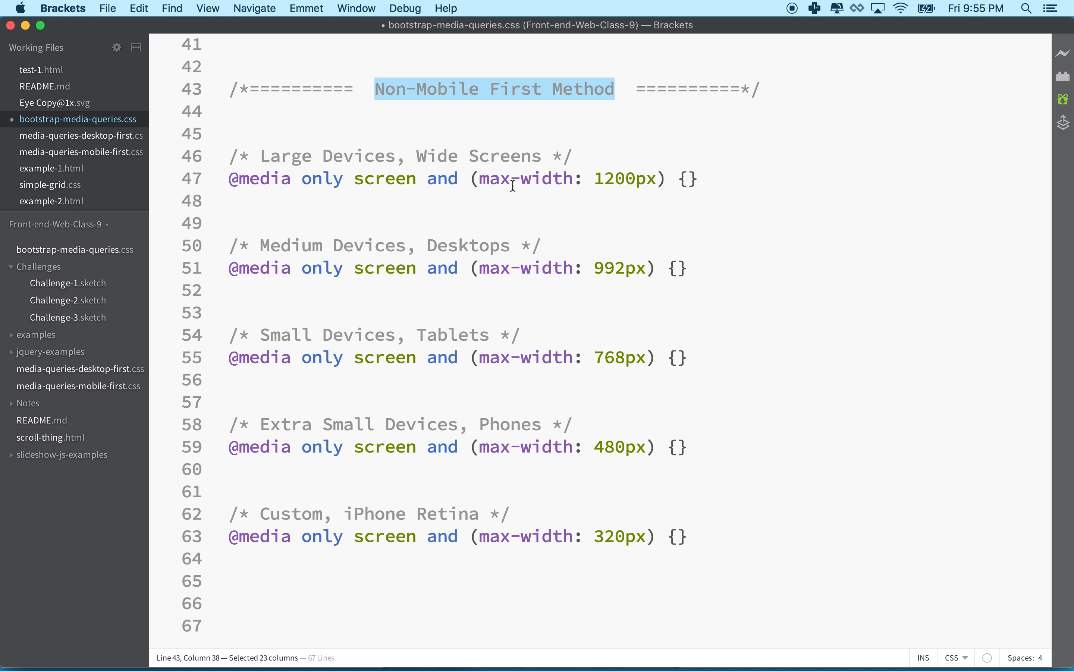
mouse_move(304, 193)
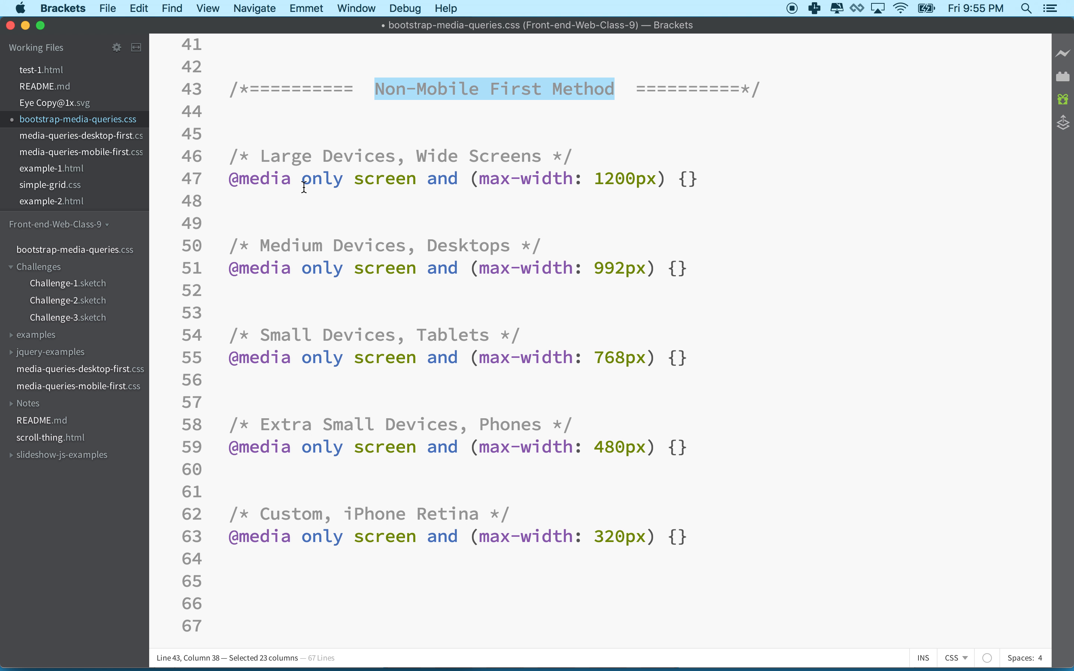
mouse_move(503, 185)
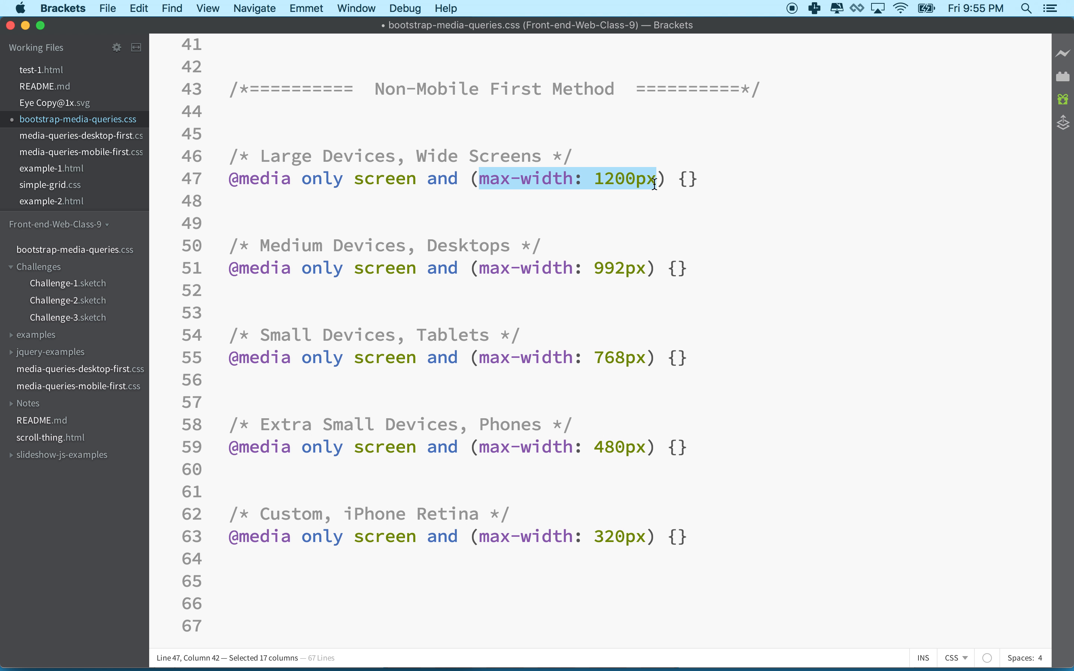
mouse_move(649, 179)
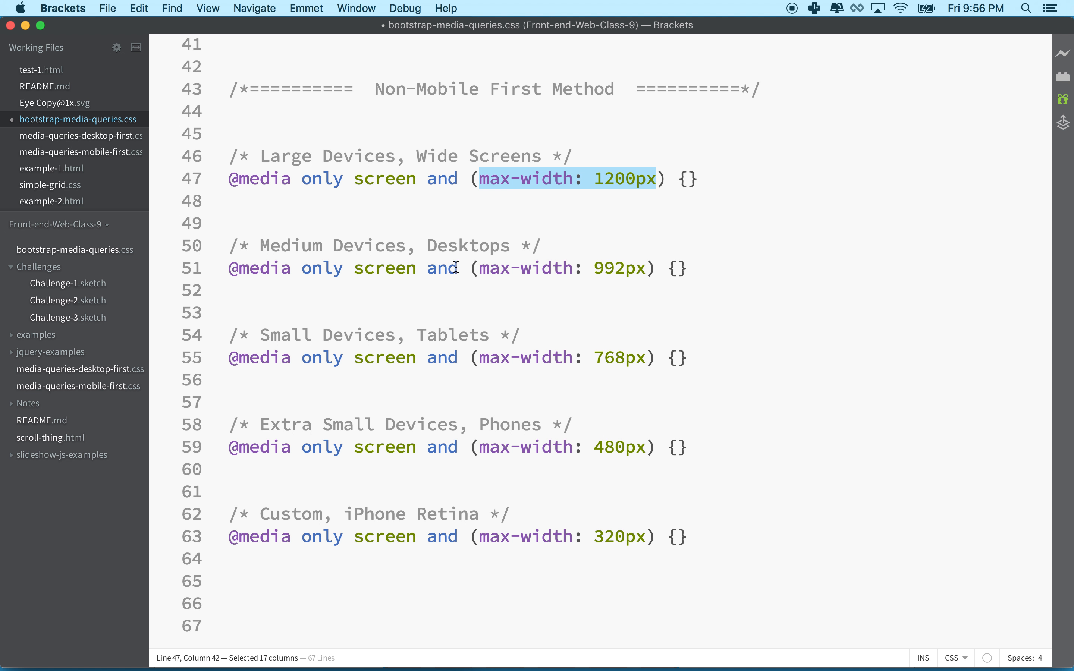
mouse_move(463, 343)
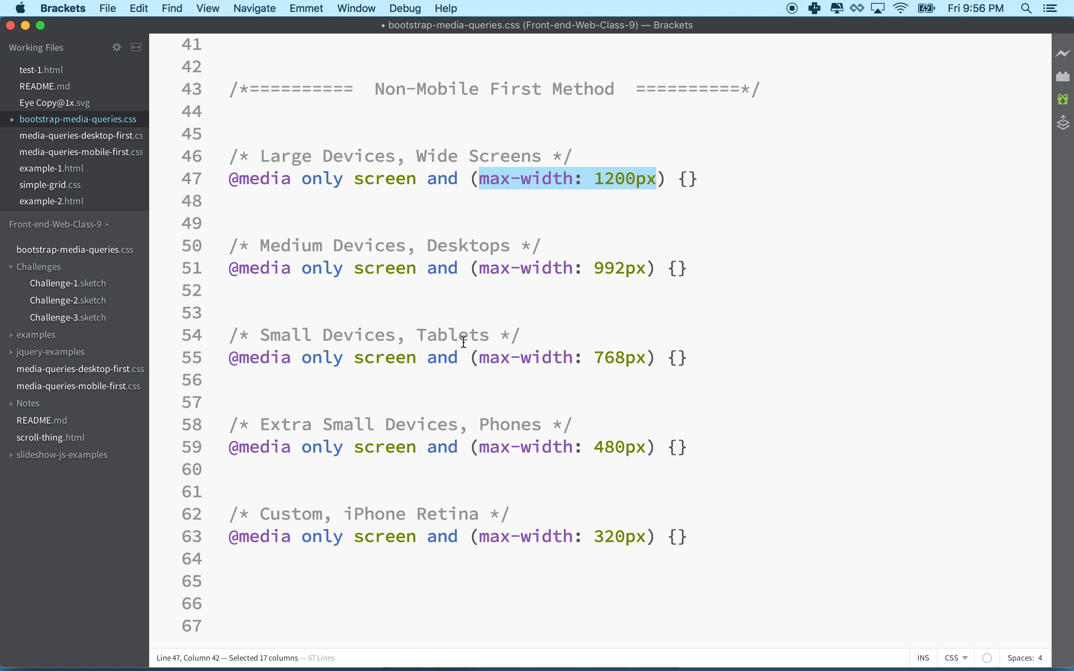
Open the 768px max-width tablet media query into an empty block for editing.
double_click(283, 424)
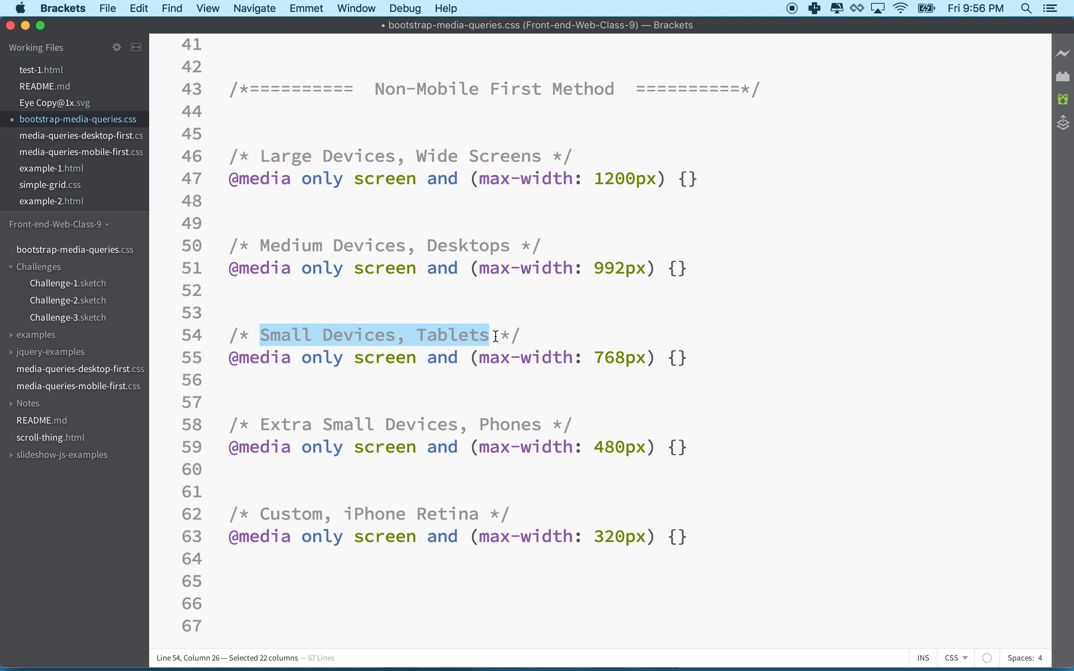
mouse_move(598, 357)
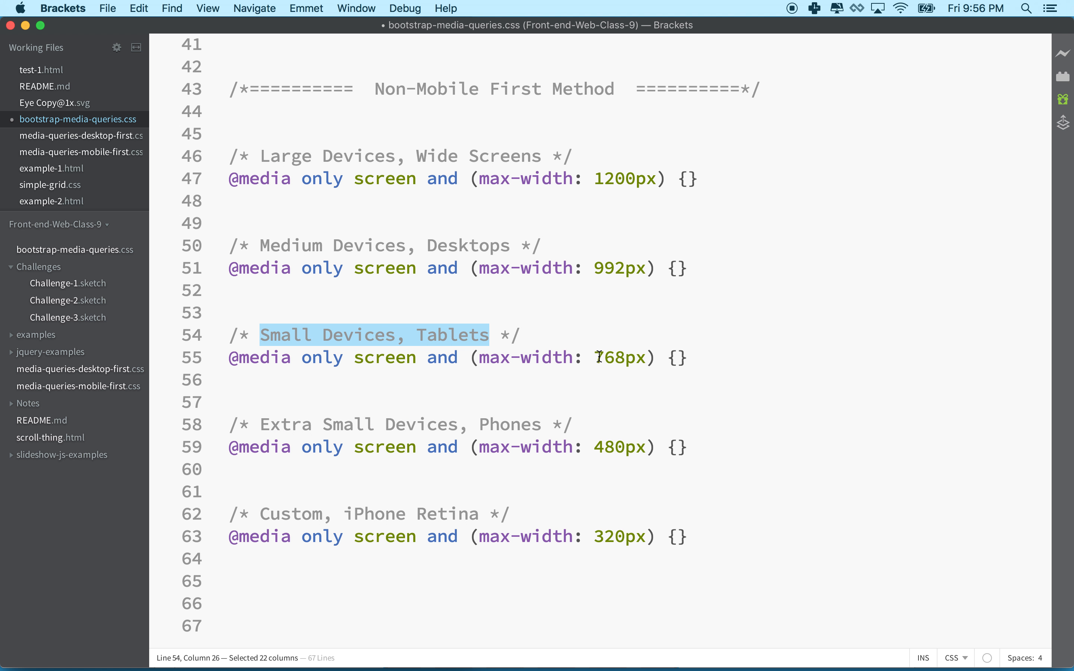
double_click(617, 357)
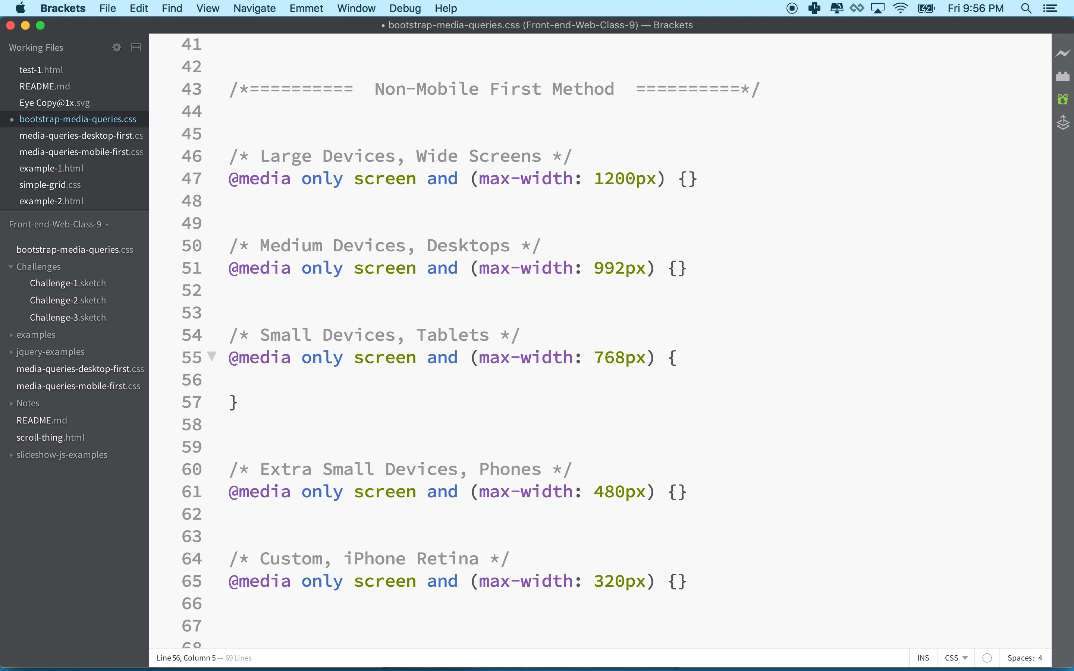
Inside the max-width 768px media query, add .box { width: 100%; }.
text(.box {)
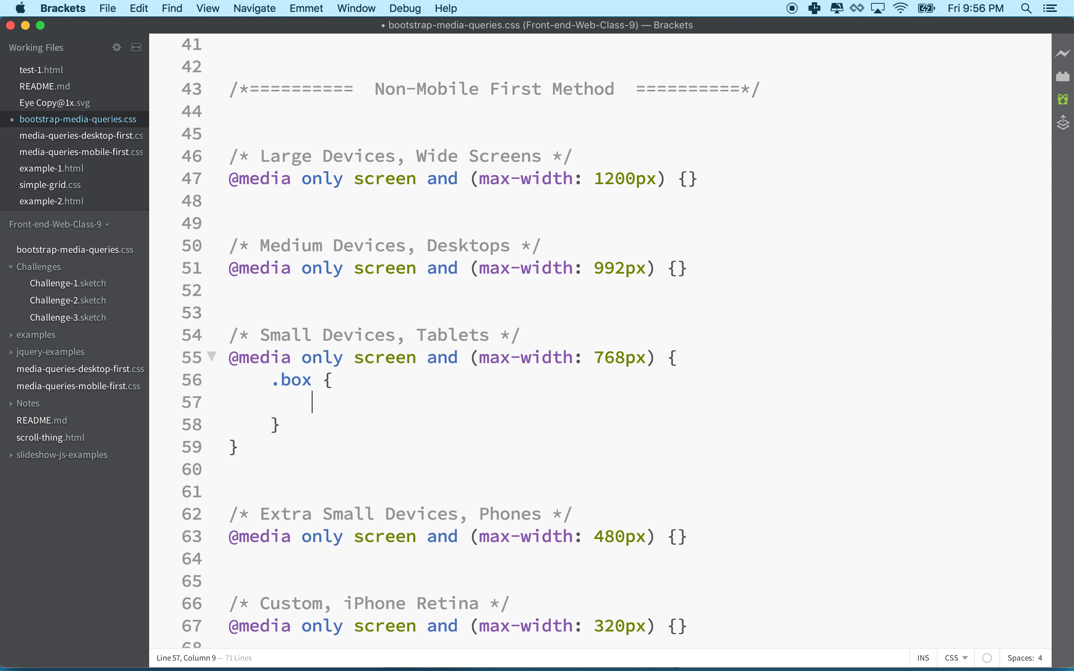
text(width:)
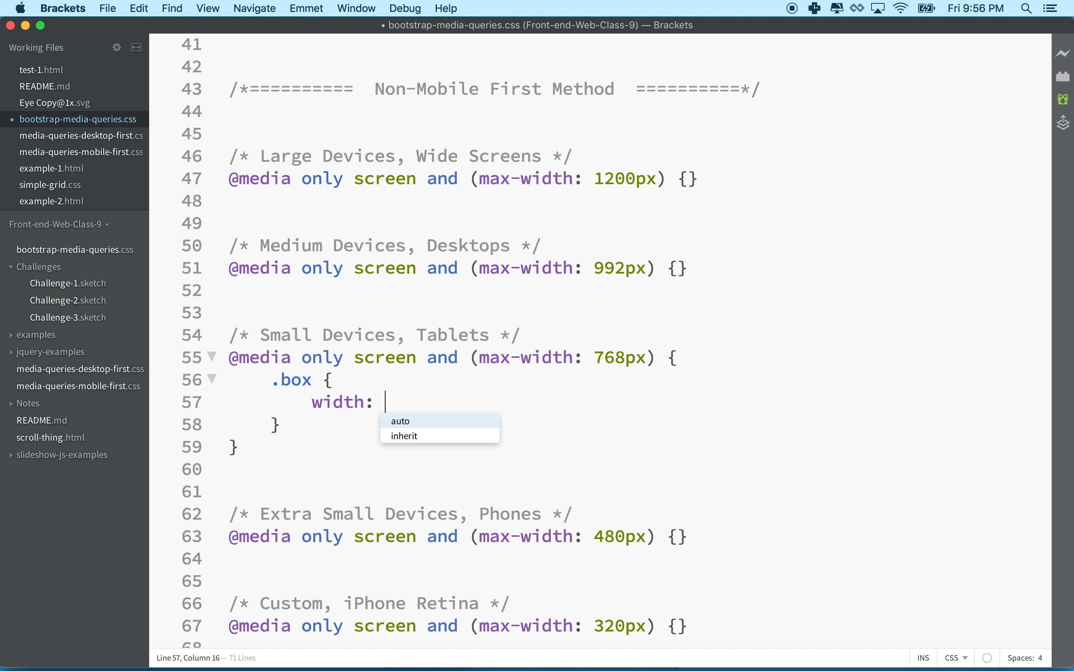
text(100%;)
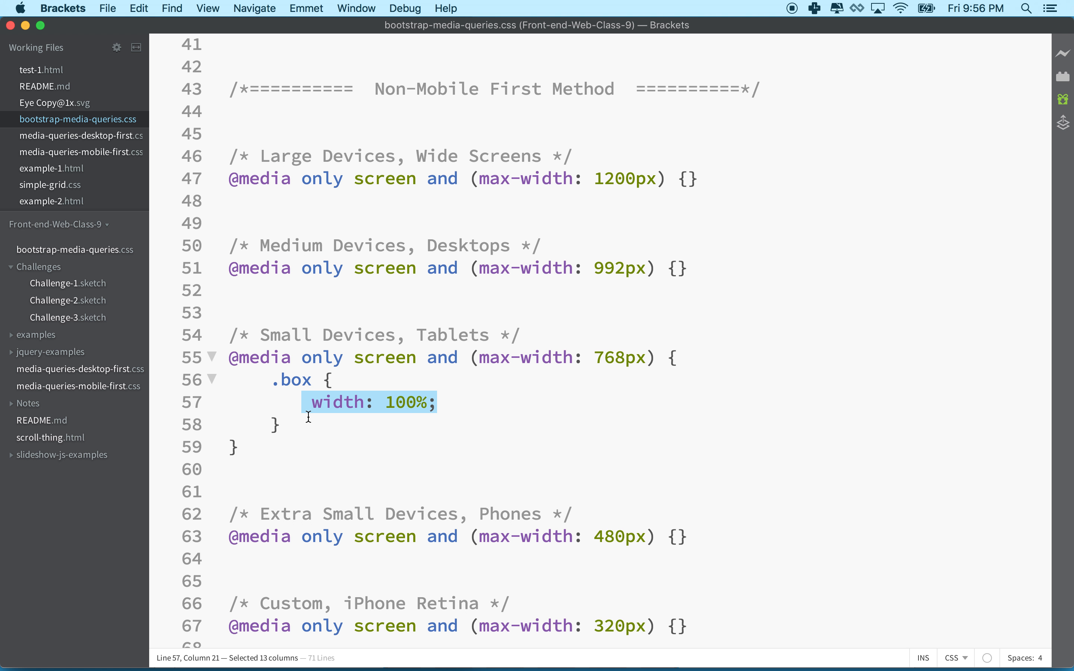
Above the query, under the tablets comment, add the base .box { width: 33%; } rule.
click(445, 402)
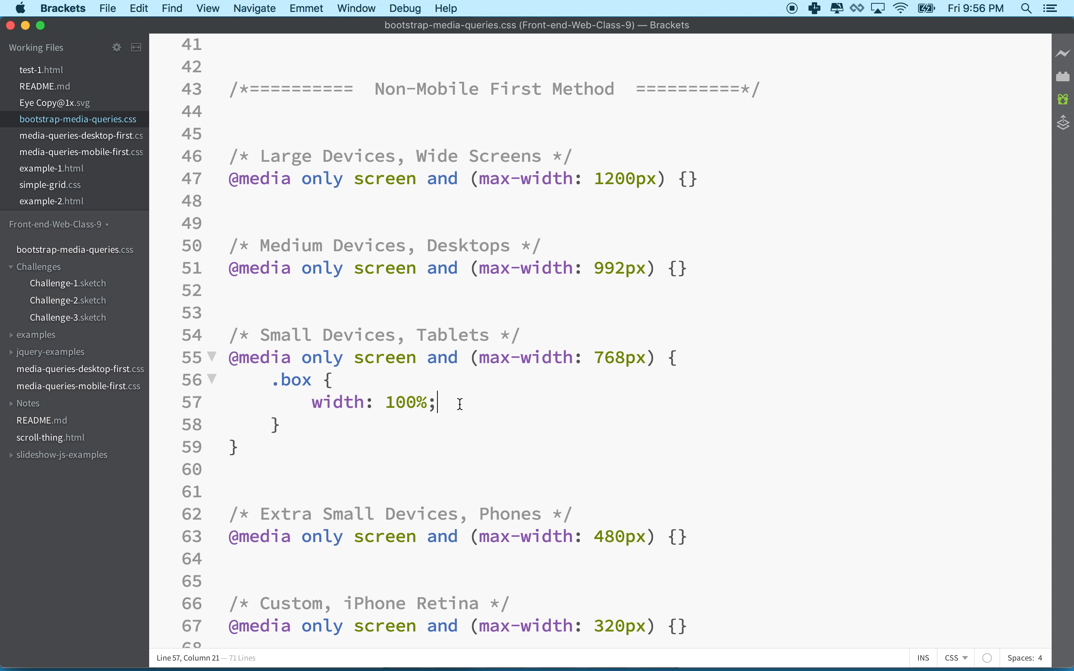
click(525, 335)
text(.)
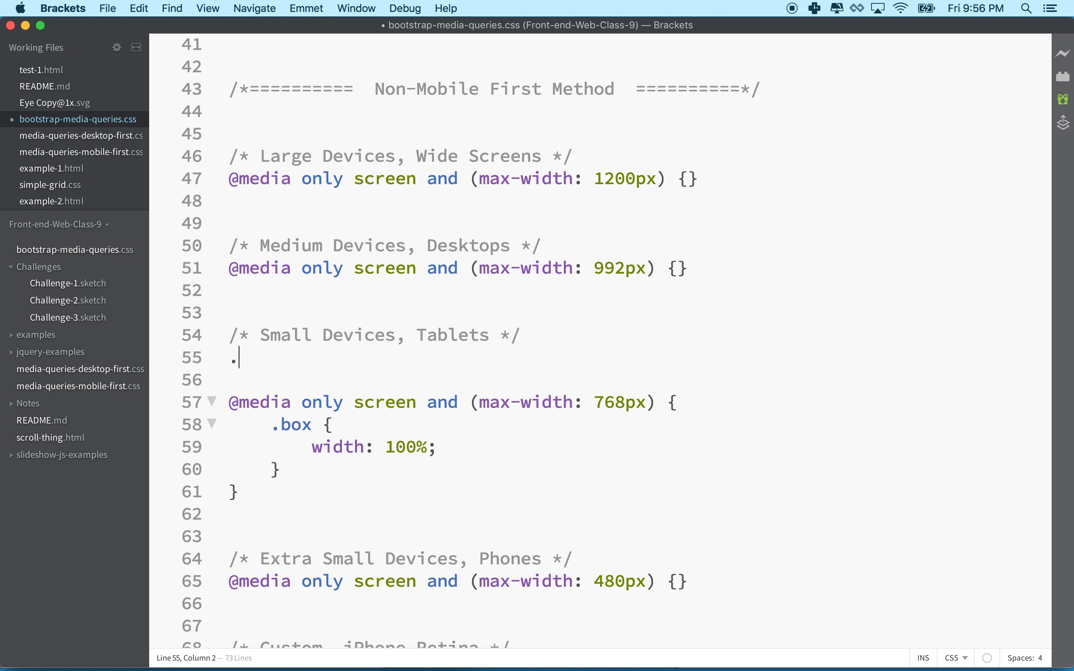
text(box {)
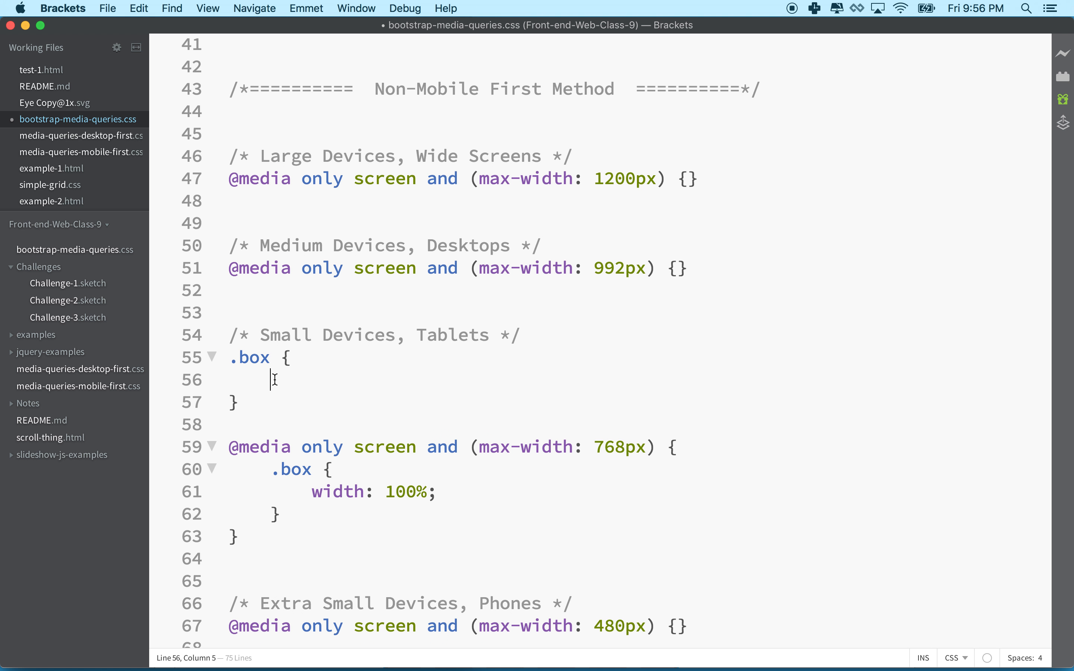
mouse_move(234, 356)
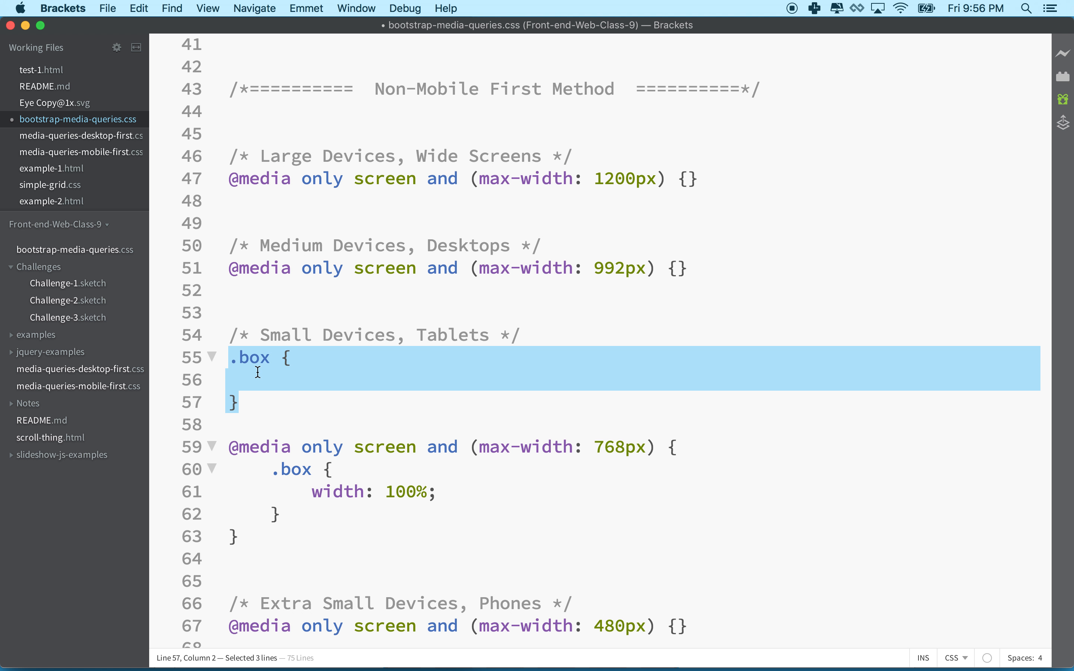
text(width:)
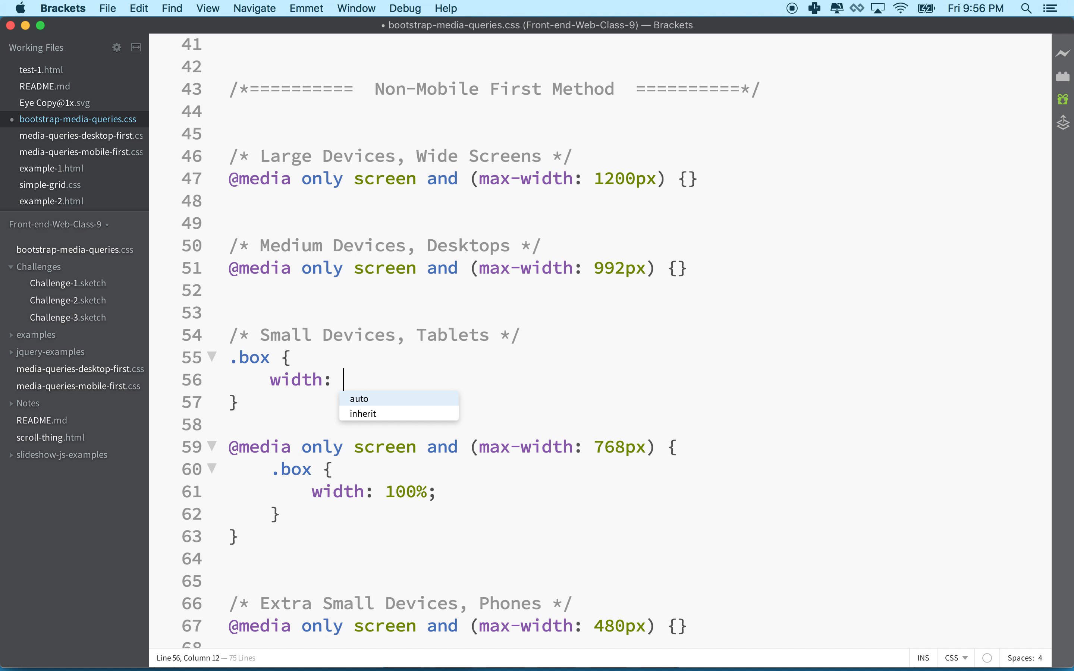
text(33%;)
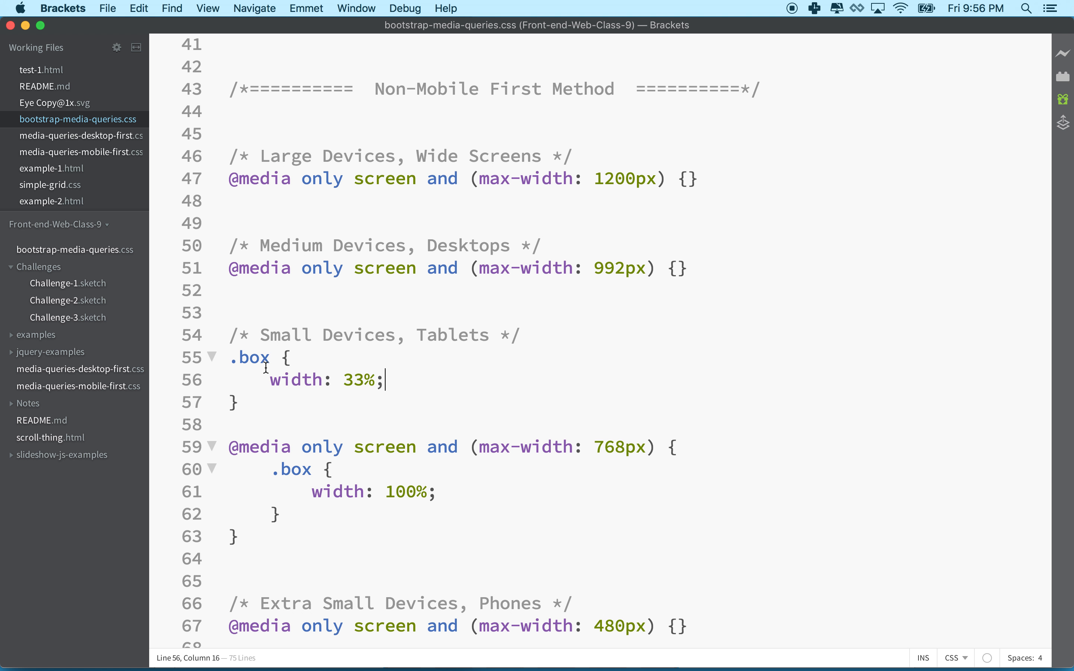
mouse_move(272, 491)
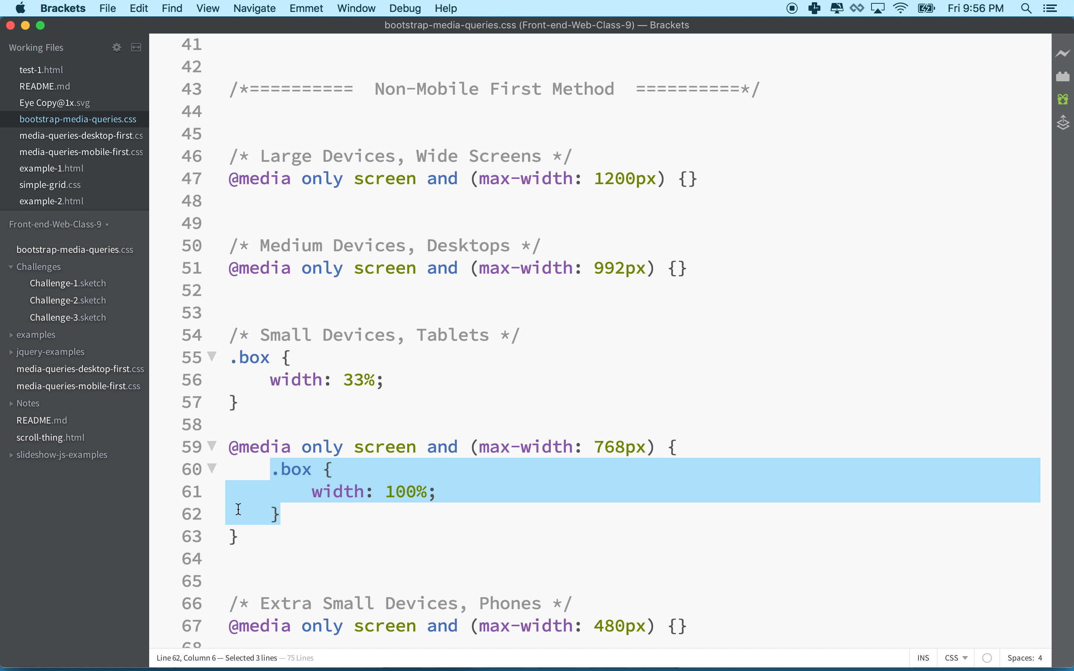
click(265, 469)
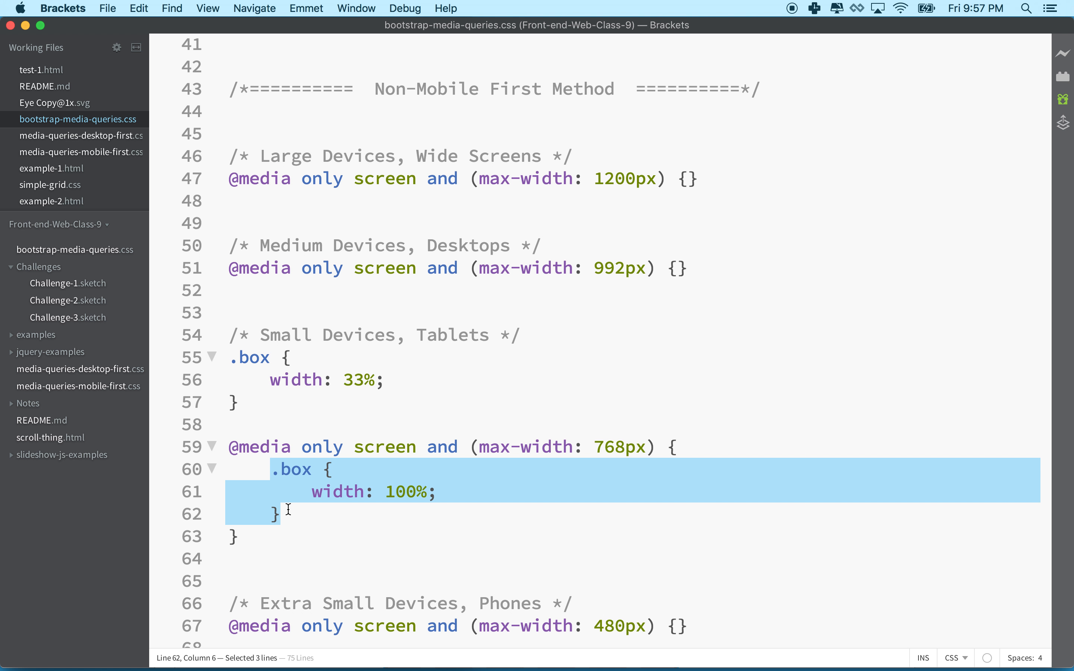
mouse_move(297, 374)
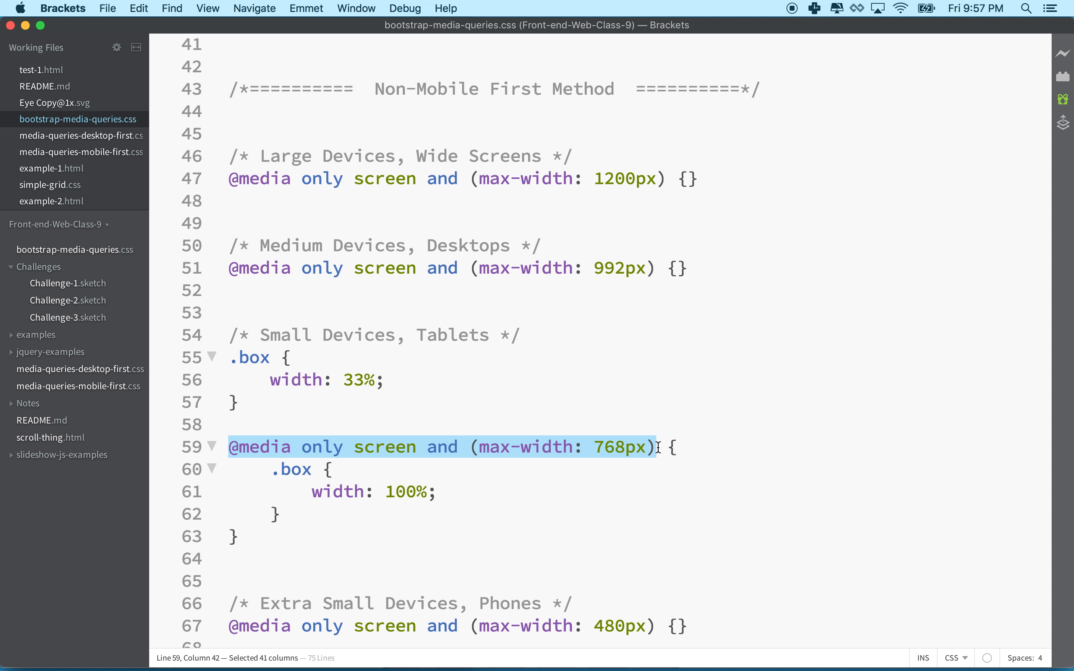
scroll(up, 3)
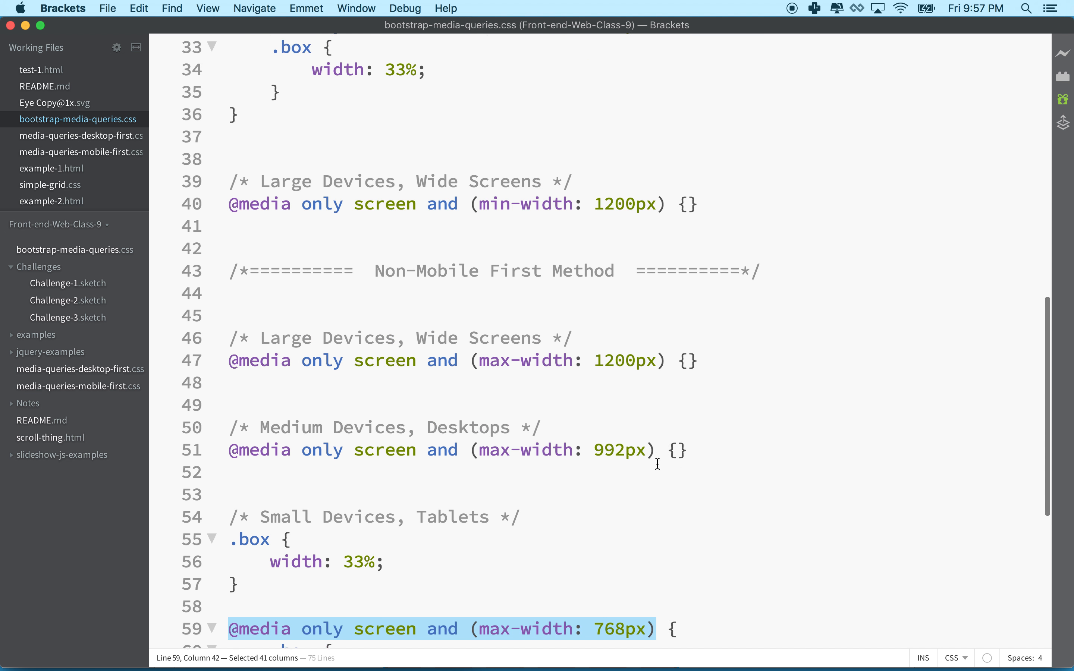
scroll(up, 3)
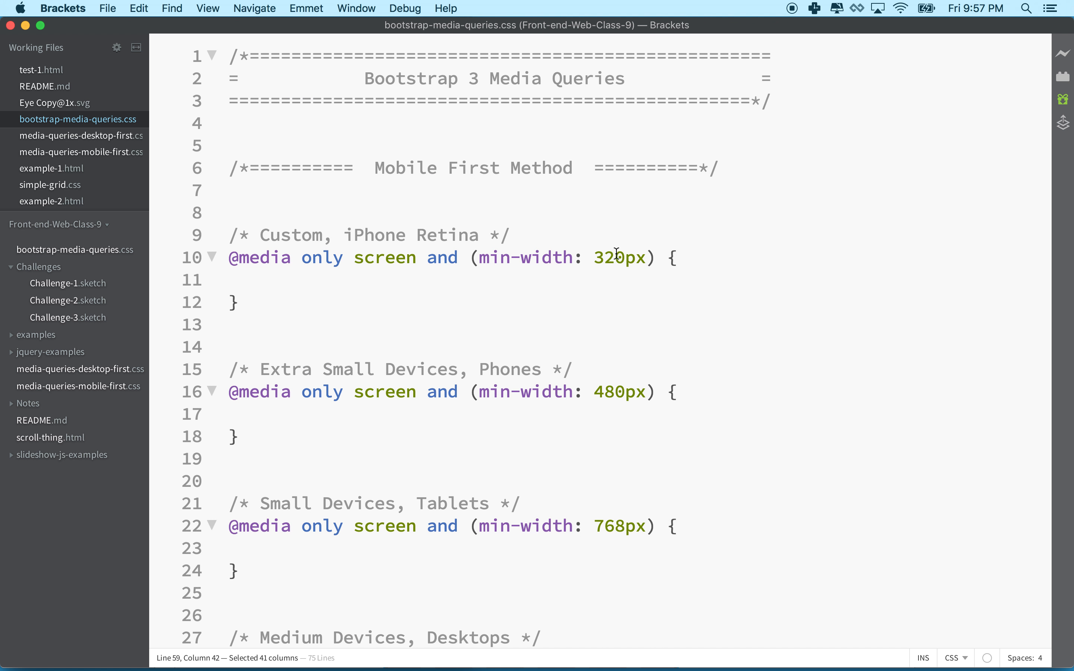
double_click(618, 257)
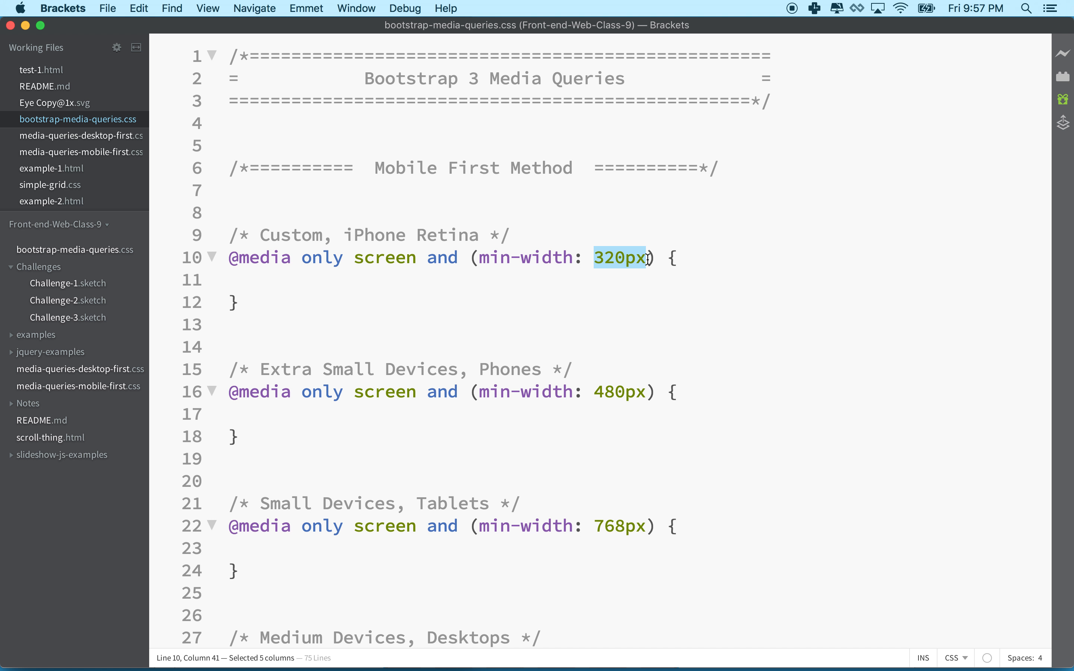
mouse_move(605, 270)
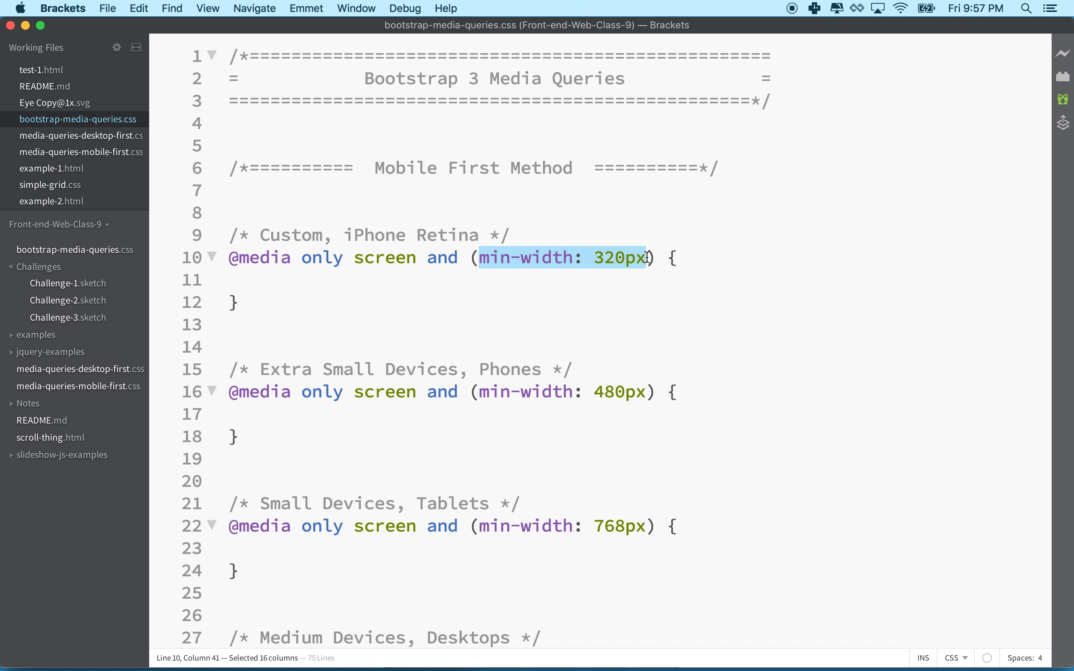
click(598, 391)
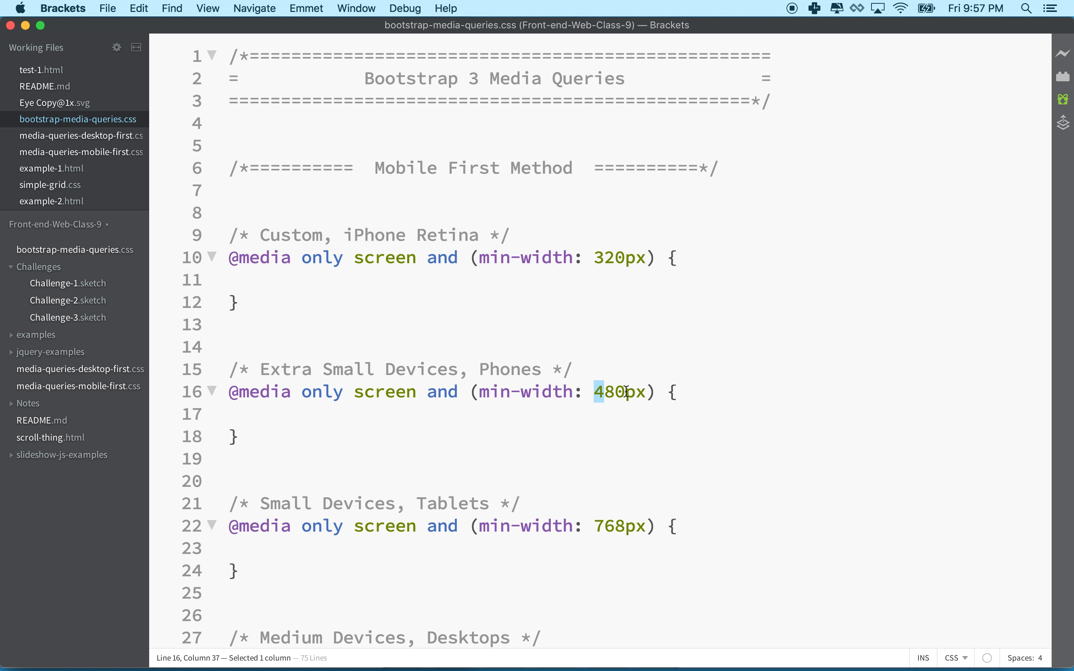
scroll(down, 3)
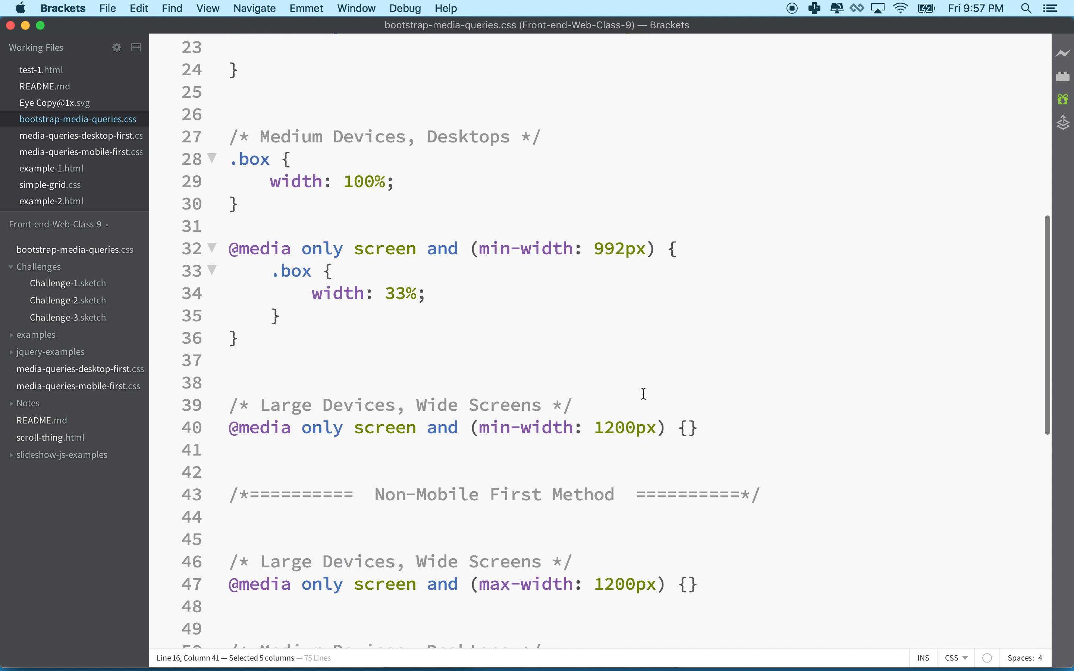
scroll(down, 3)
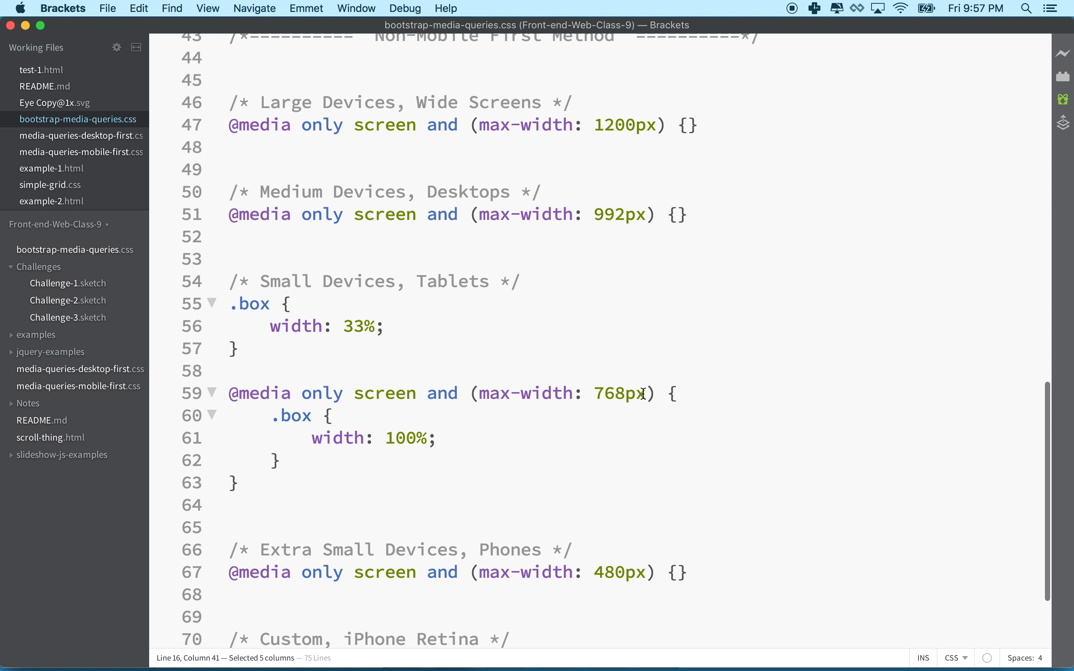
scroll(up, 3)
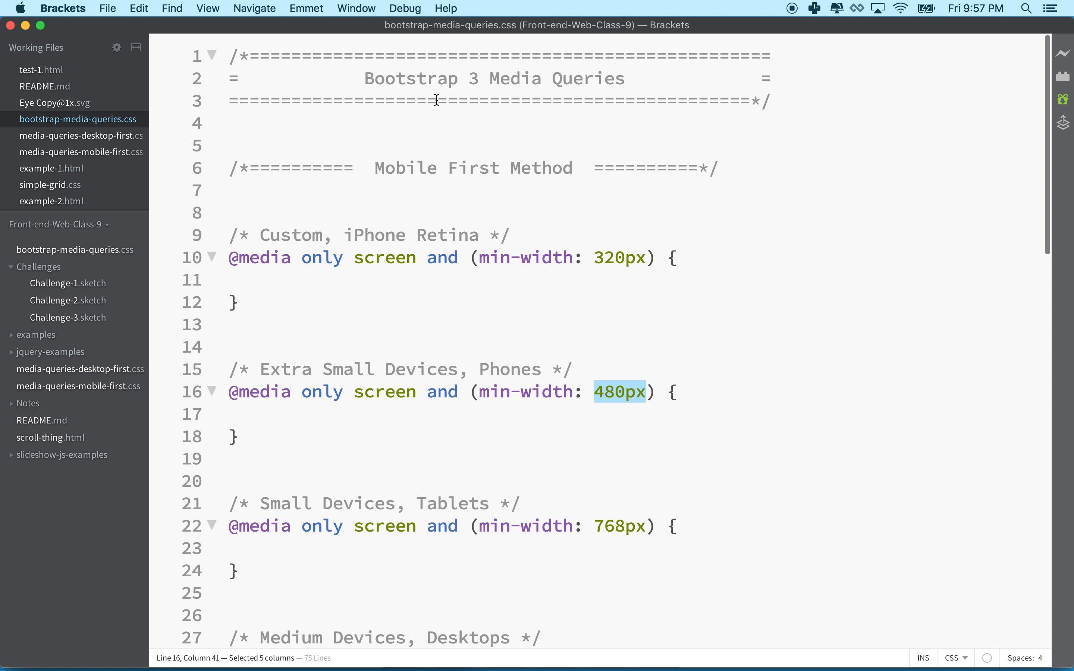
mouse_move(517, 656)
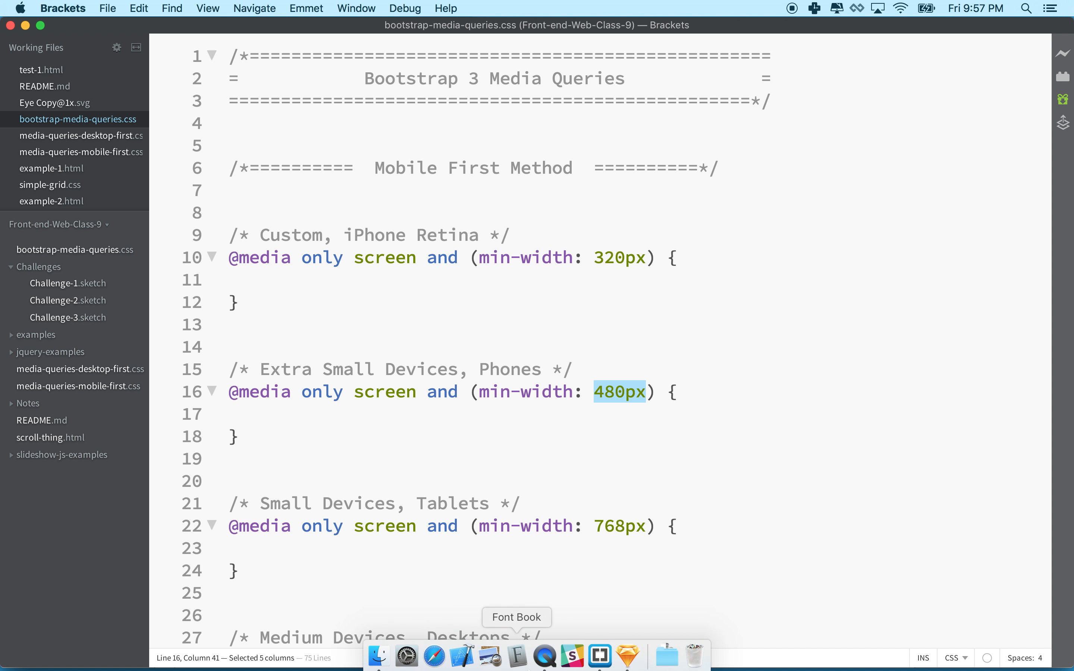